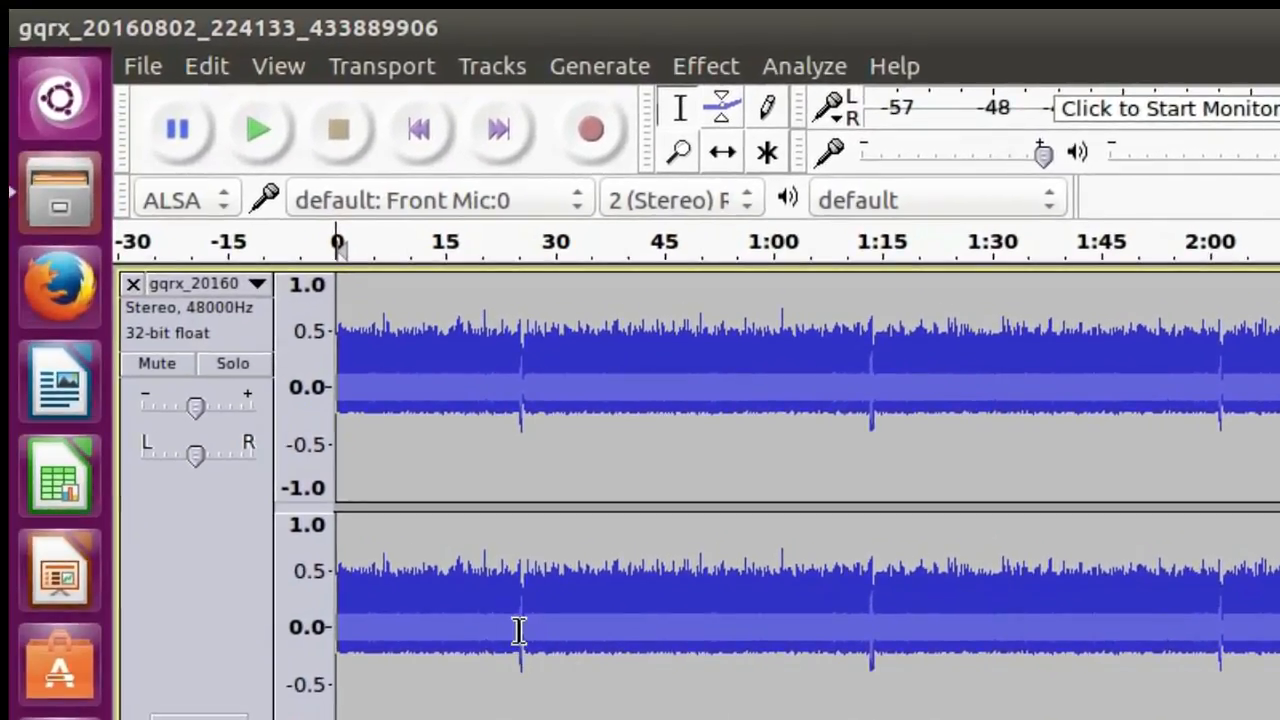
mouse_move(880, 640)
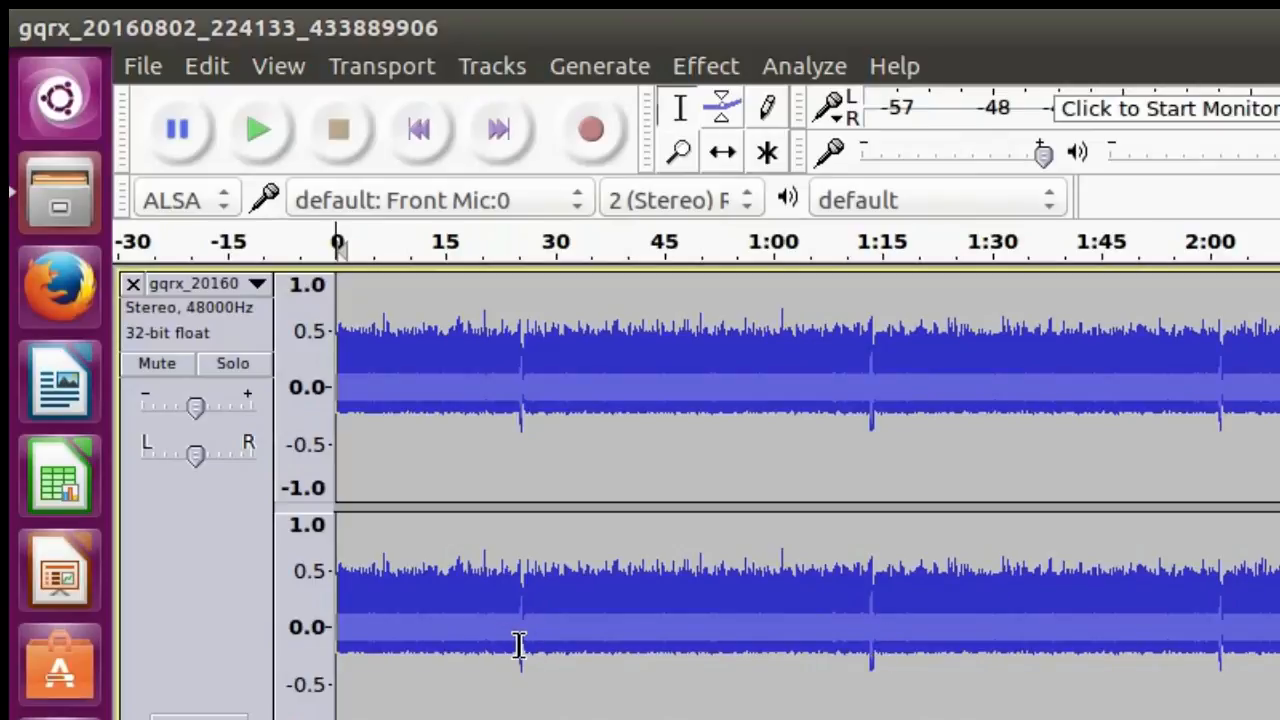
mouse_move(520, 662)
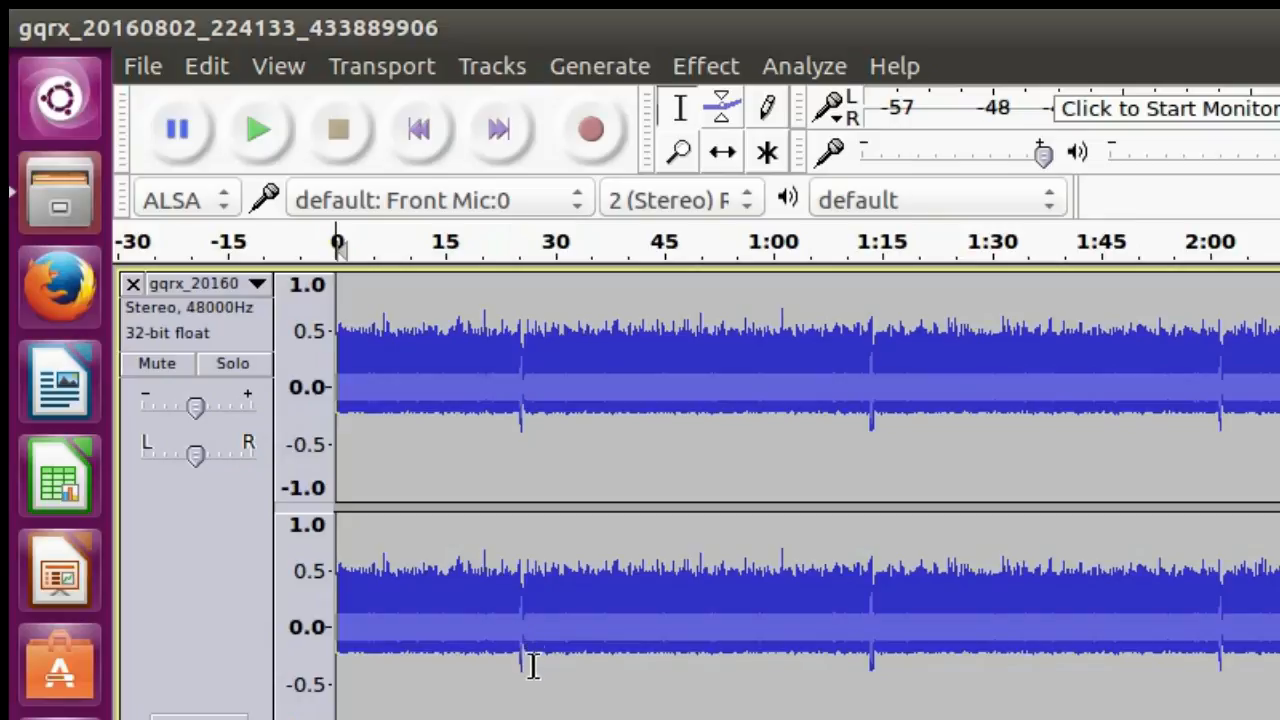
mouse_move(776, 656)
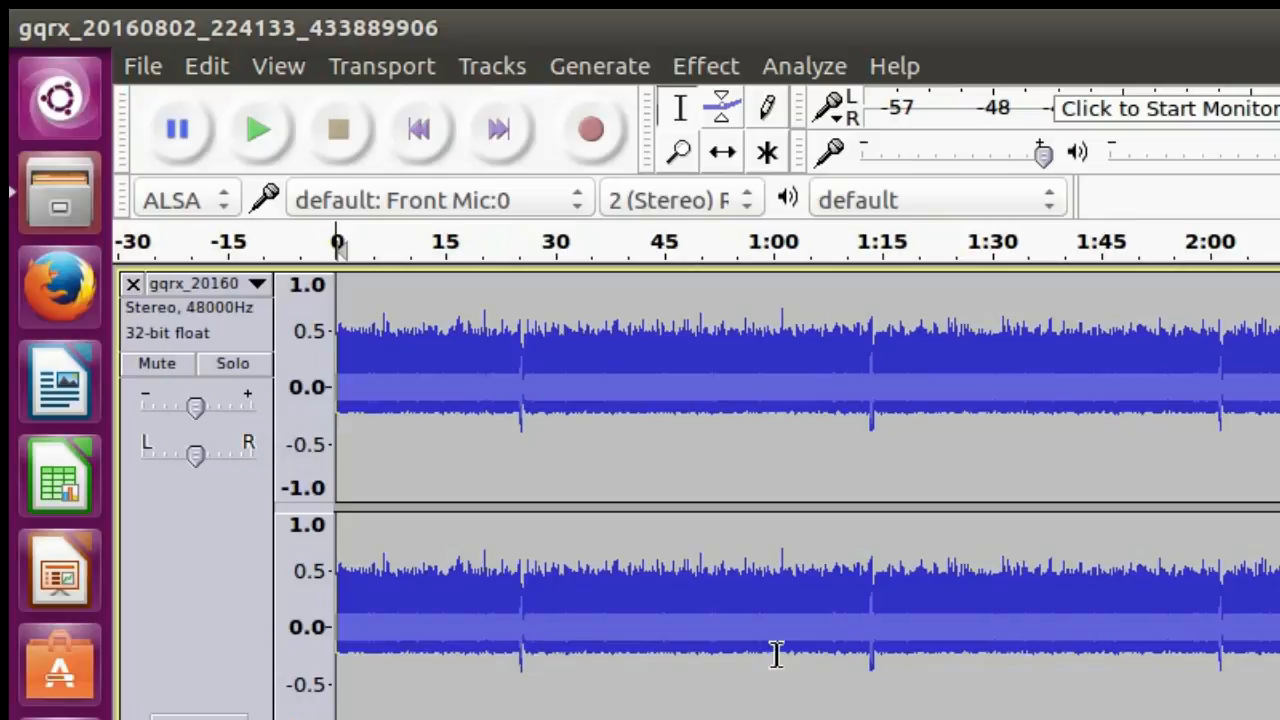
mouse_move(868, 664)
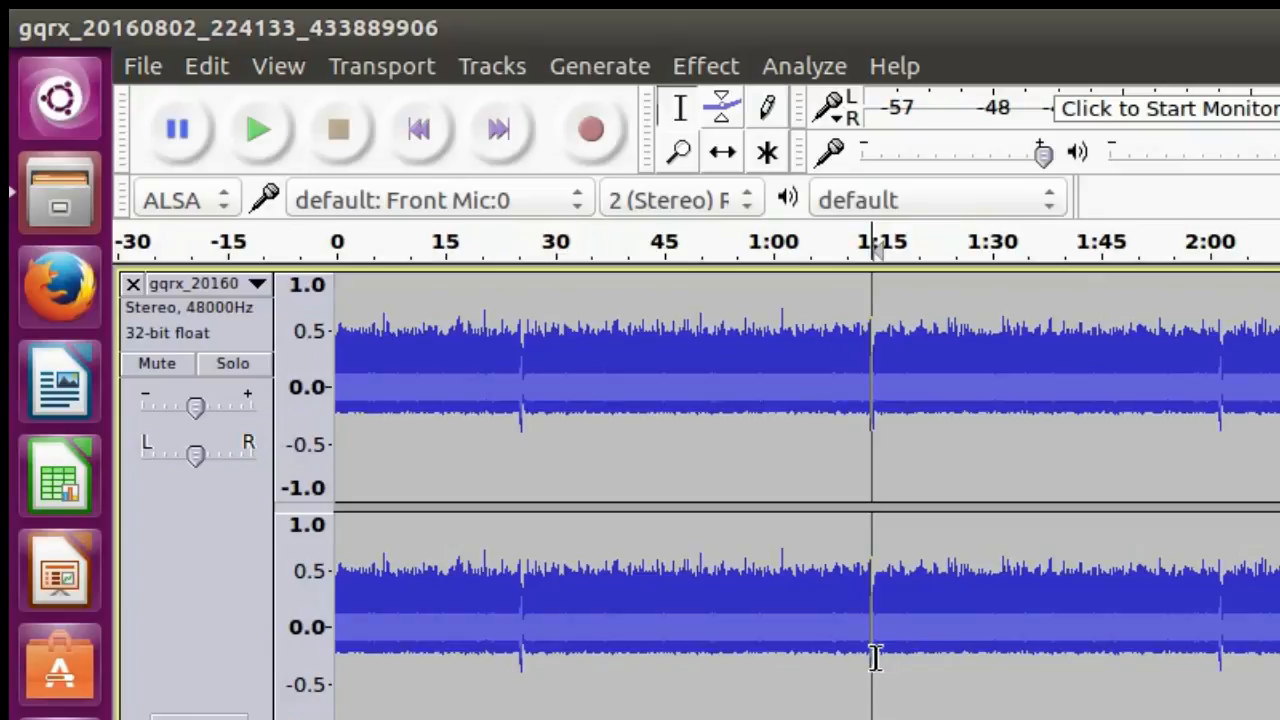
mouse_move(864, 660)
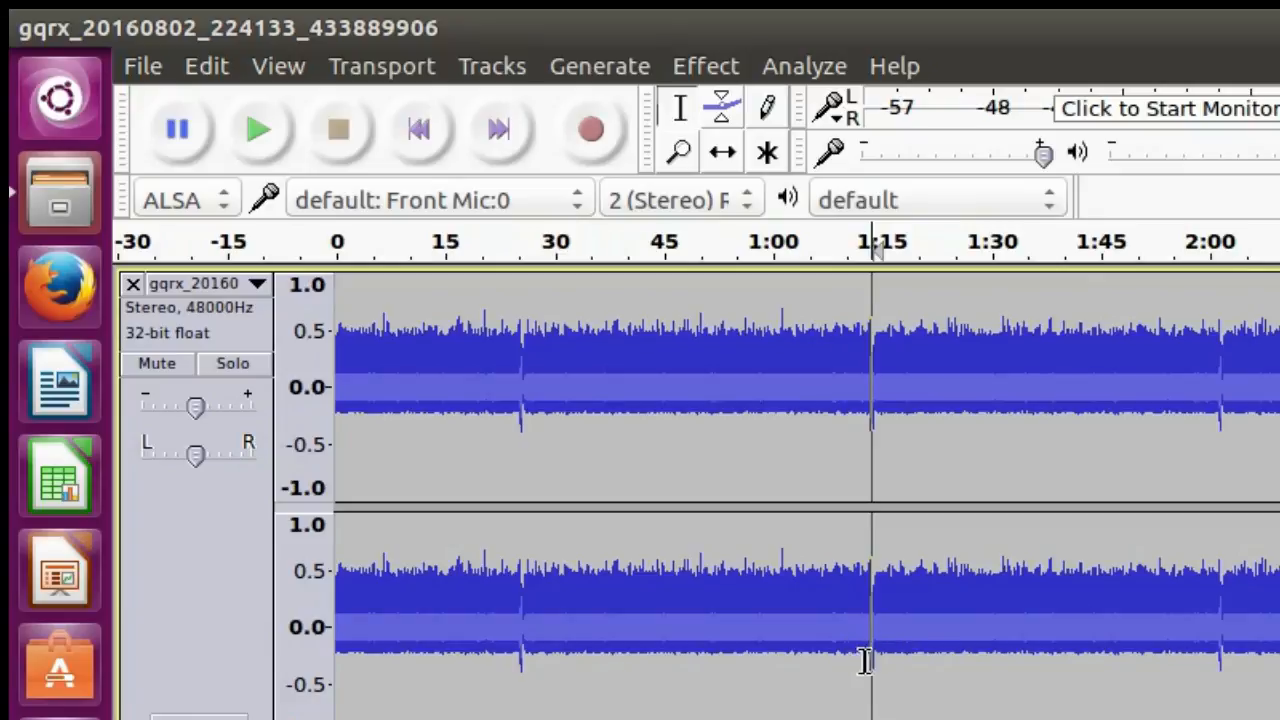
mouse_move(890, 664)
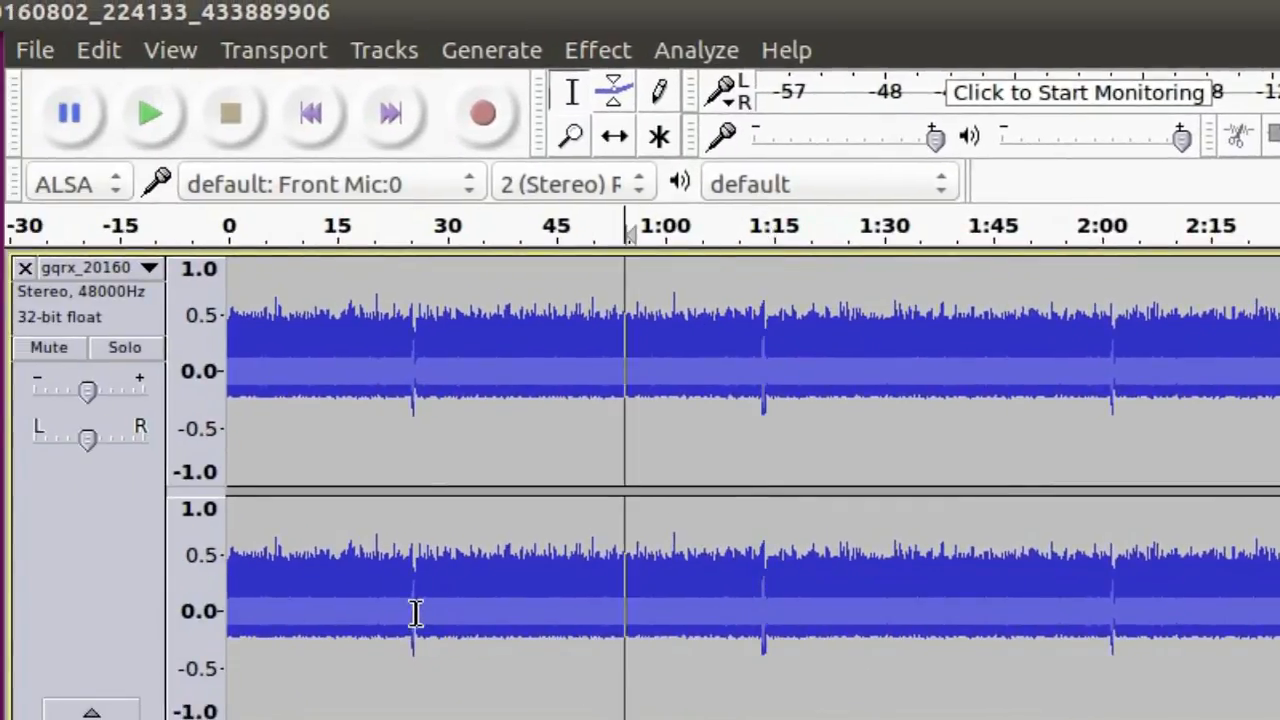
mouse_move(684, 614)
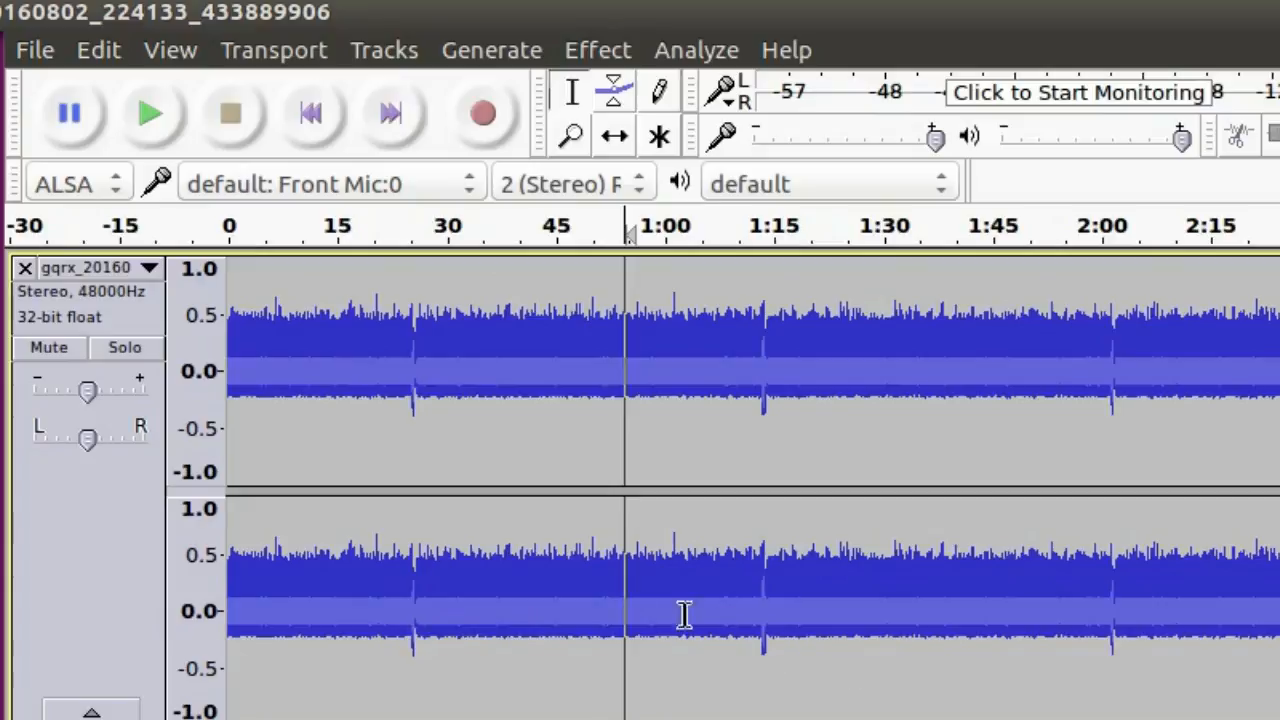
mouse_move(1098, 612)
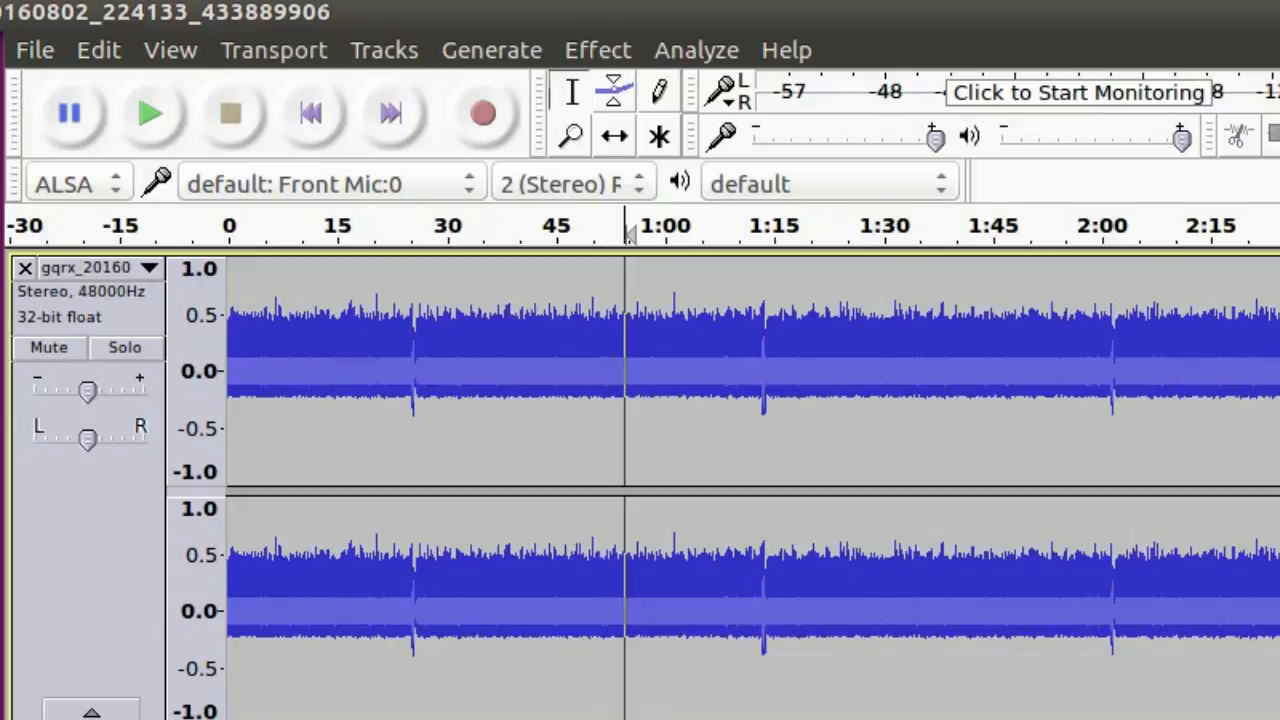
mouse_move(670, 578)
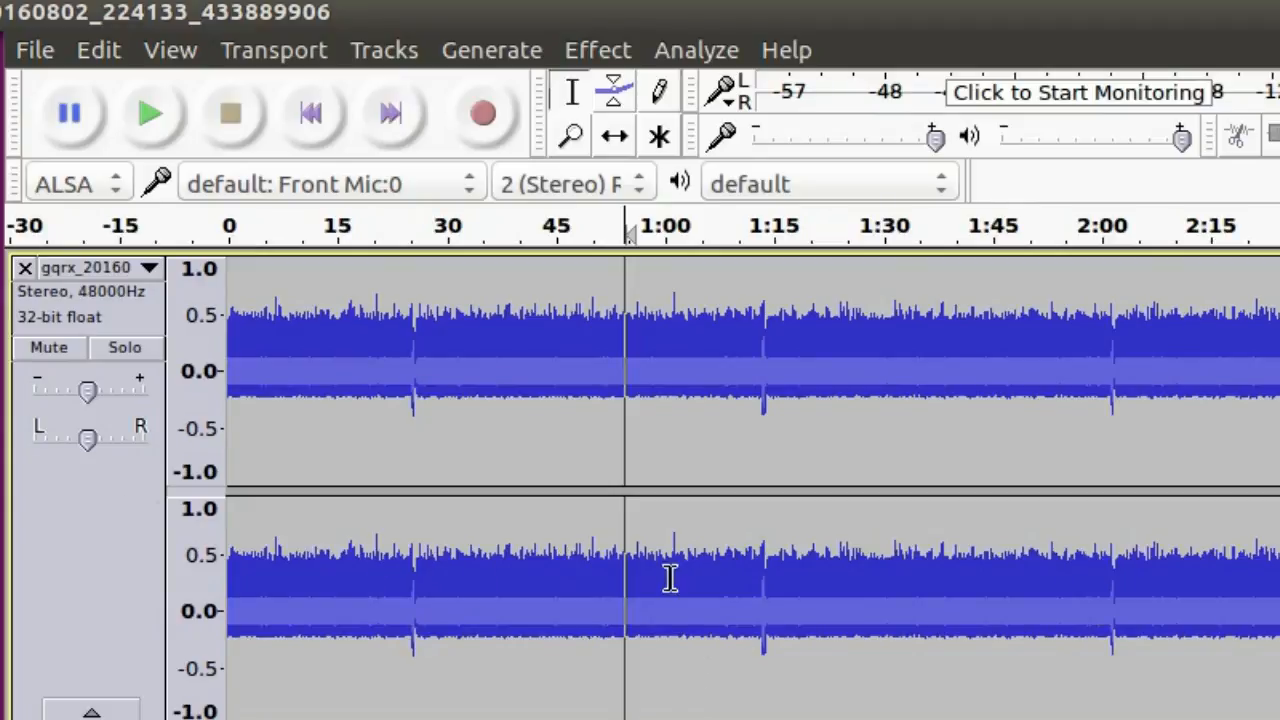
mouse_move(742, 560)
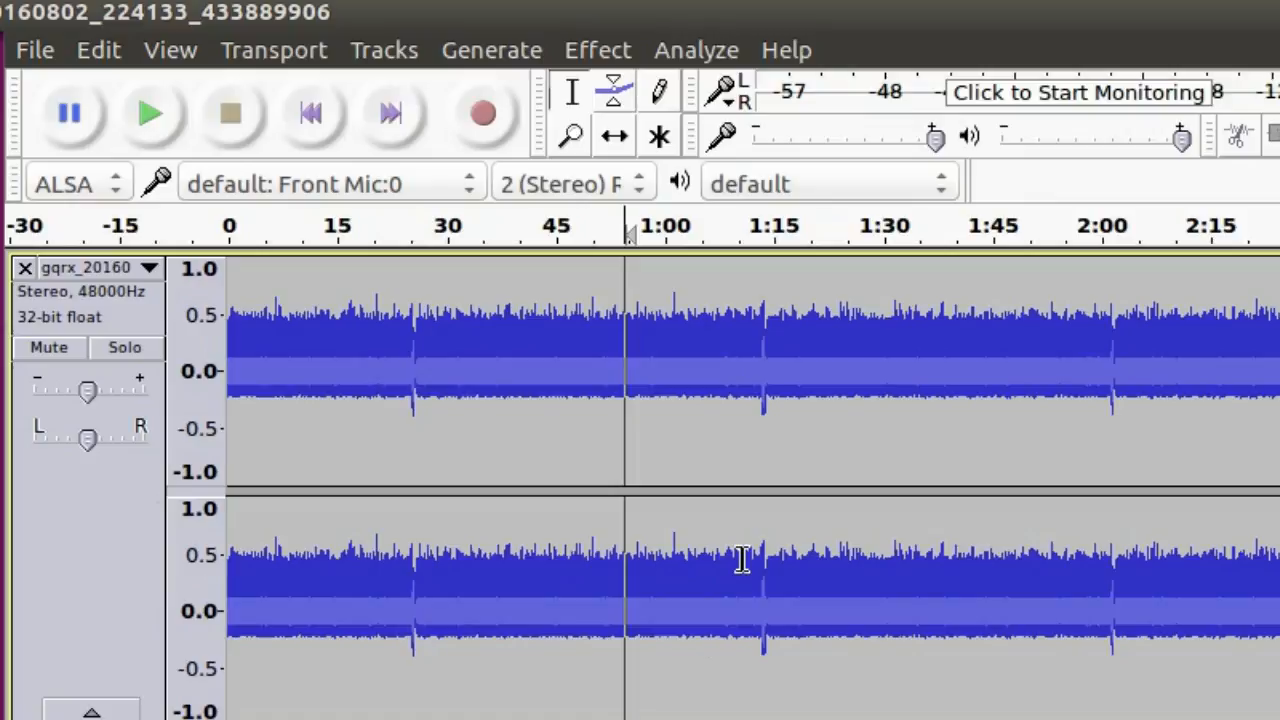
mouse_move(420, 608)
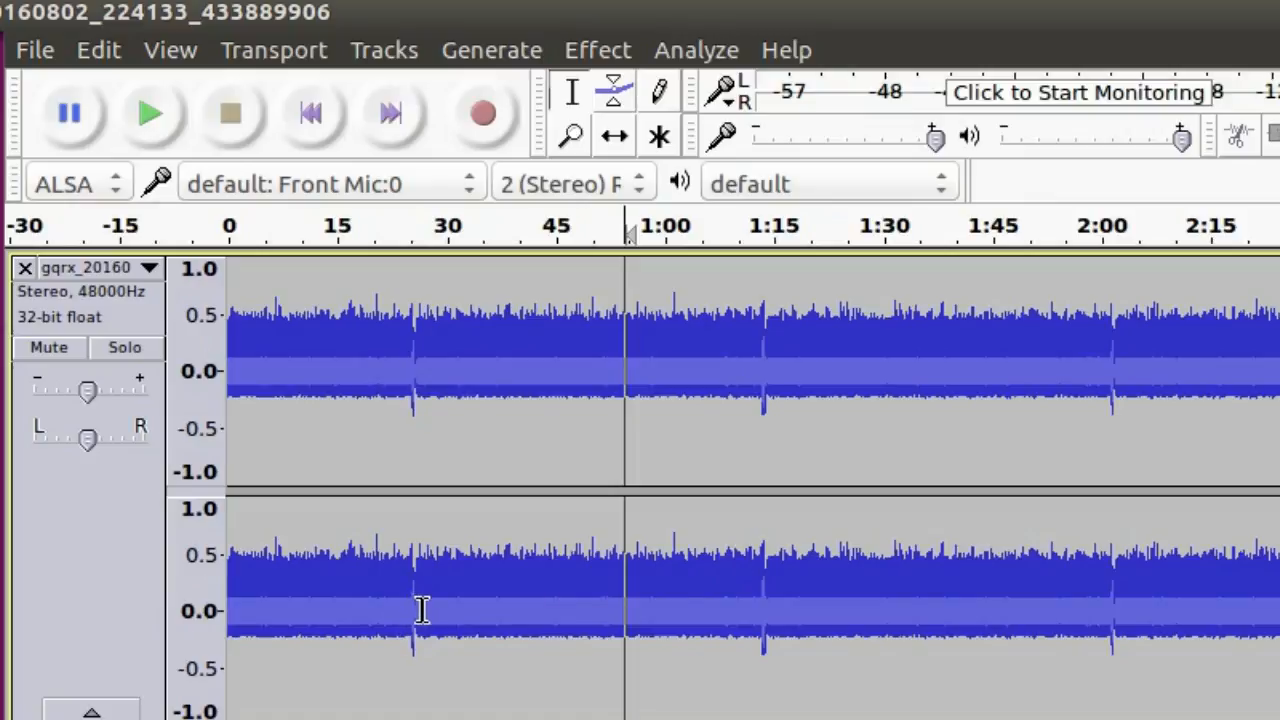
mouse_move(768, 616)
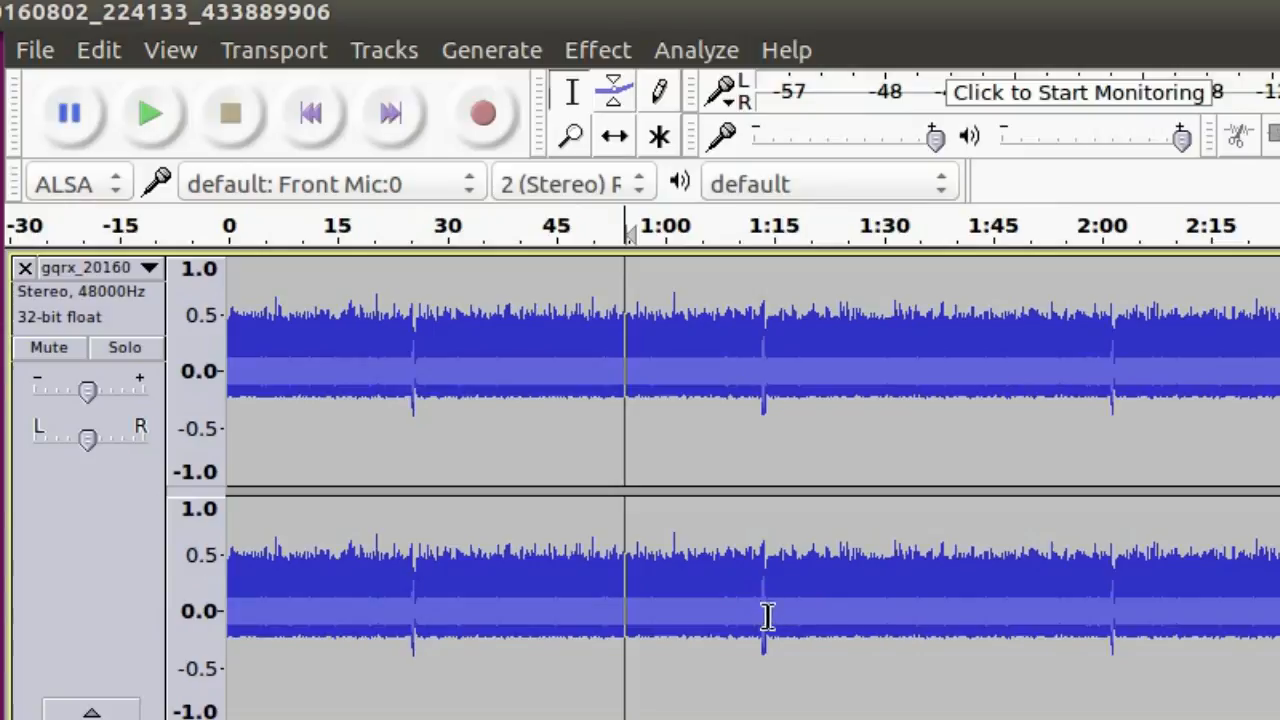
mouse_move(870, 640)
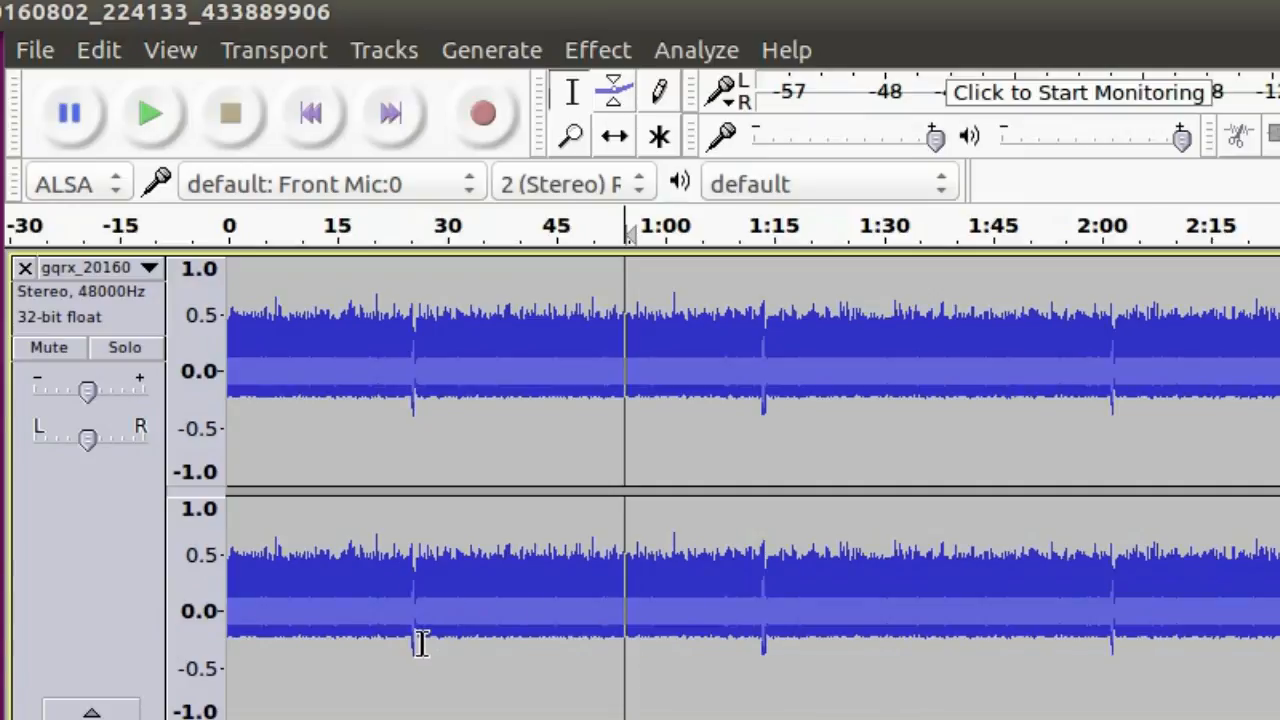
mouse_move(1136, 648)
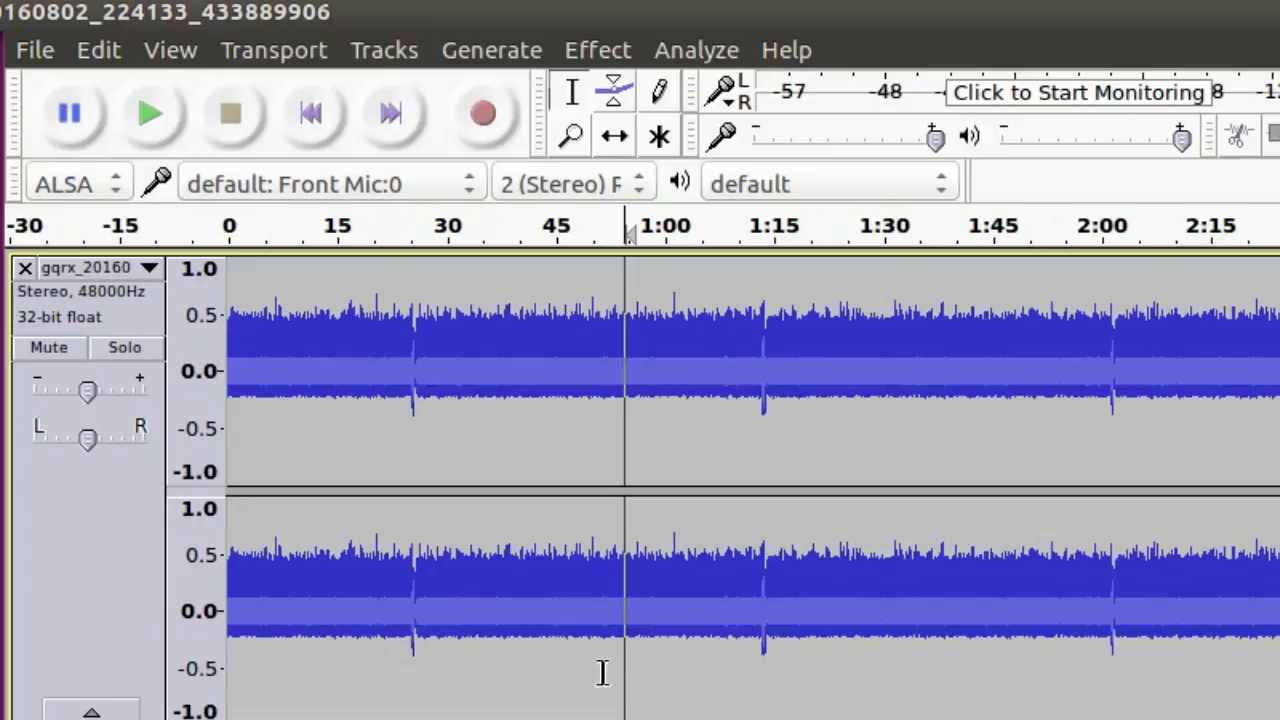
mouse_move(412, 648)
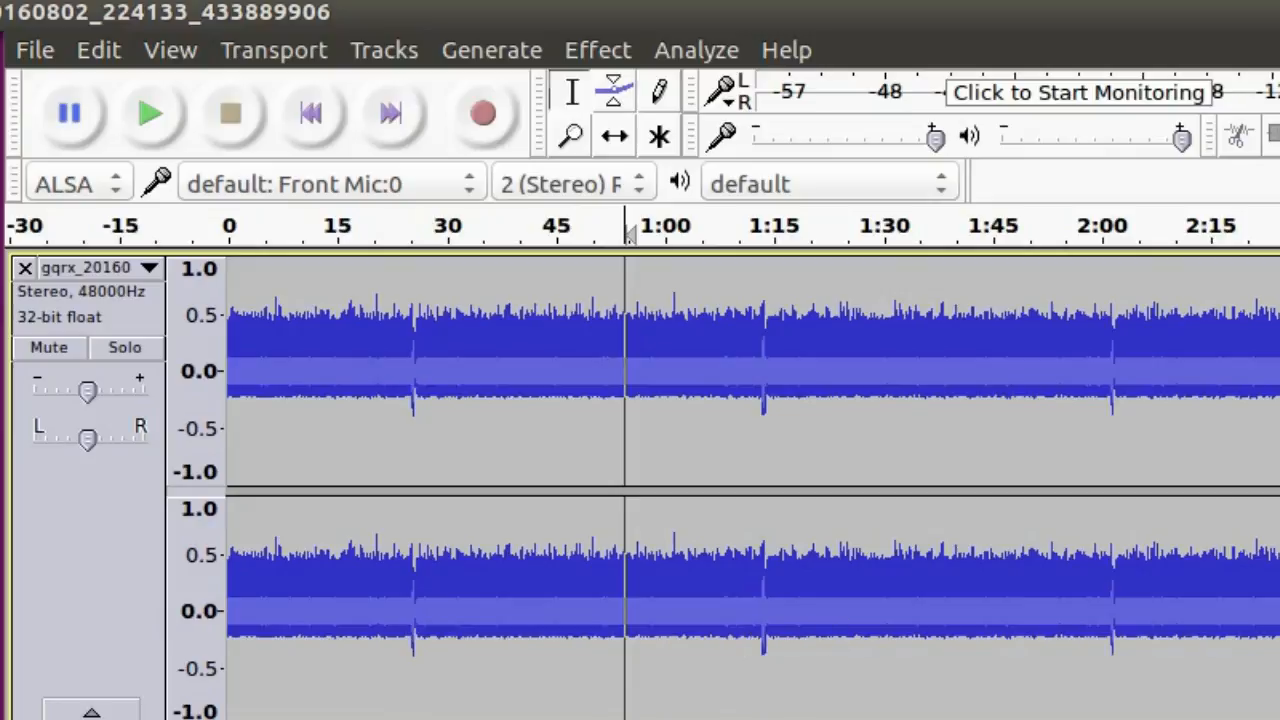
mouse_move(1116, 650)
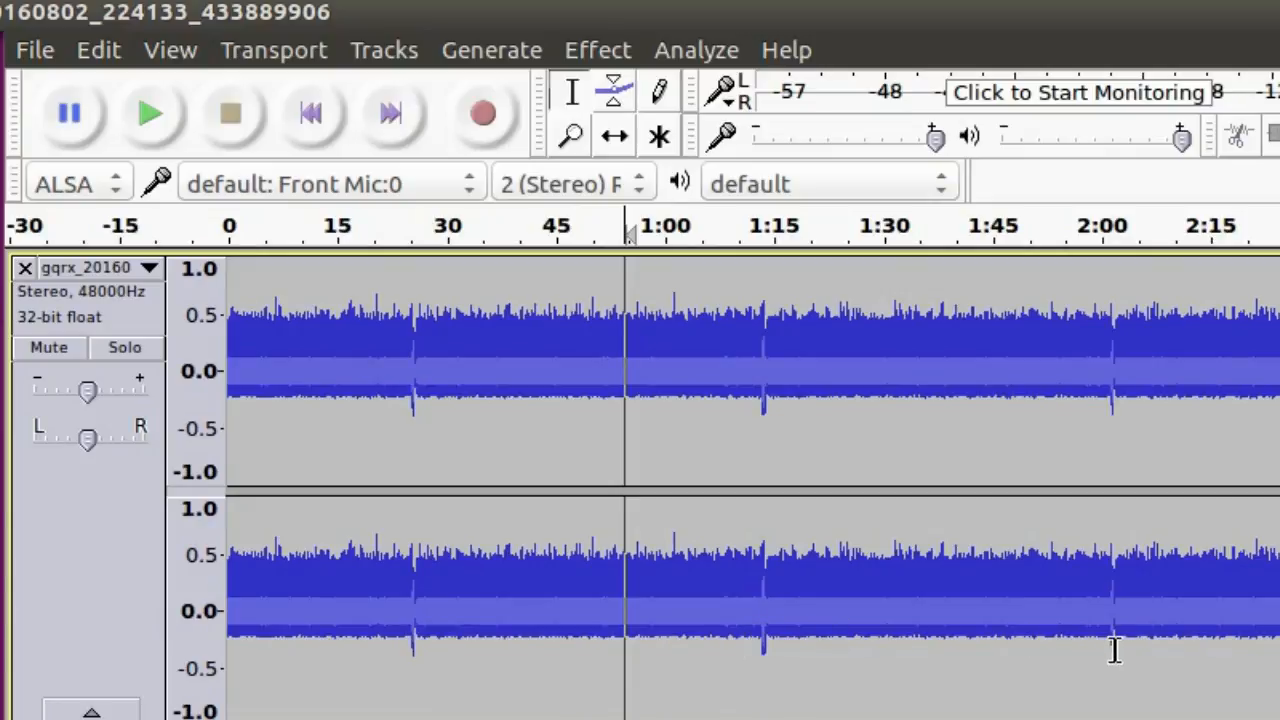
mouse_move(648, 656)
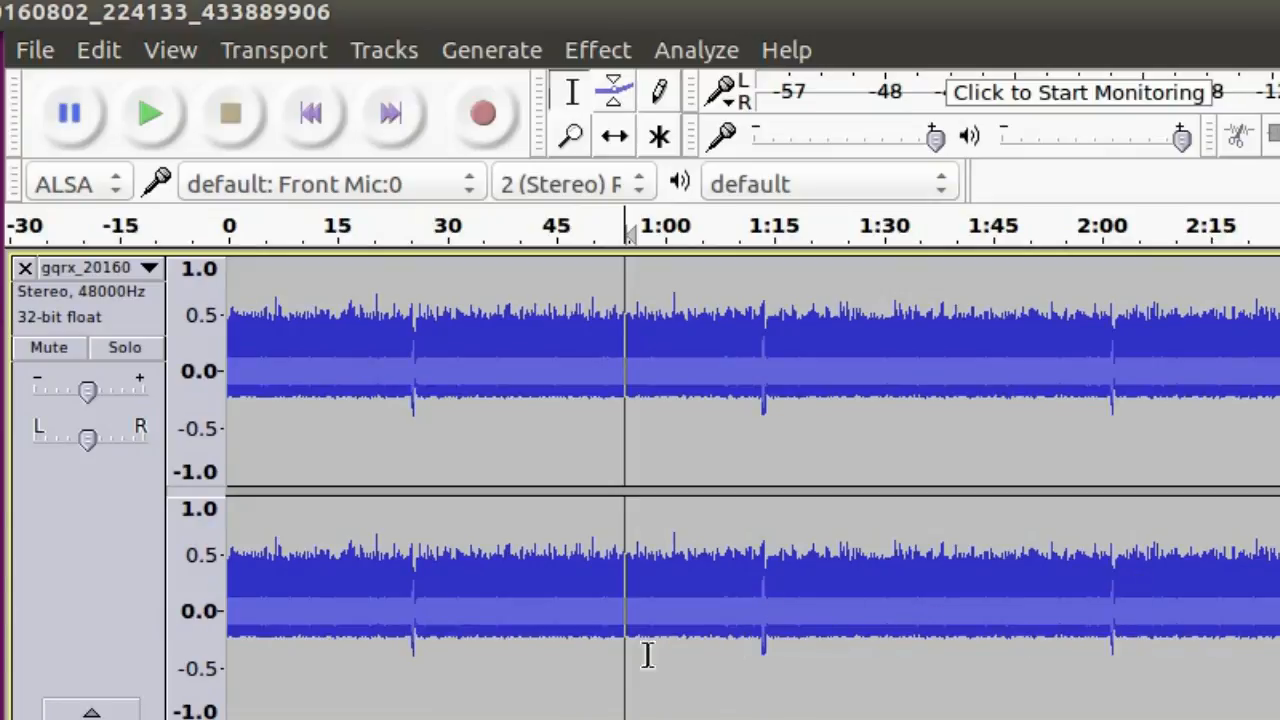
mouse_move(412, 630)
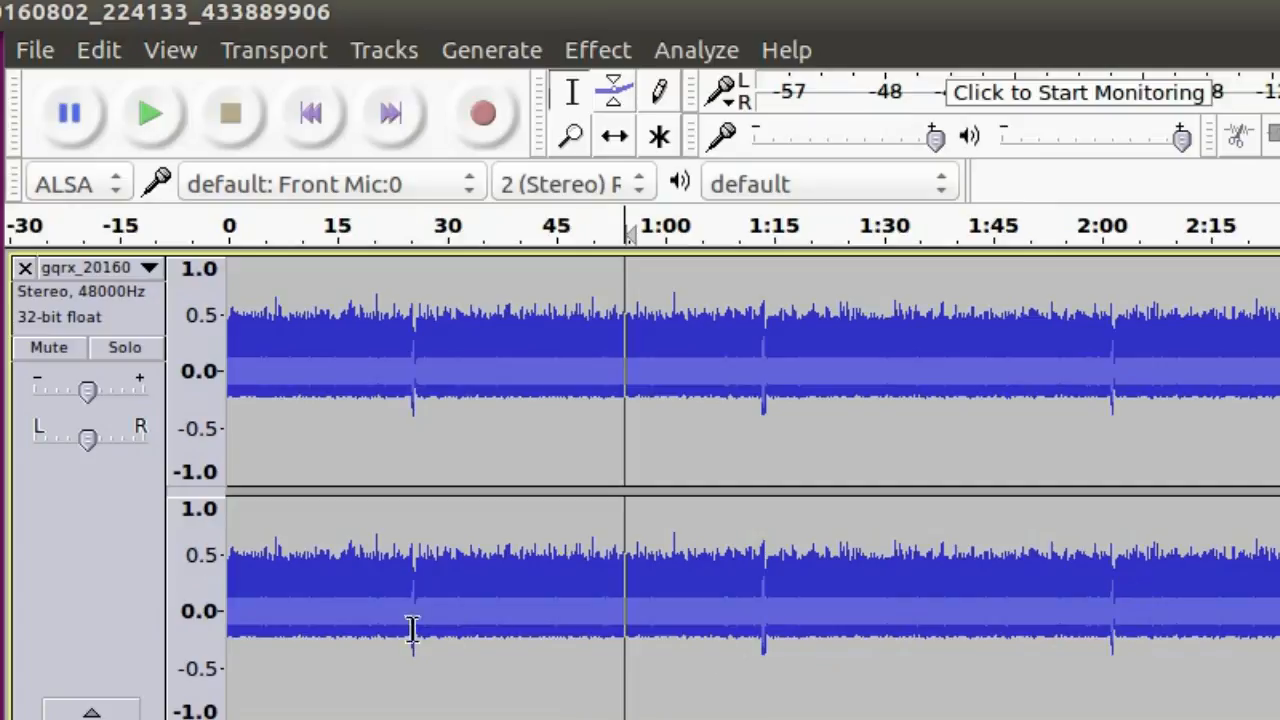
mouse_move(336, 368)
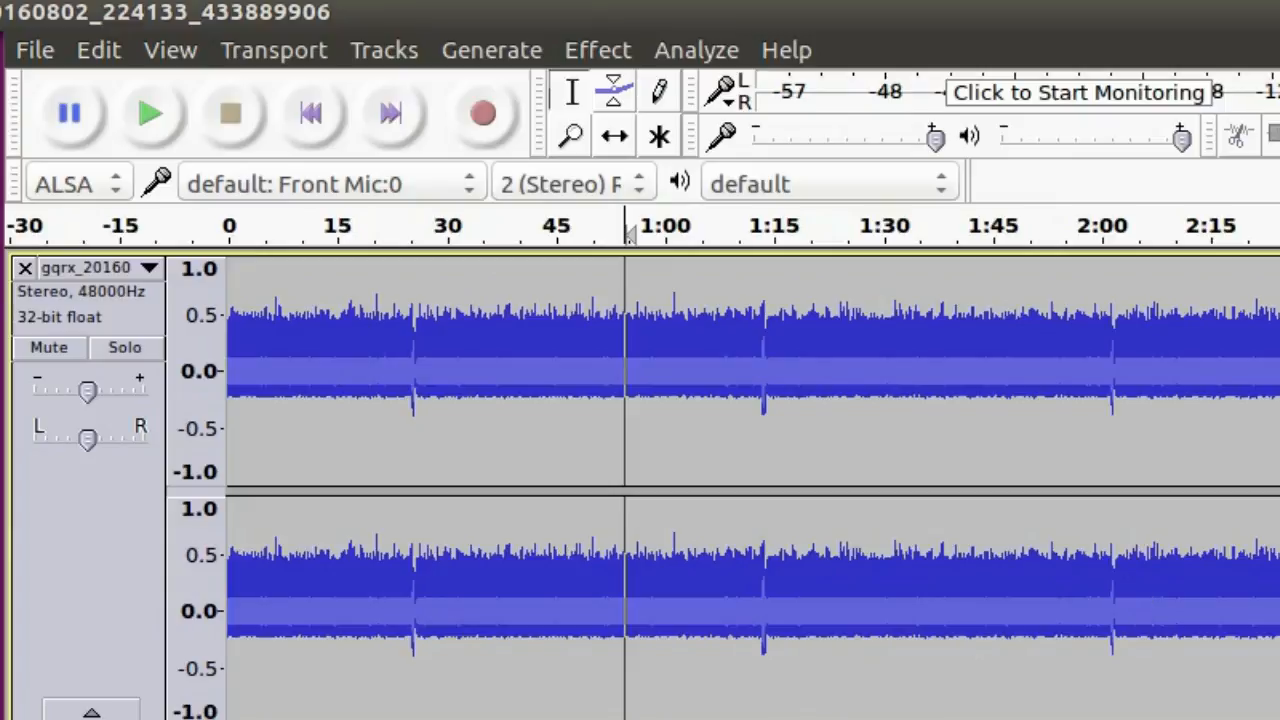
mouse_move(428, 590)
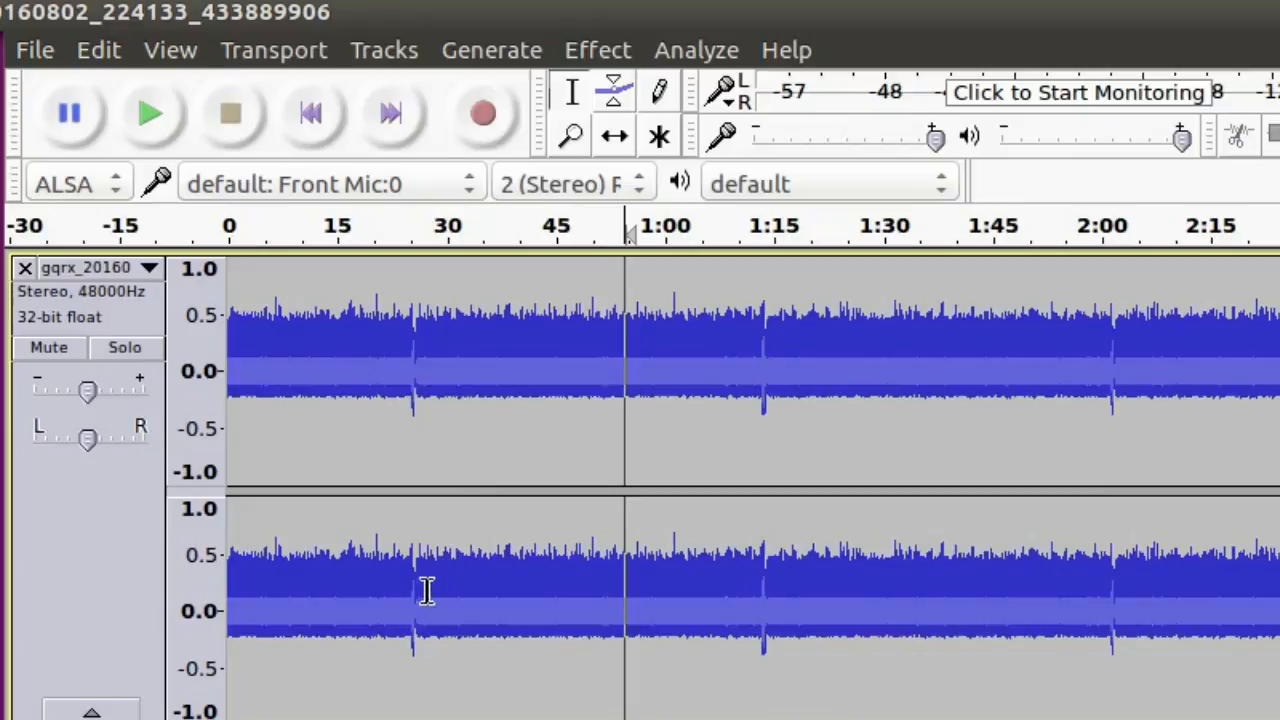
mouse_move(412, 376)
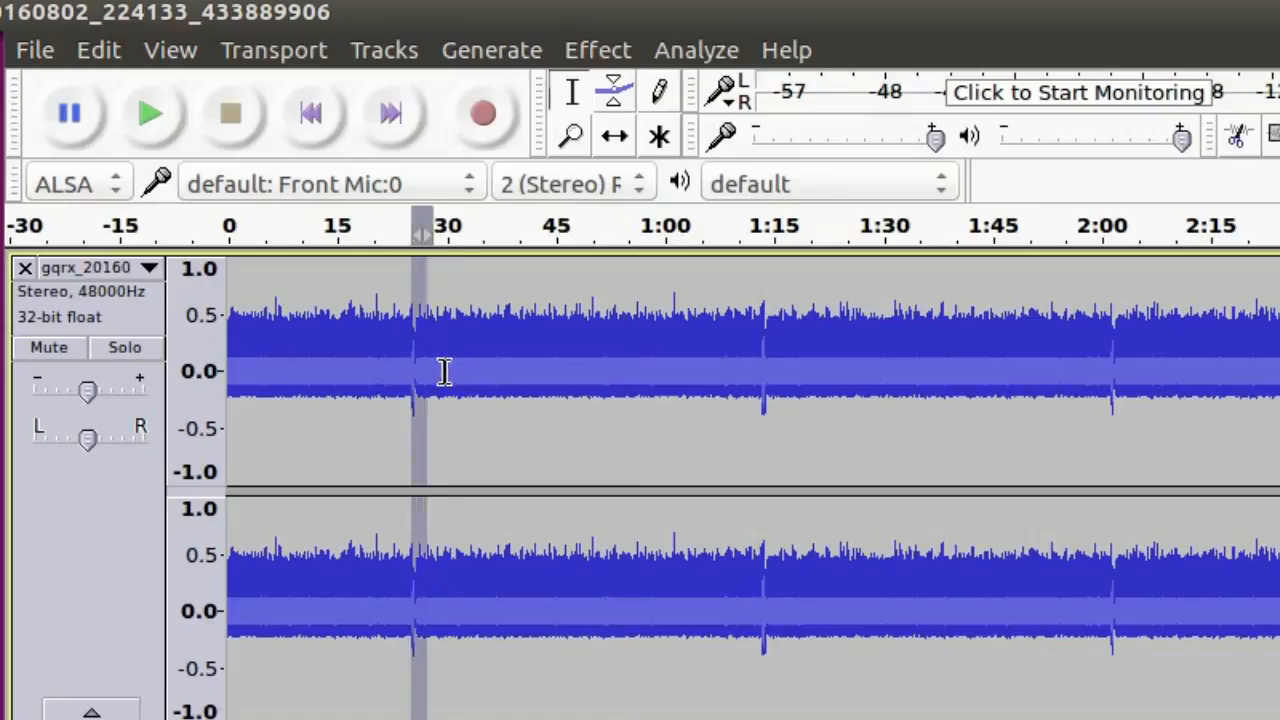
Select the 27 s–1:15 pulse-to-pulse span and bring up the Tracks menu
drag(420, 370, 770, 370)
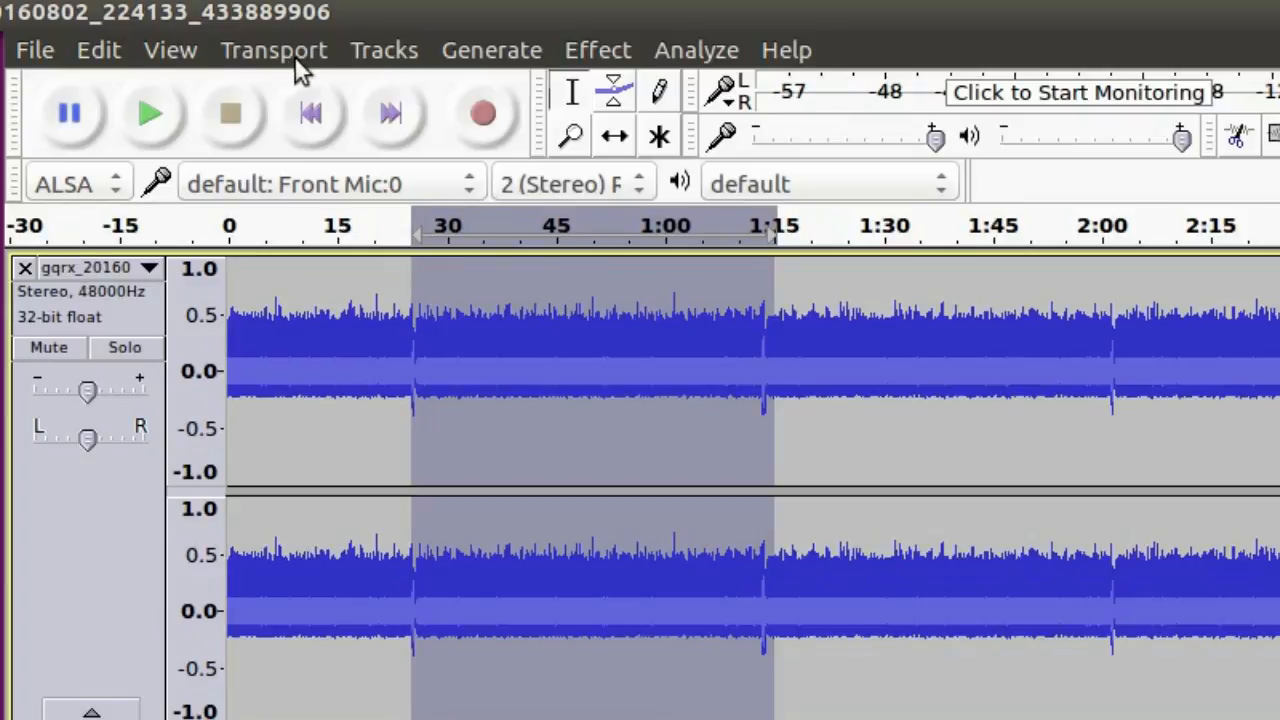
click(384, 50)
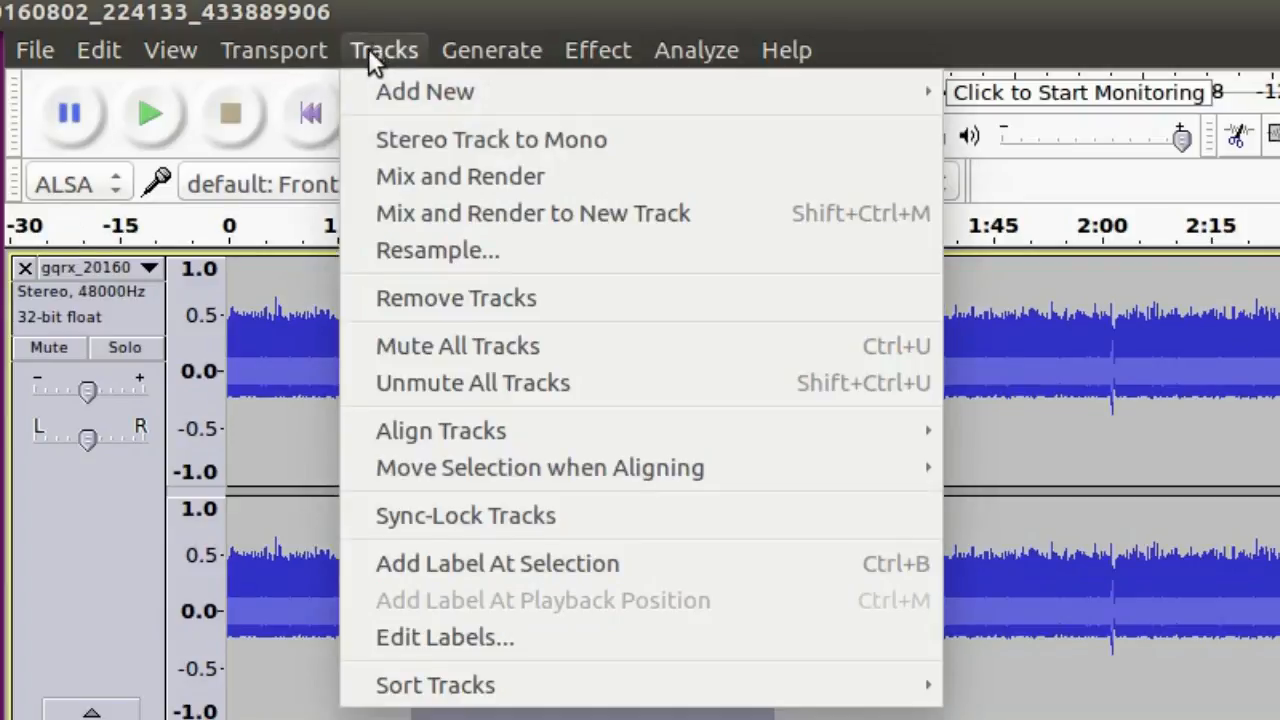
mouse_move(424, 92)
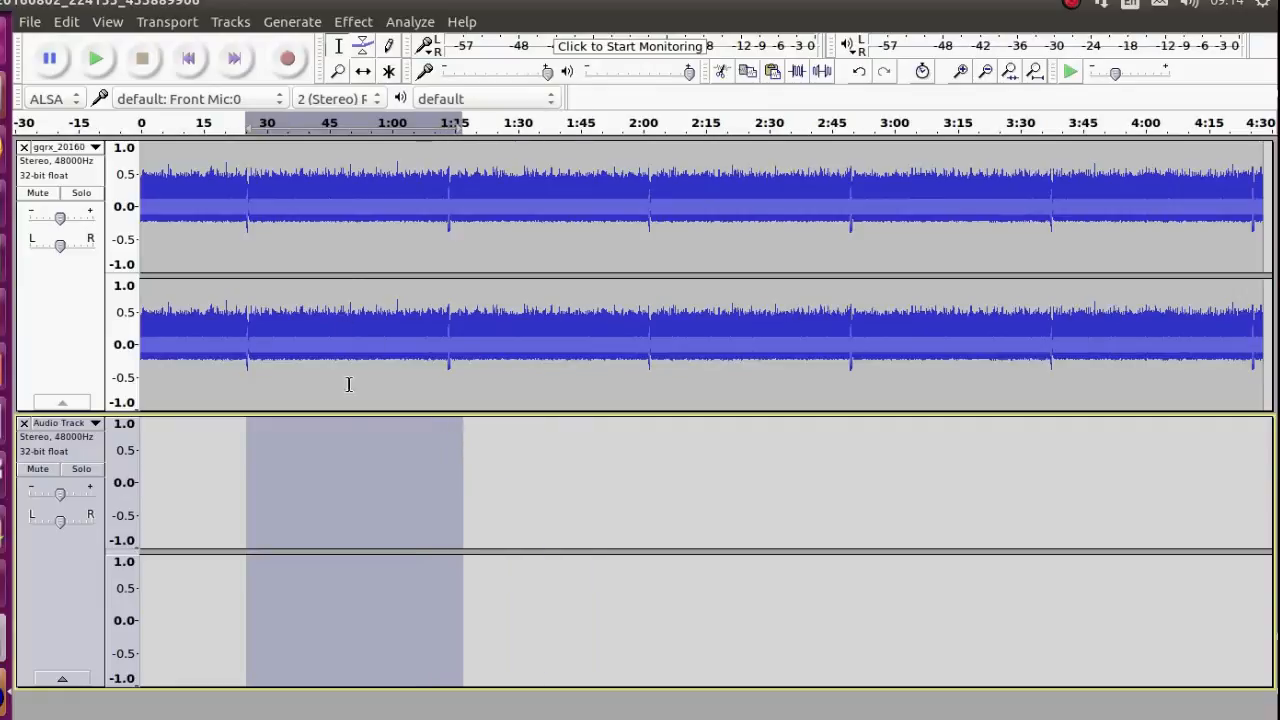
mouse_move(144, 464)
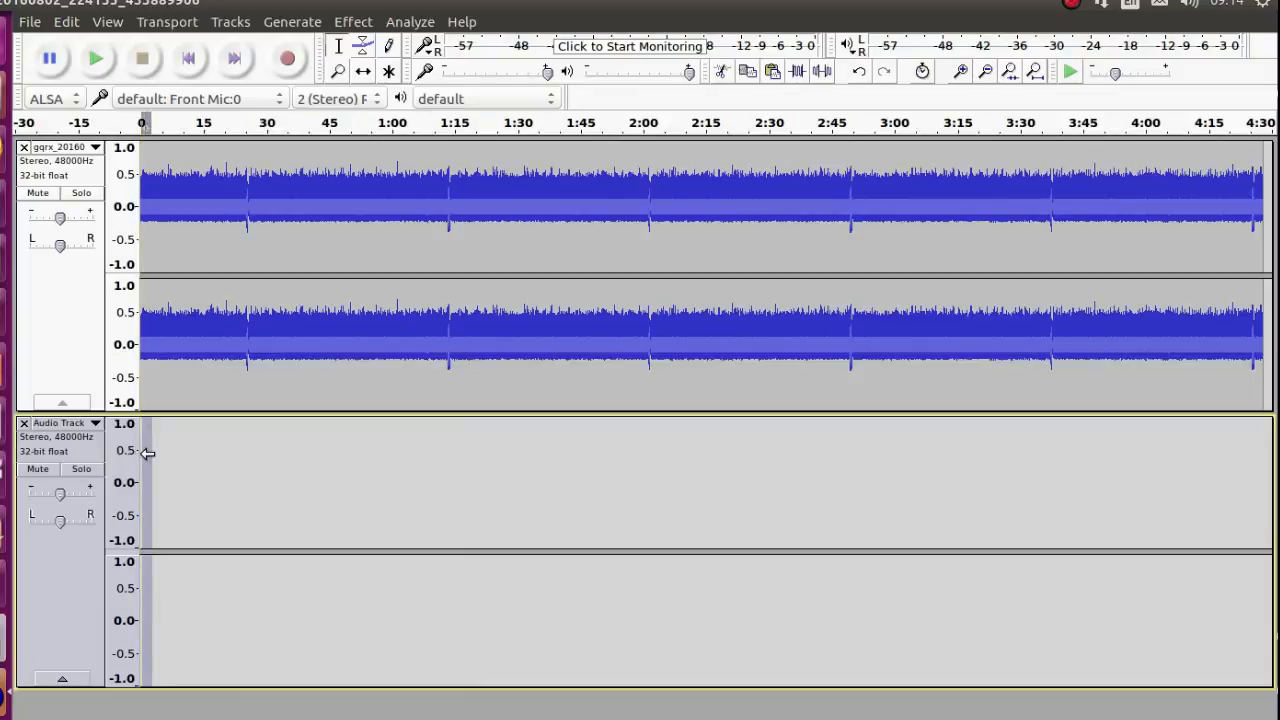
mouse_move(260, 518)
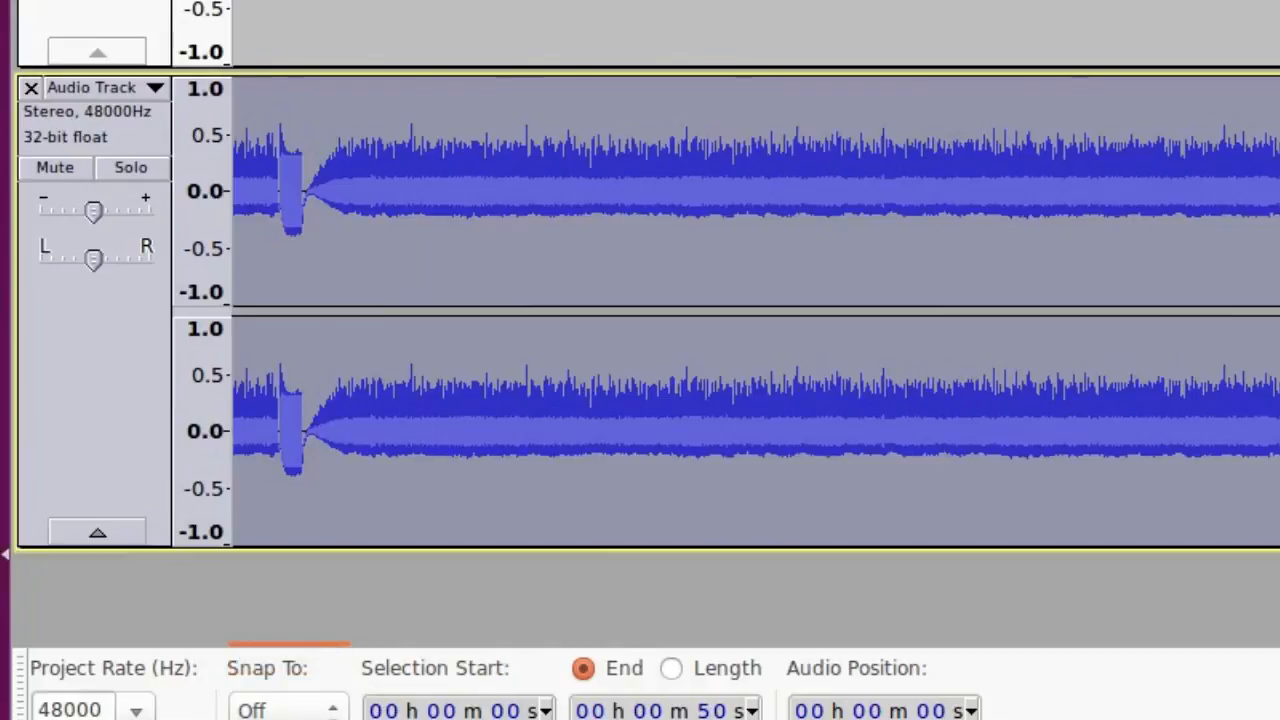
mouse_move(284, 198)
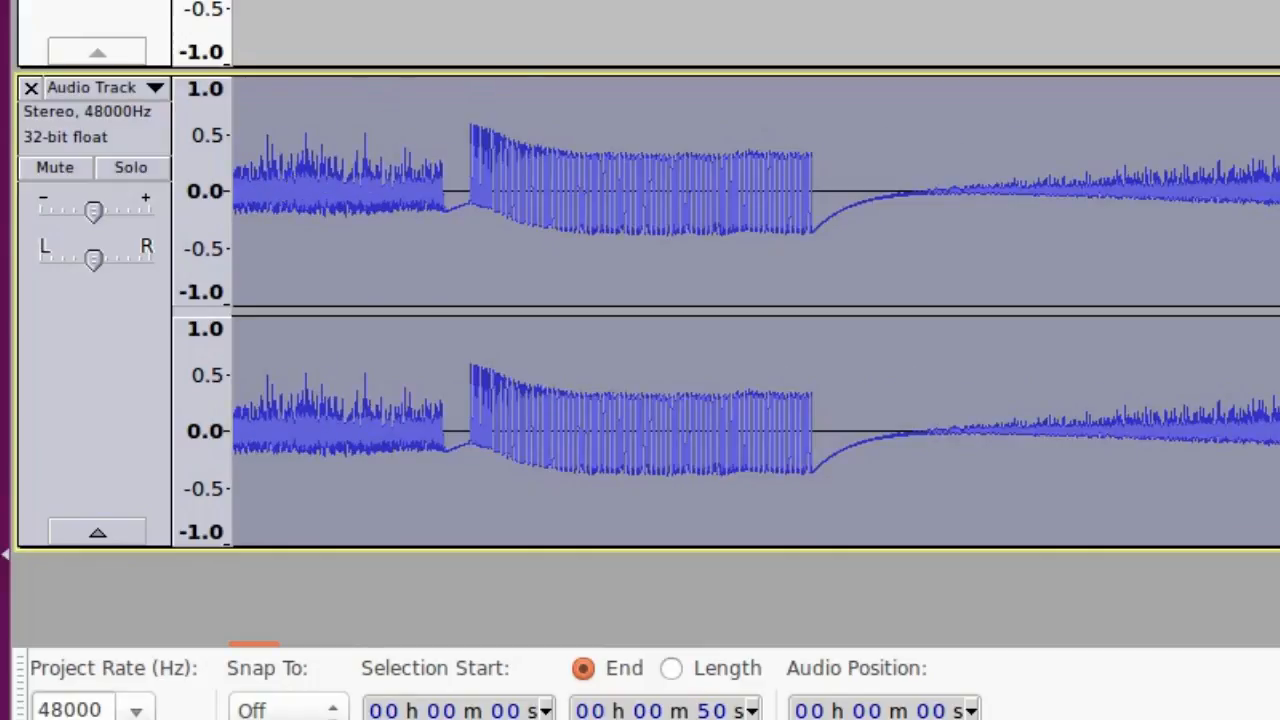
mouse_move(358, 596)
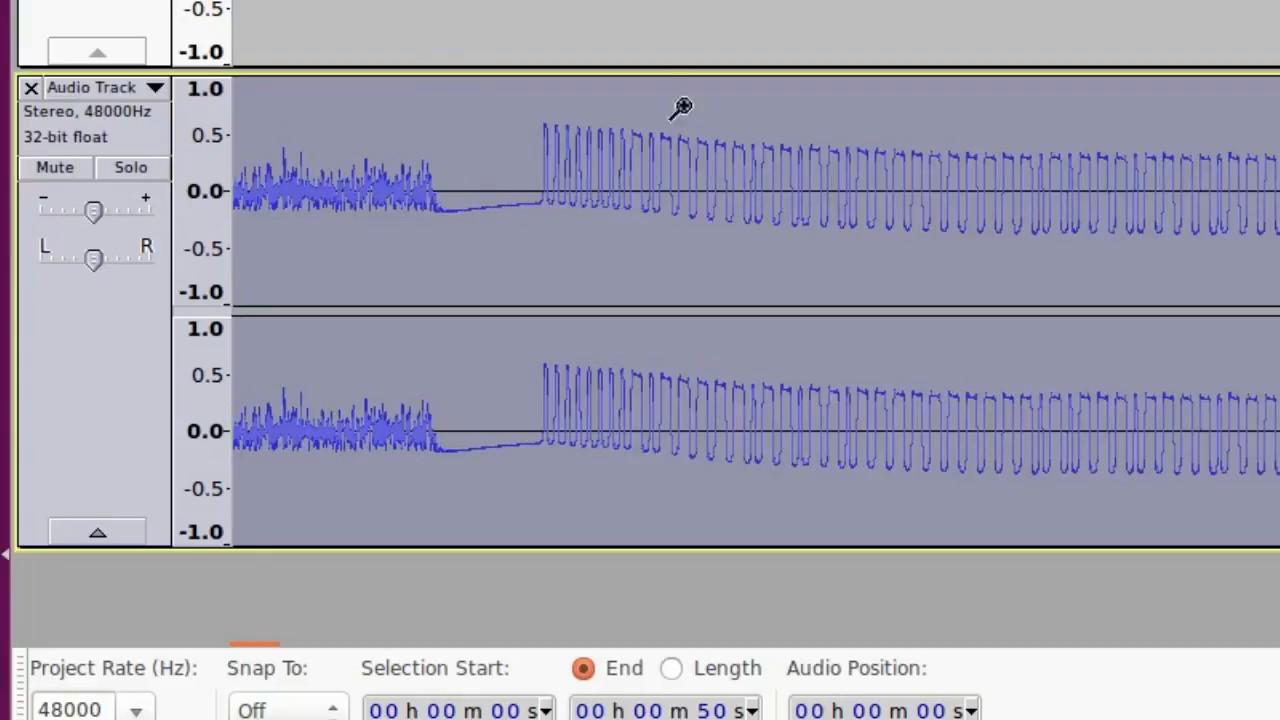
mouse_move(468, 528)
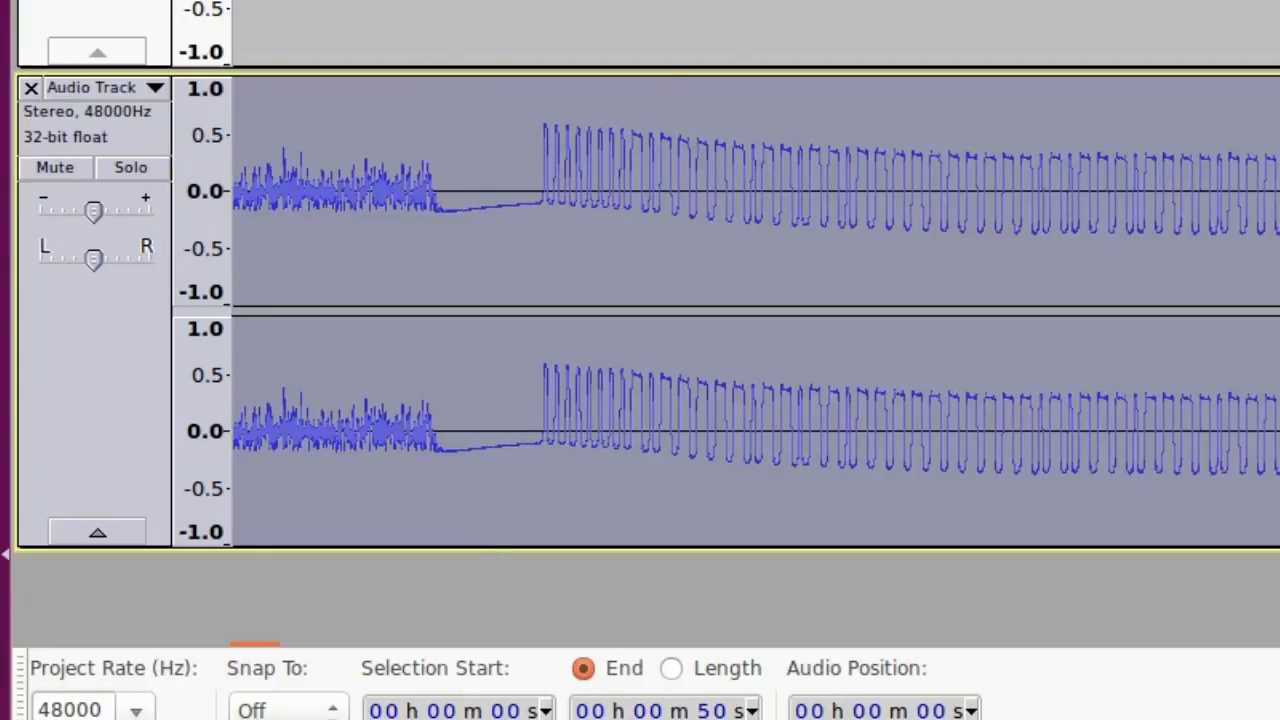
mouse_move(796, 442)
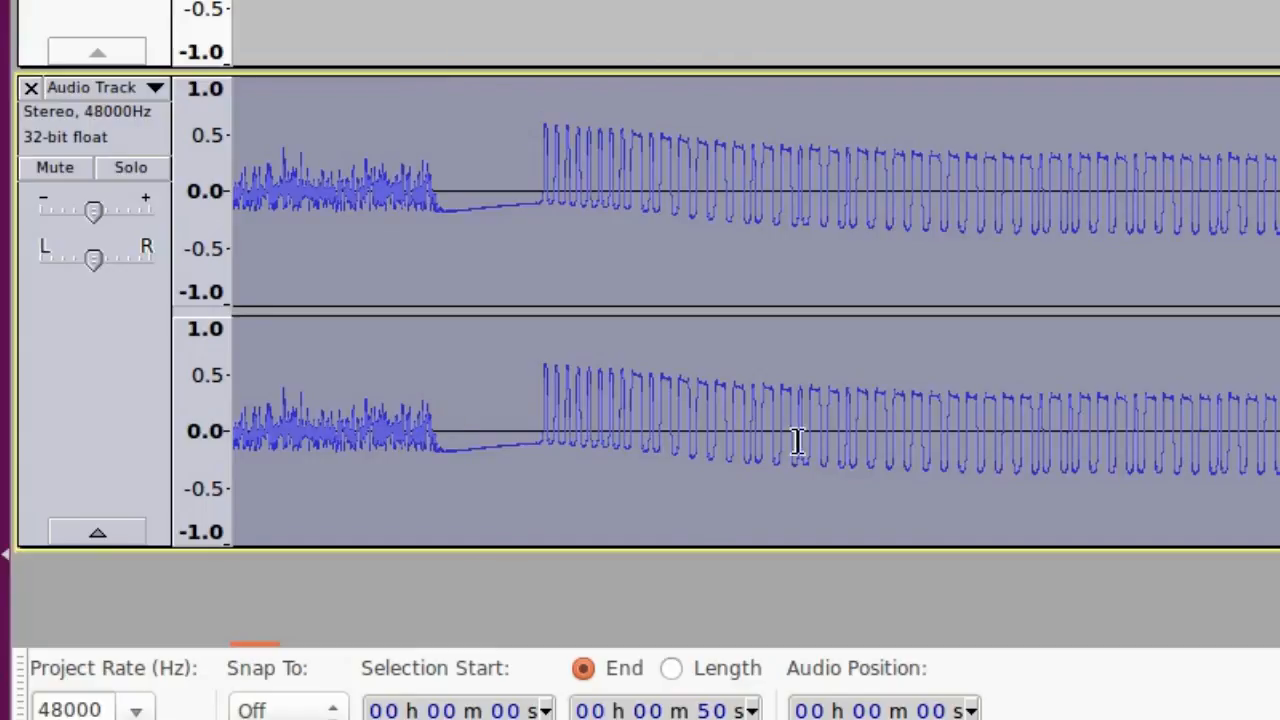
mouse_move(750, 458)
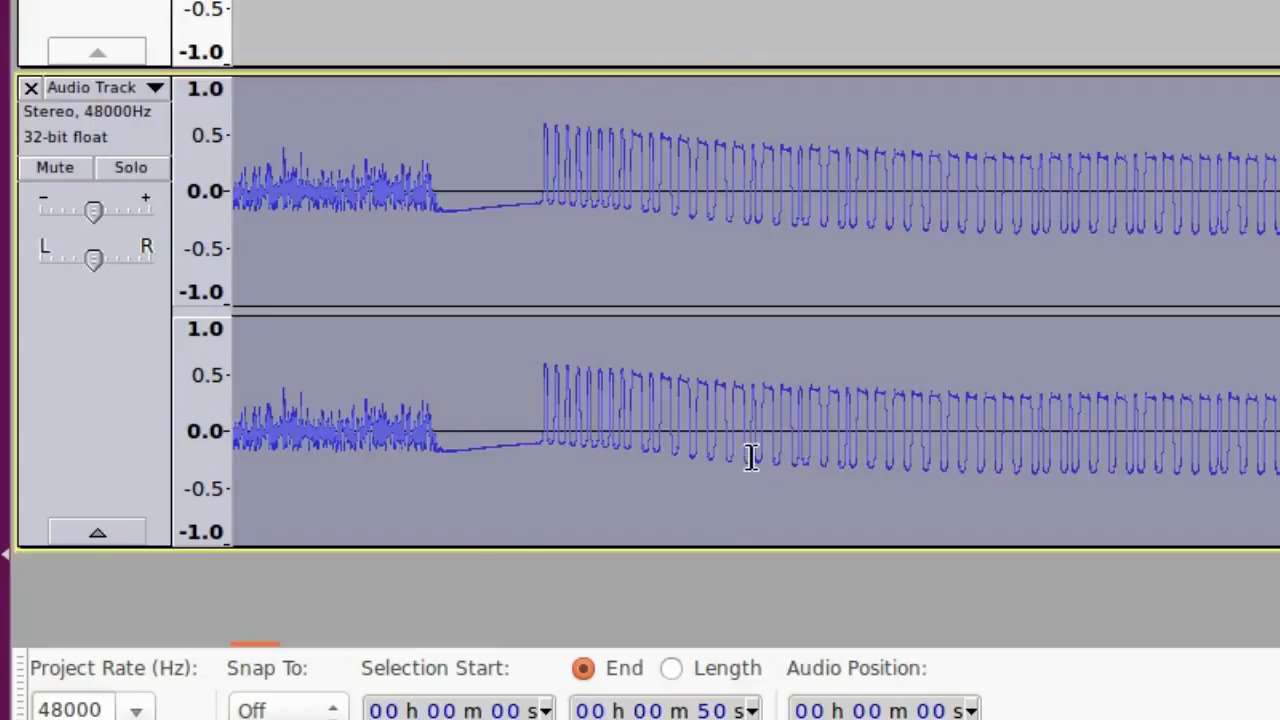
mouse_move(530, 420)
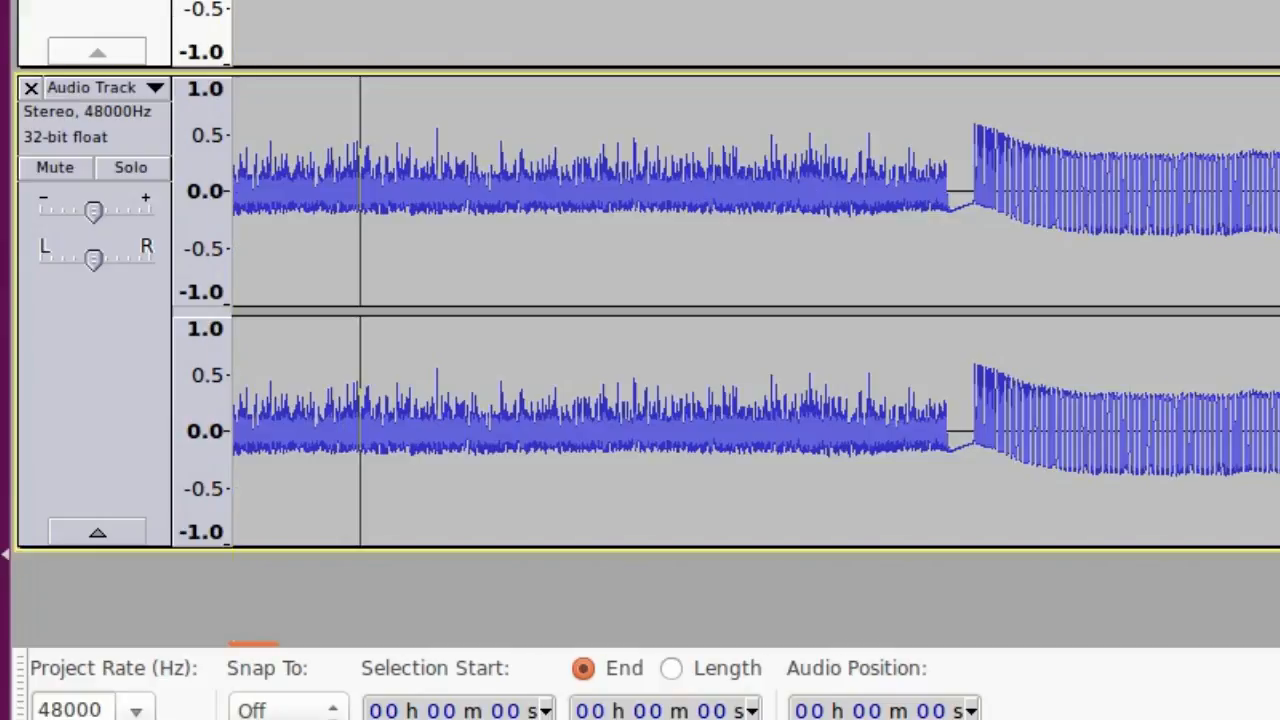
mouse_move(866, 364)
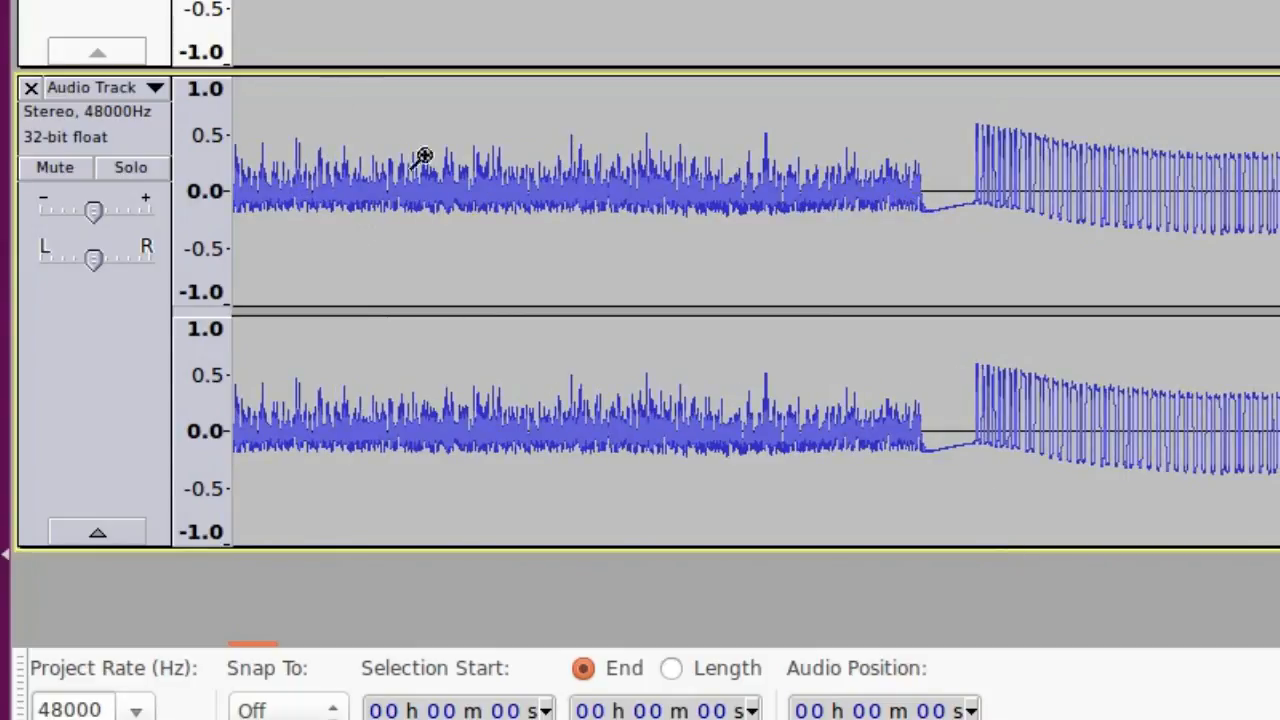
mouse_move(790, 196)
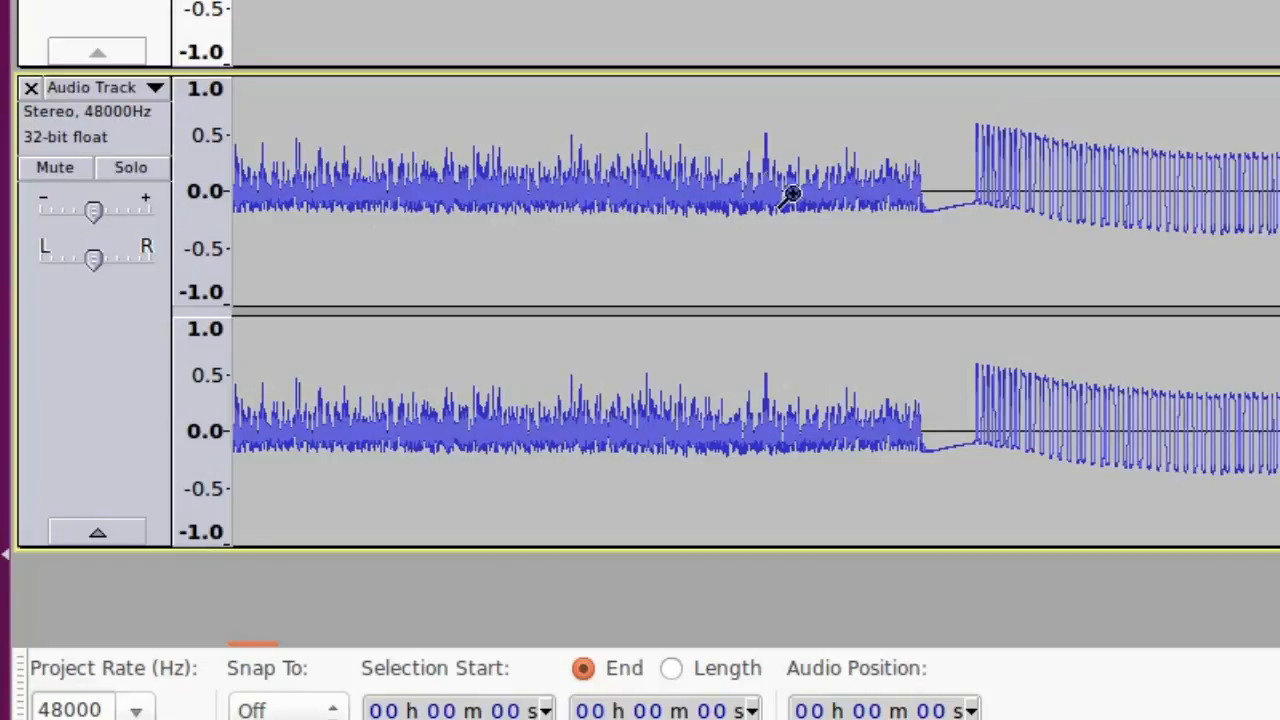
mouse_move(916, 188)
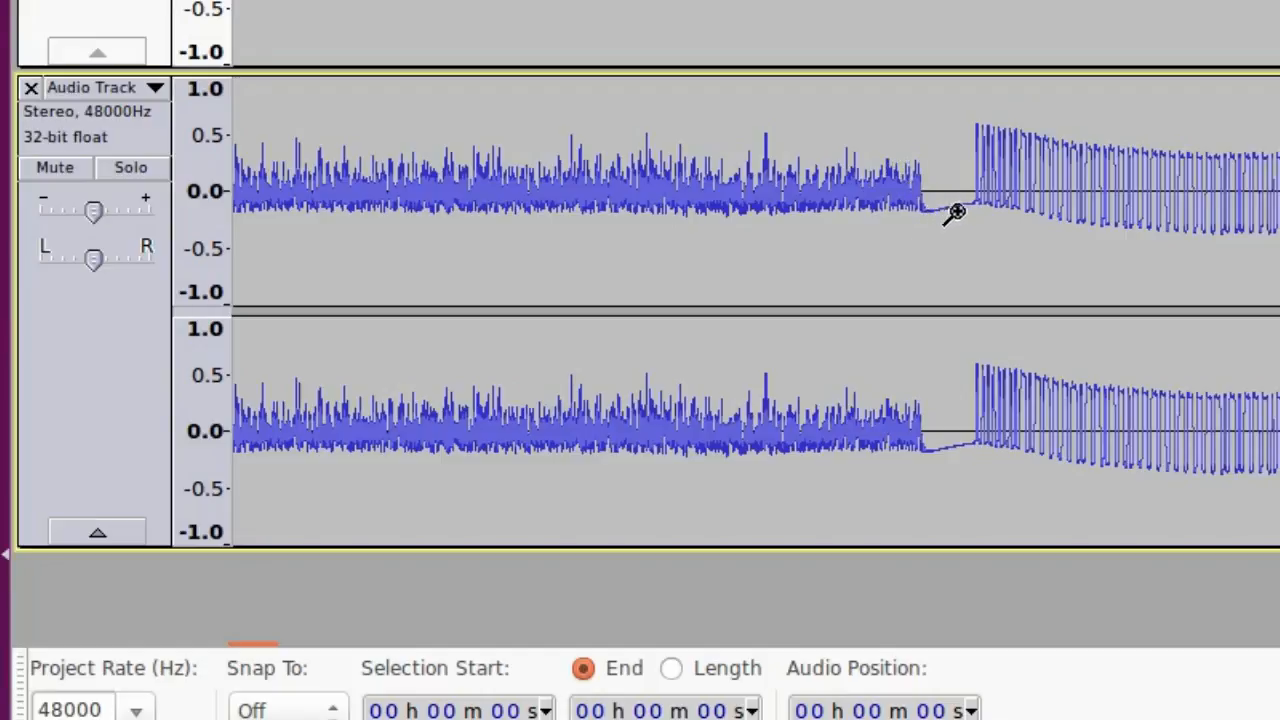
mouse_move(968, 214)
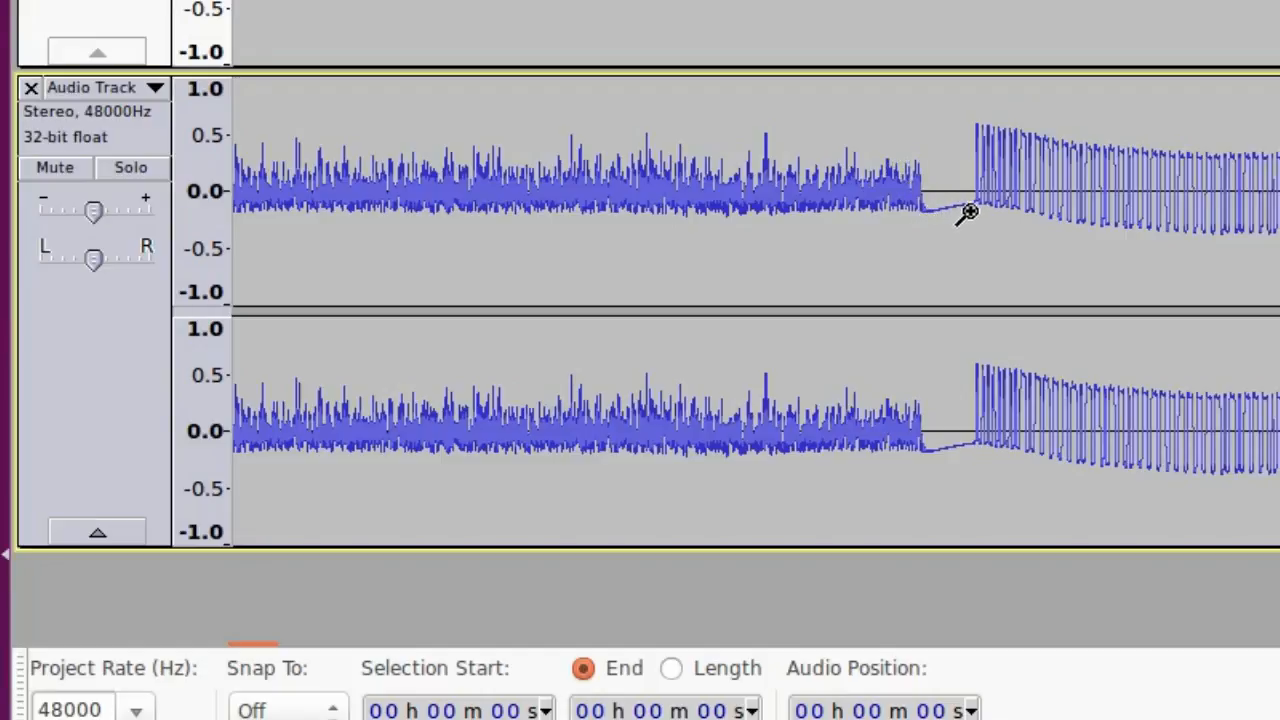
mouse_move(918, 184)
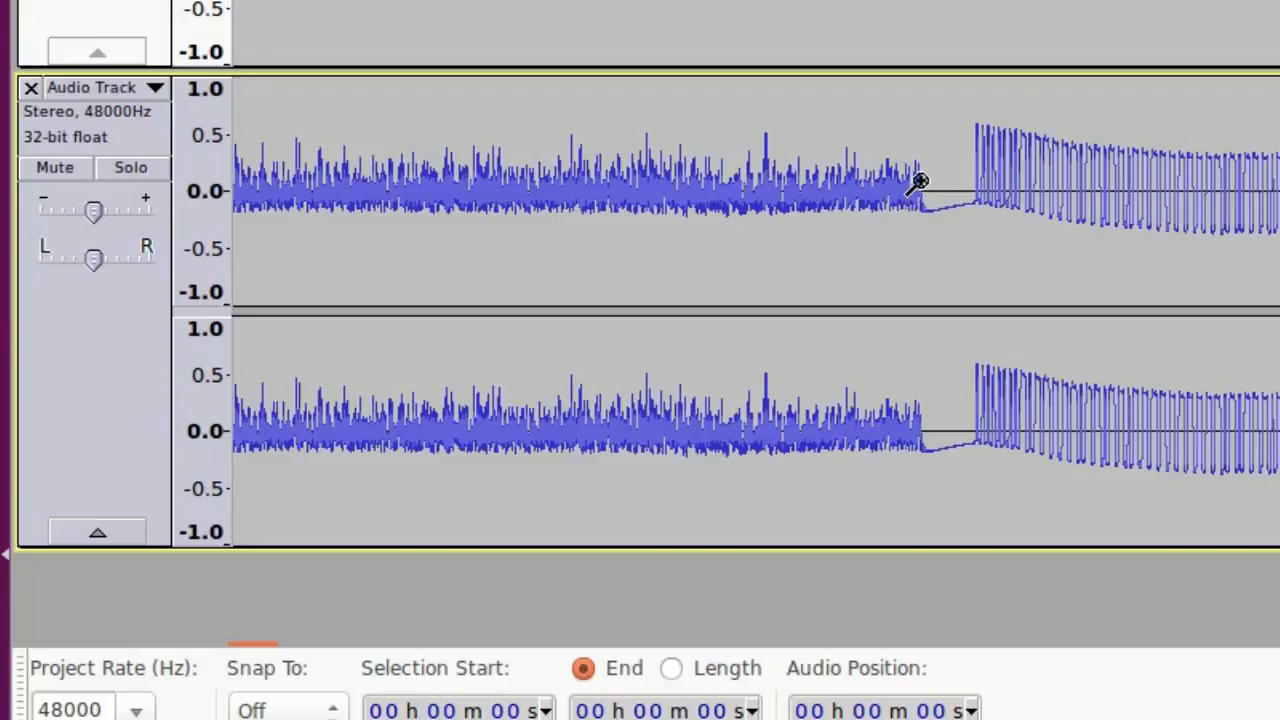
mouse_move(948, 216)
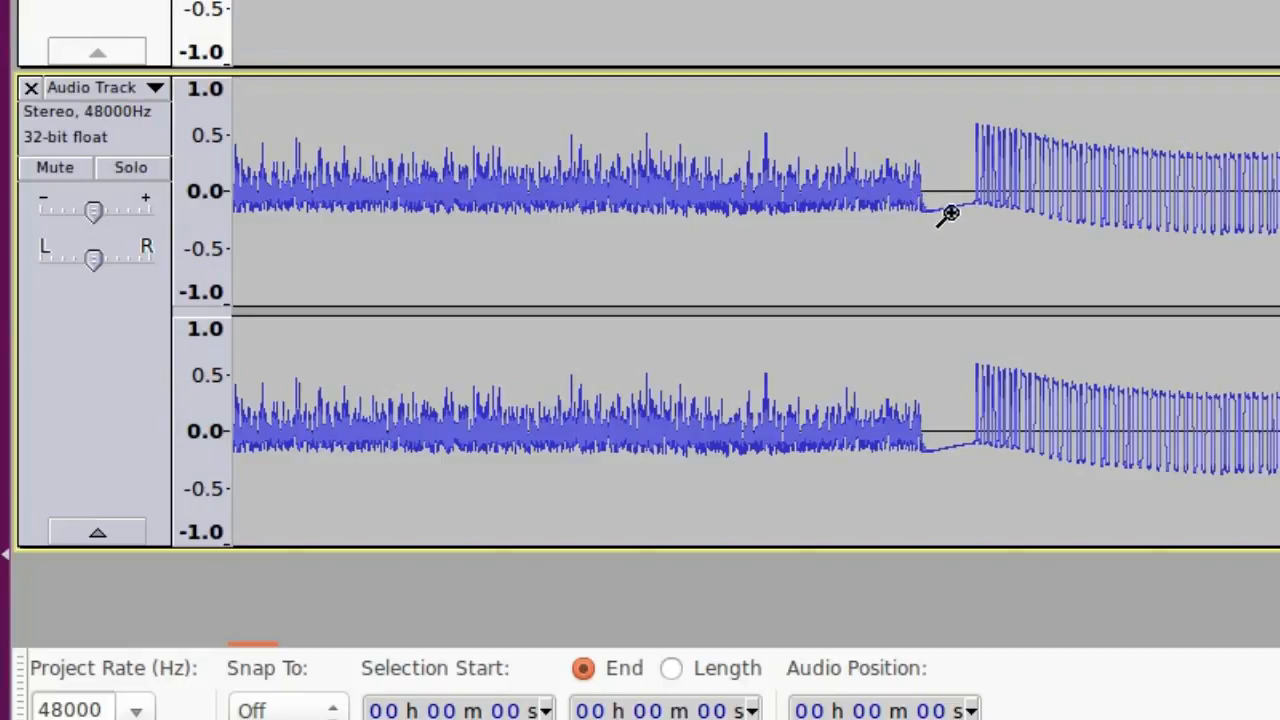
mouse_move(970, 218)
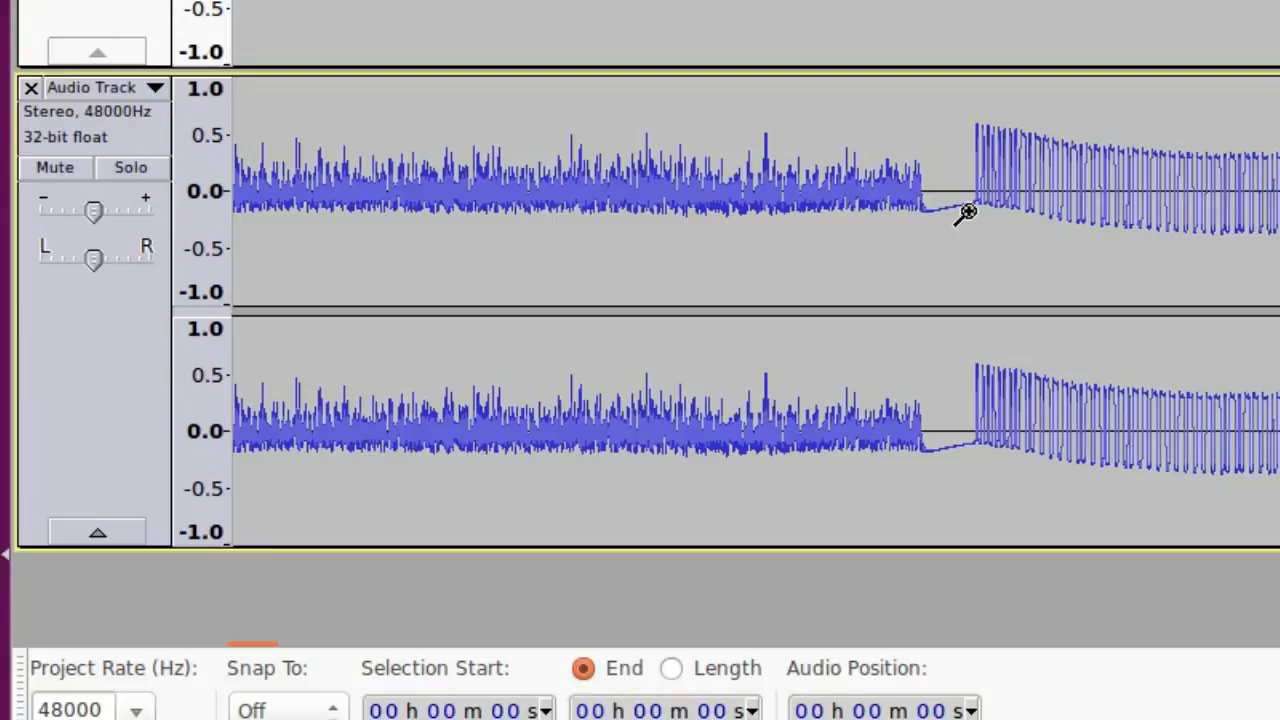
mouse_move(930, 218)
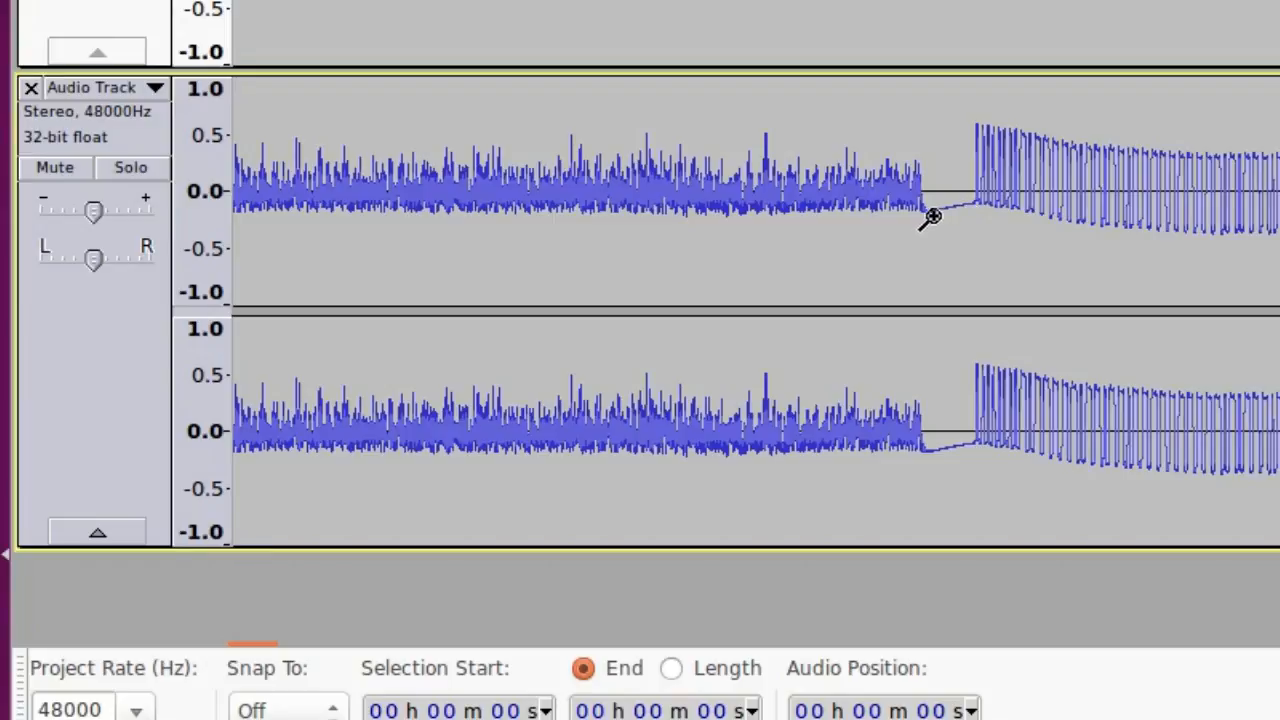
mouse_move(968, 204)
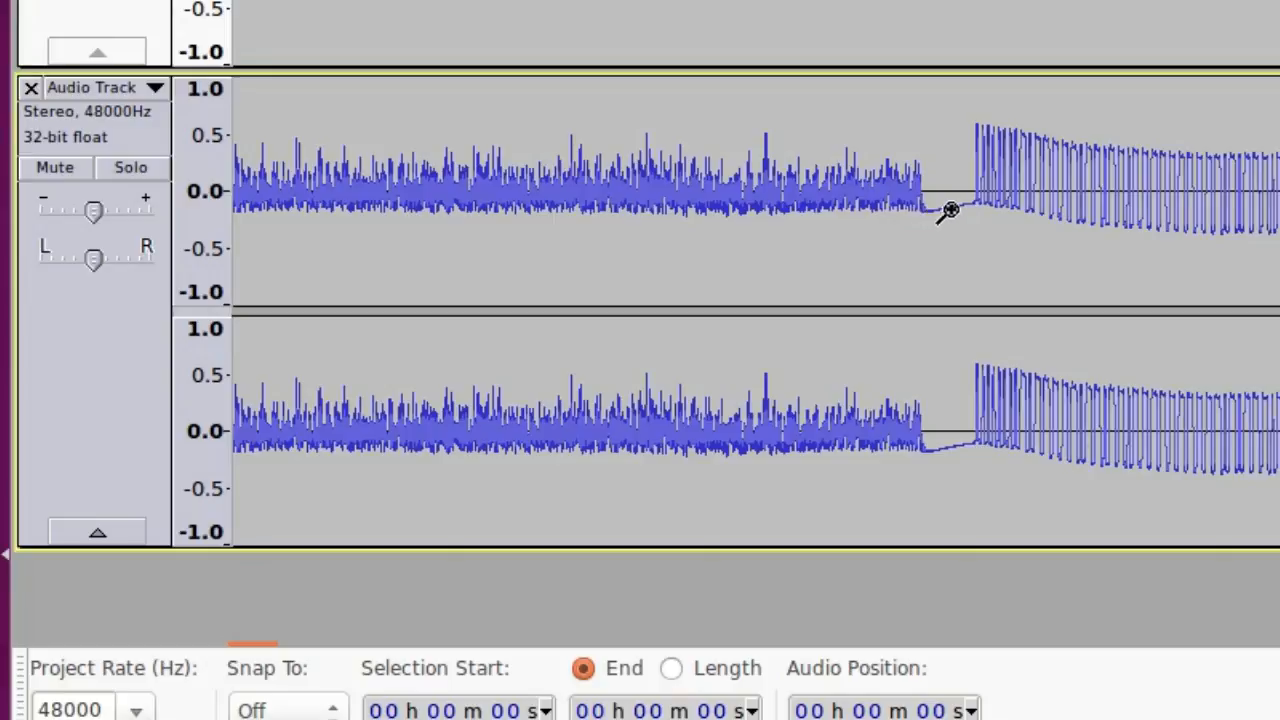
mouse_move(920, 224)
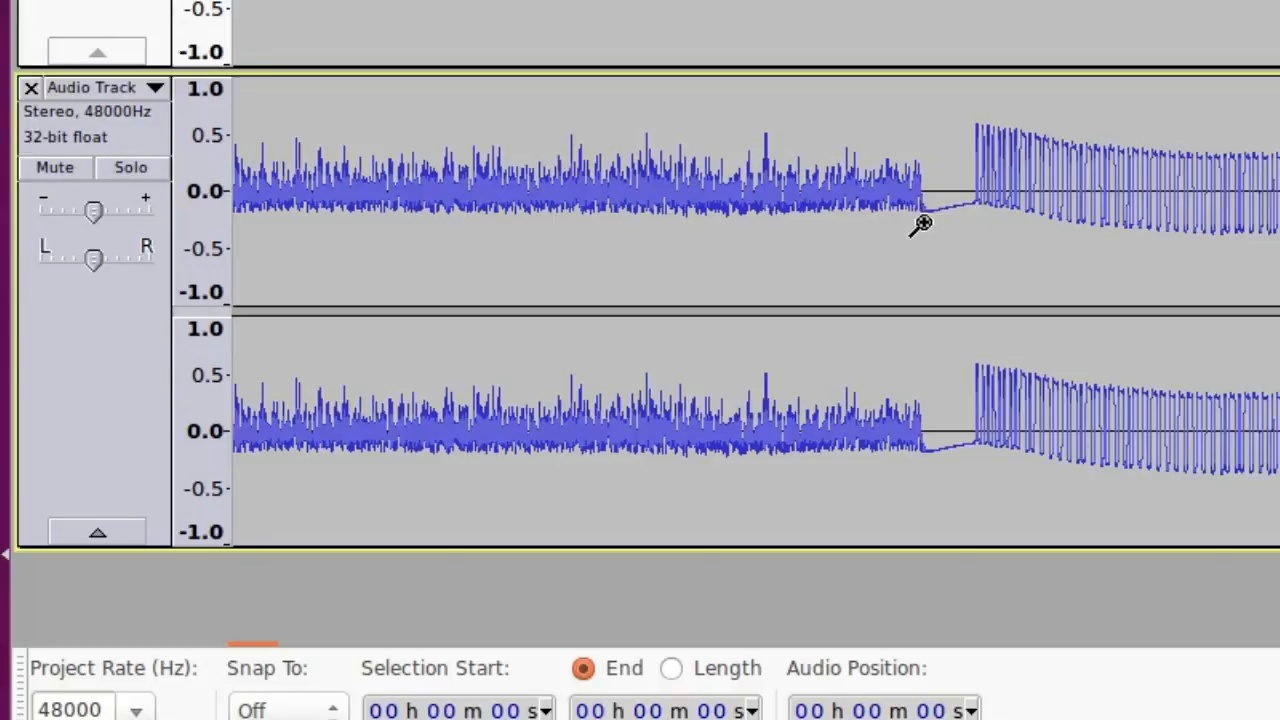
mouse_move(970, 204)
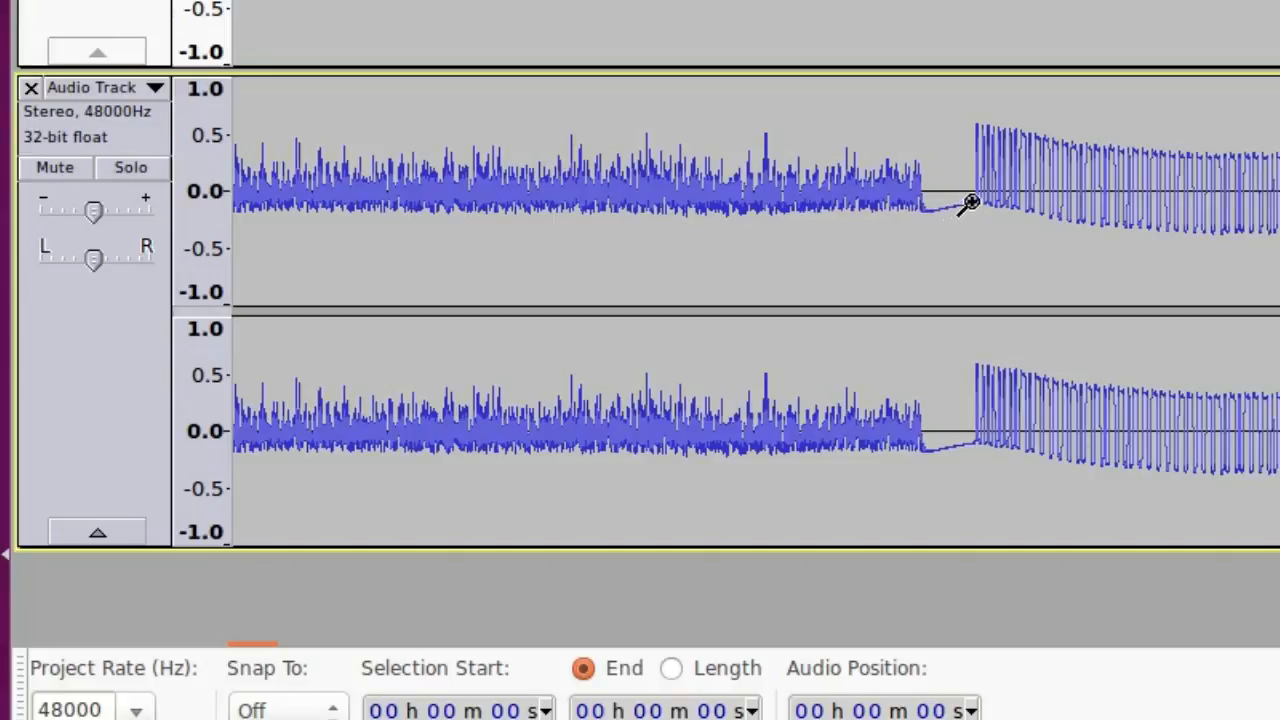
mouse_move(952, 208)
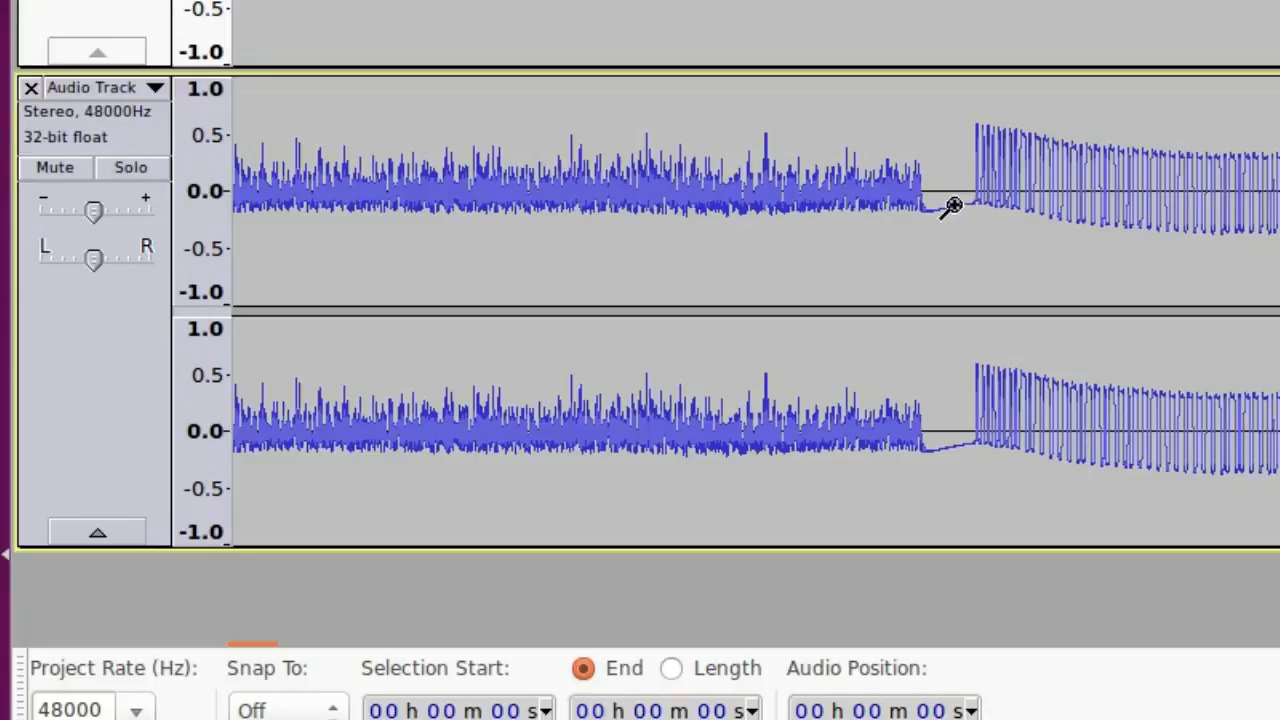
mouse_move(944, 220)
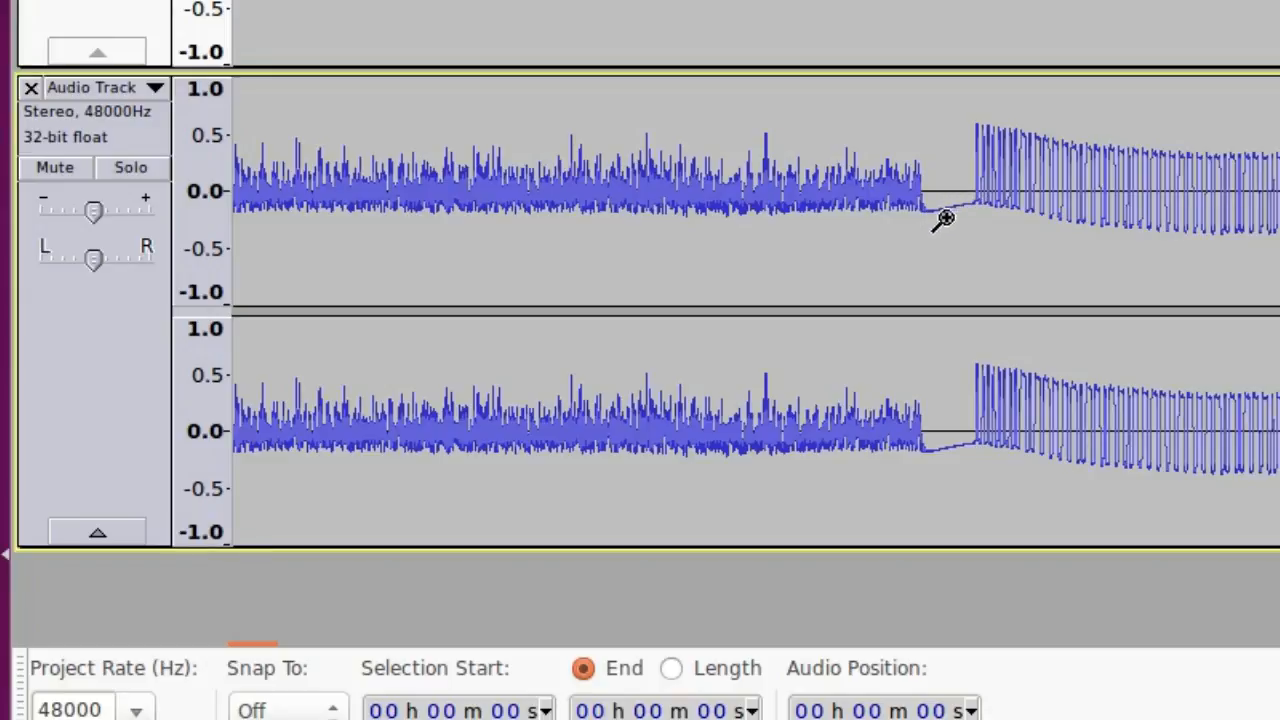
mouse_move(976, 206)
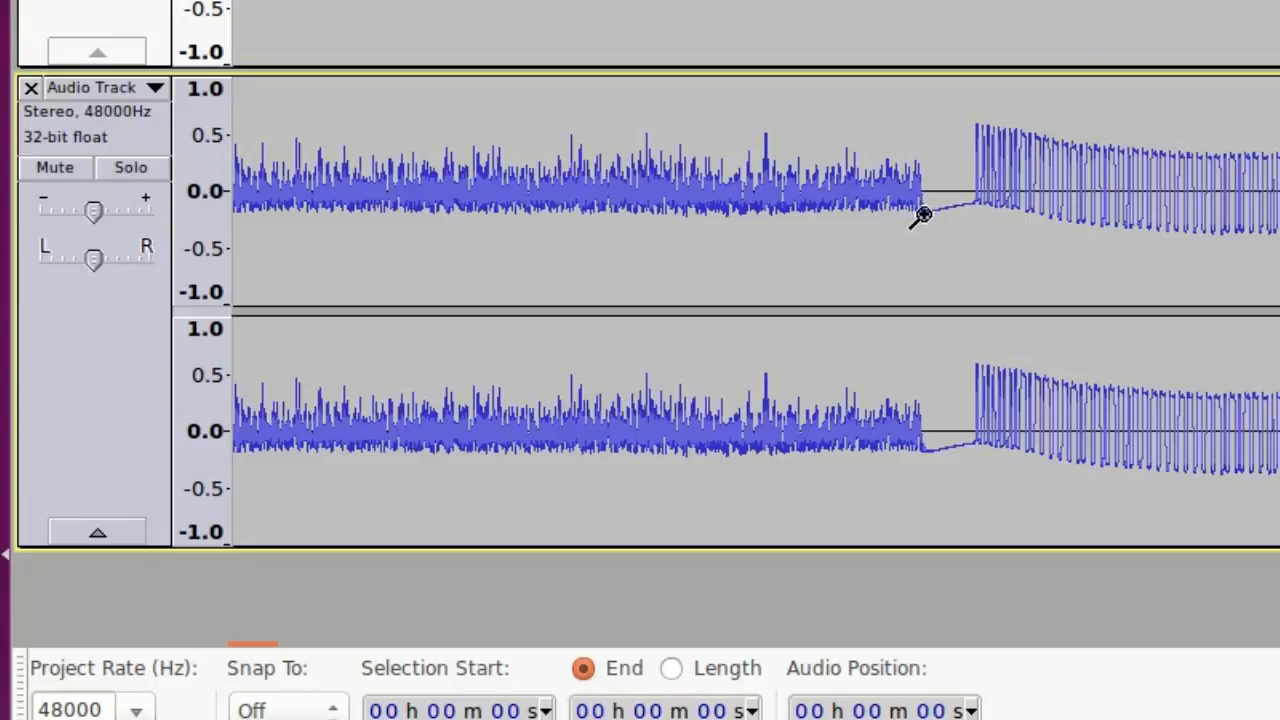
mouse_move(932, 216)
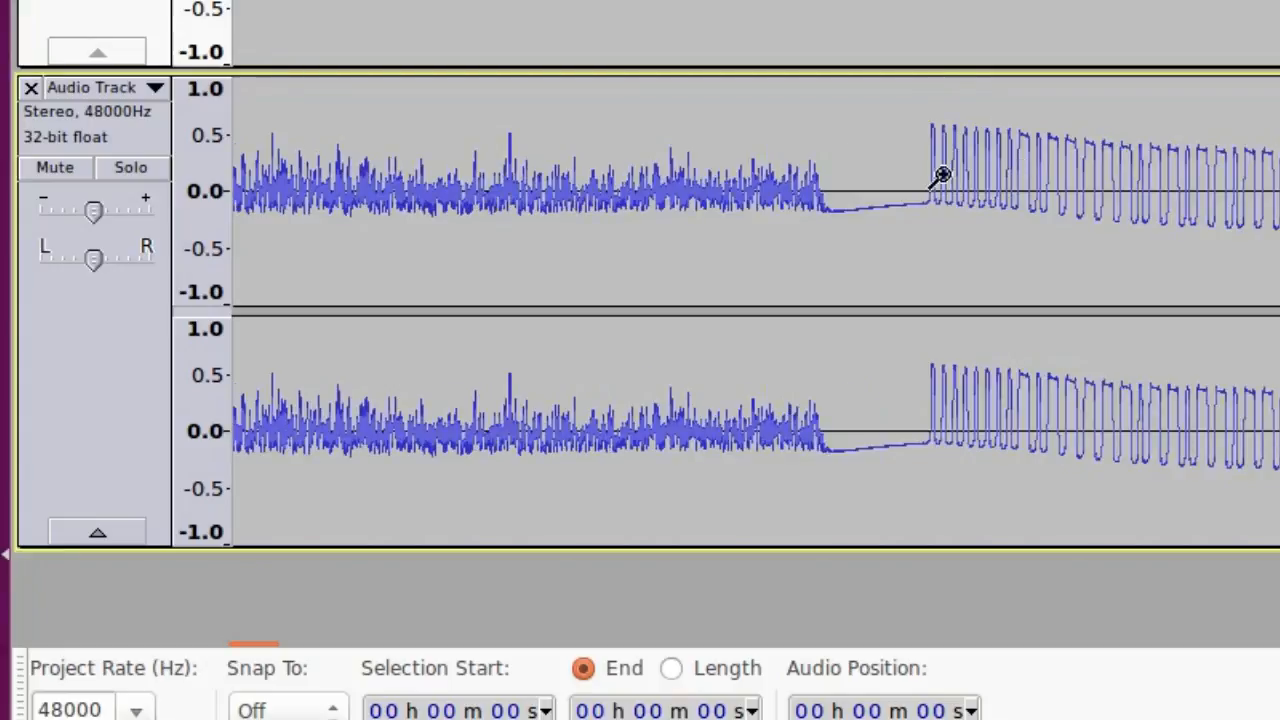
mouse_move(1016, 168)
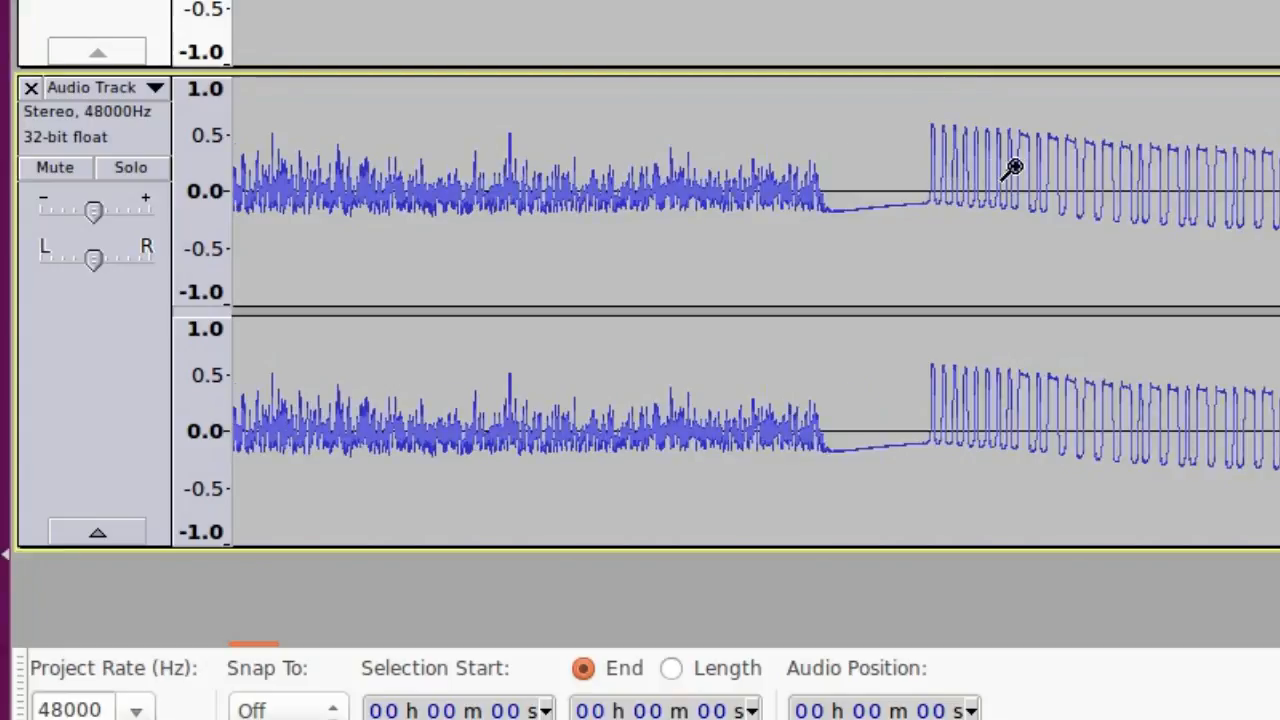
mouse_move(924, 162)
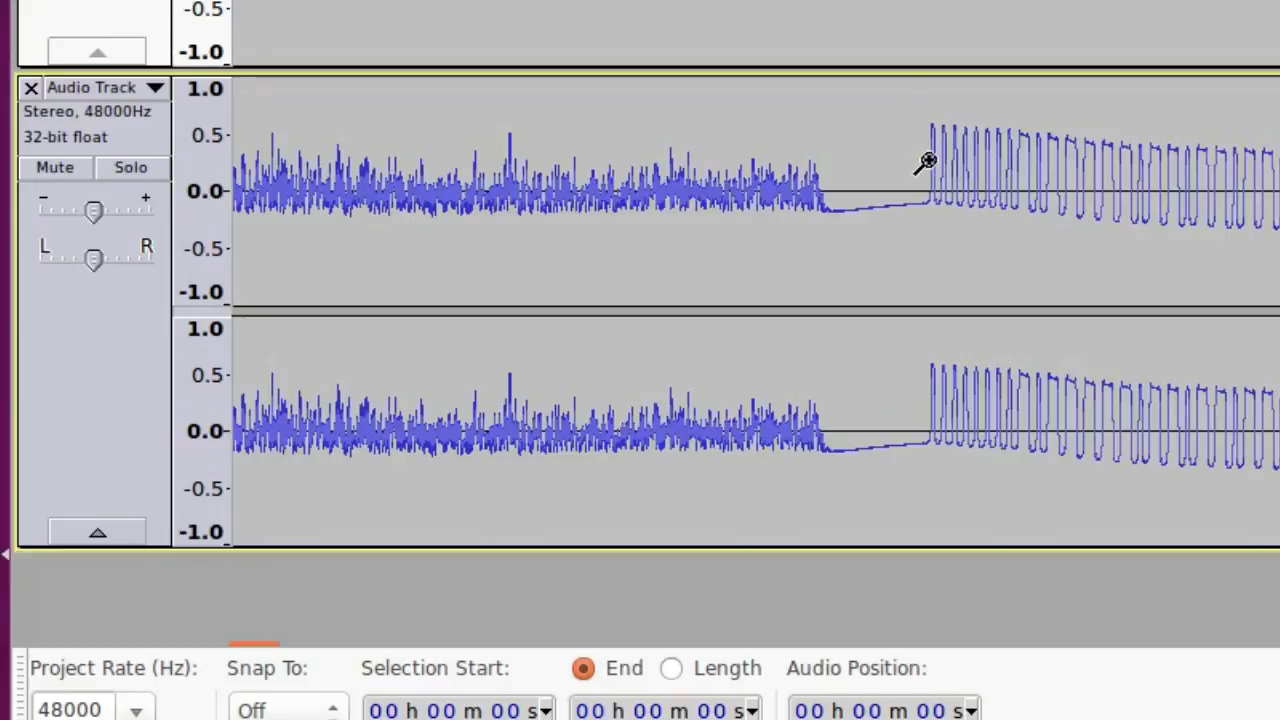
mouse_move(962, 164)
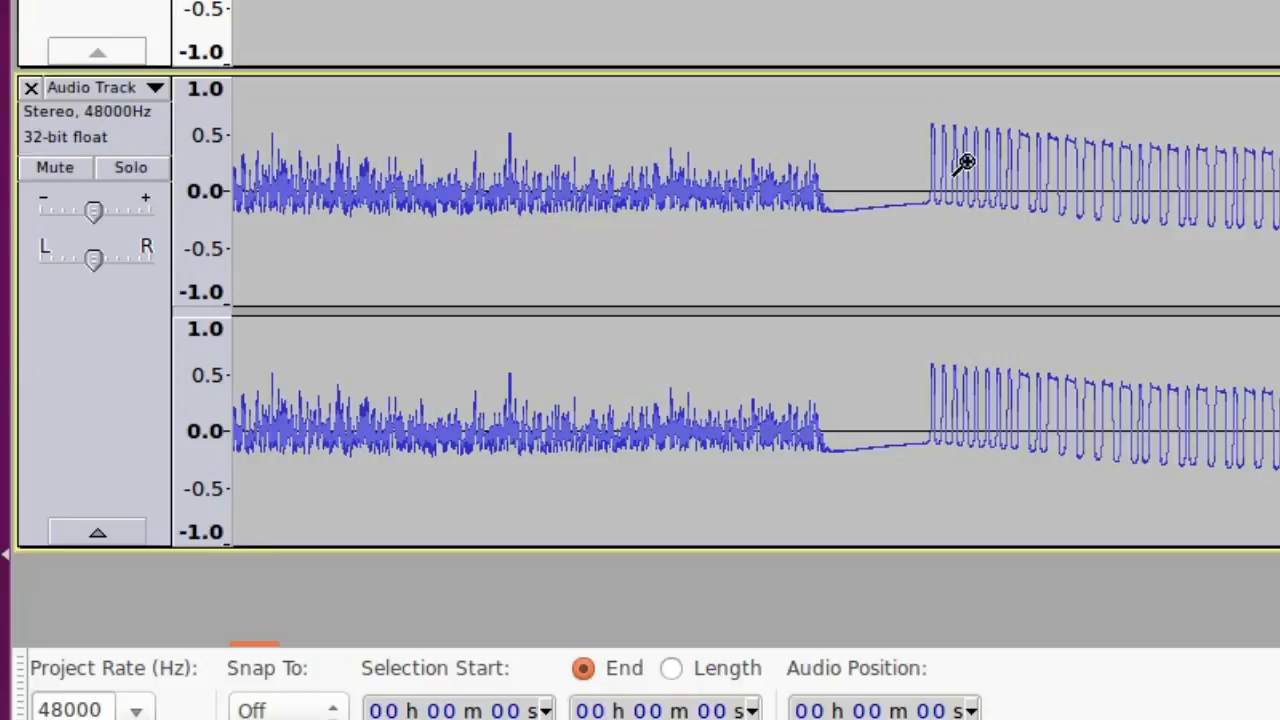
mouse_move(1028, 178)
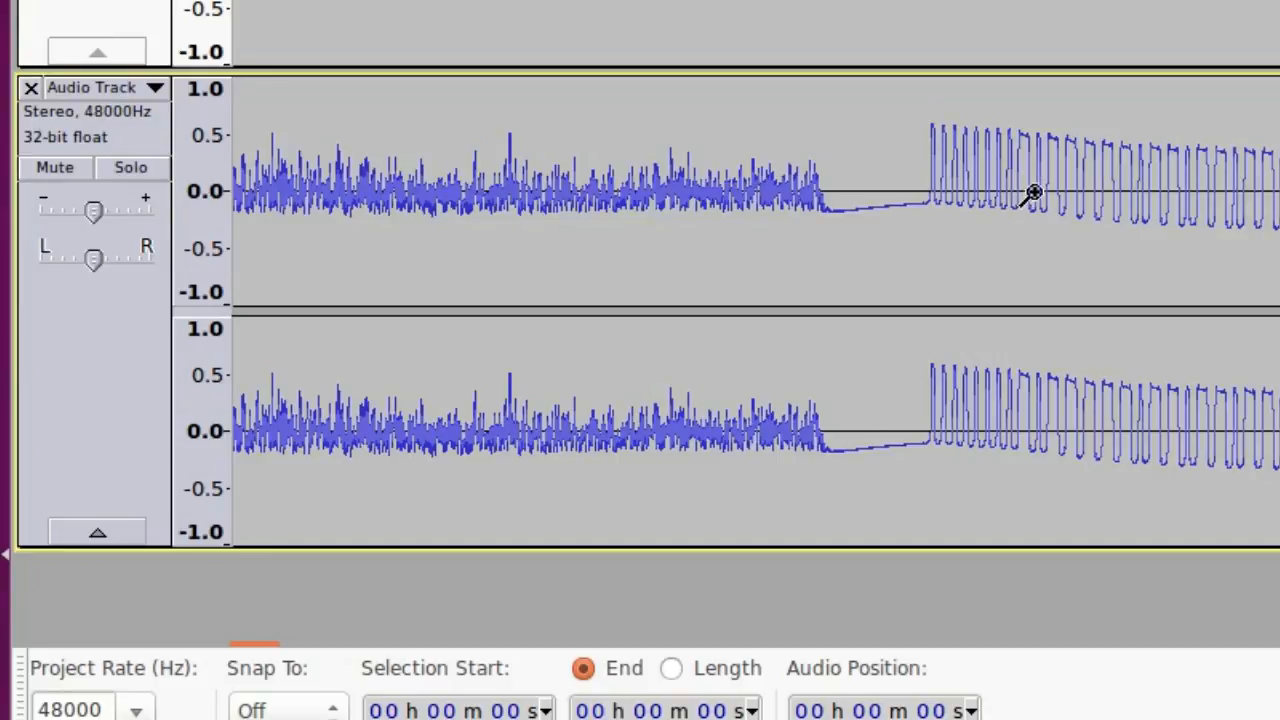
mouse_move(1004, 176)
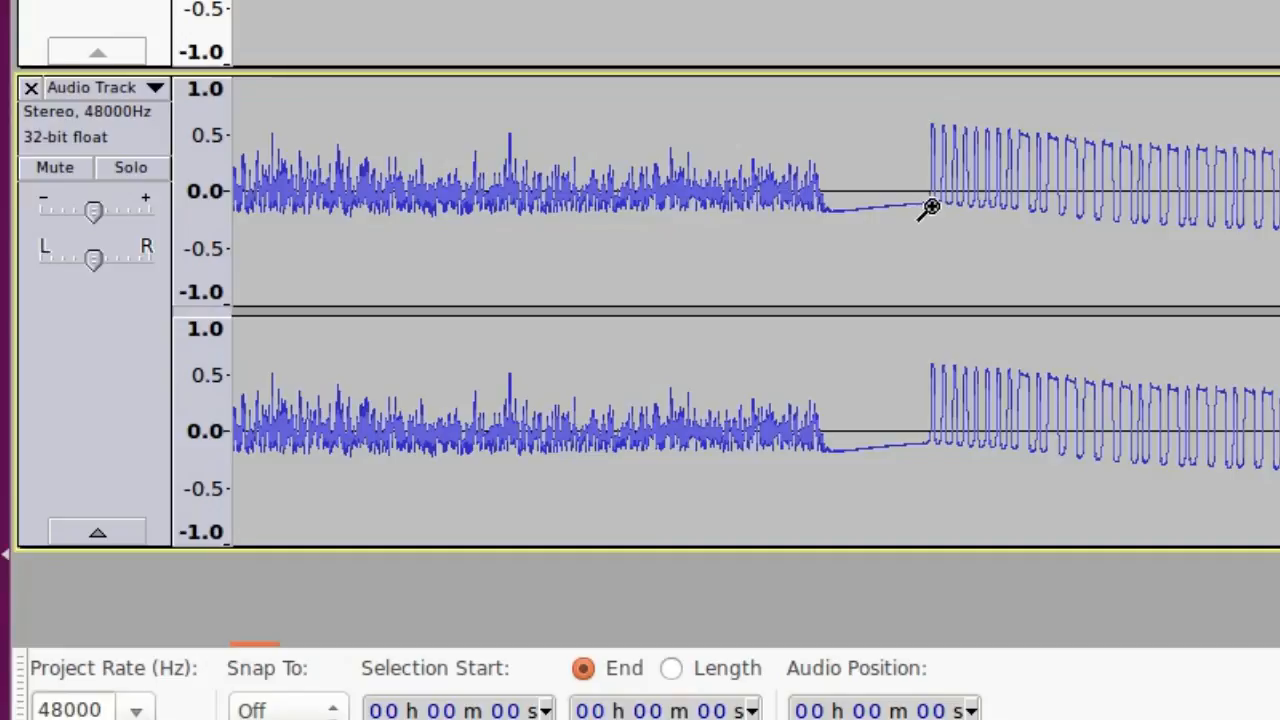
mouse_move(900, 212)
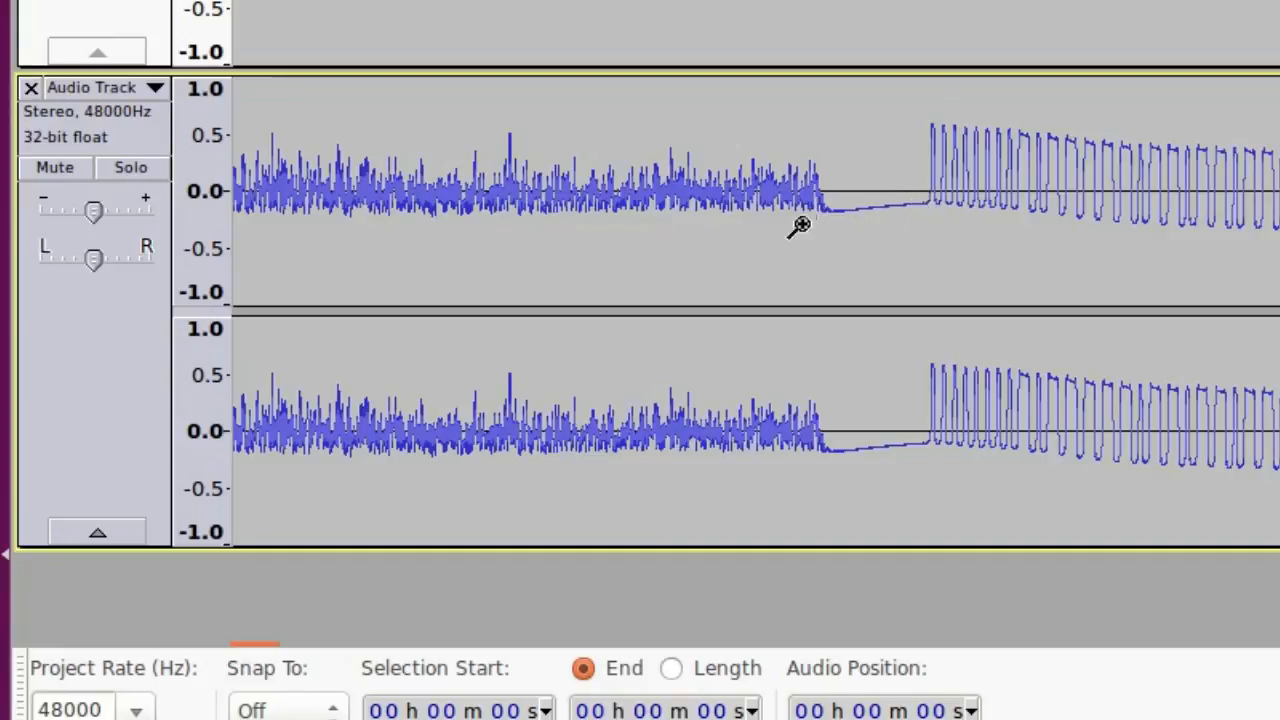
mouse_move(820, 212)
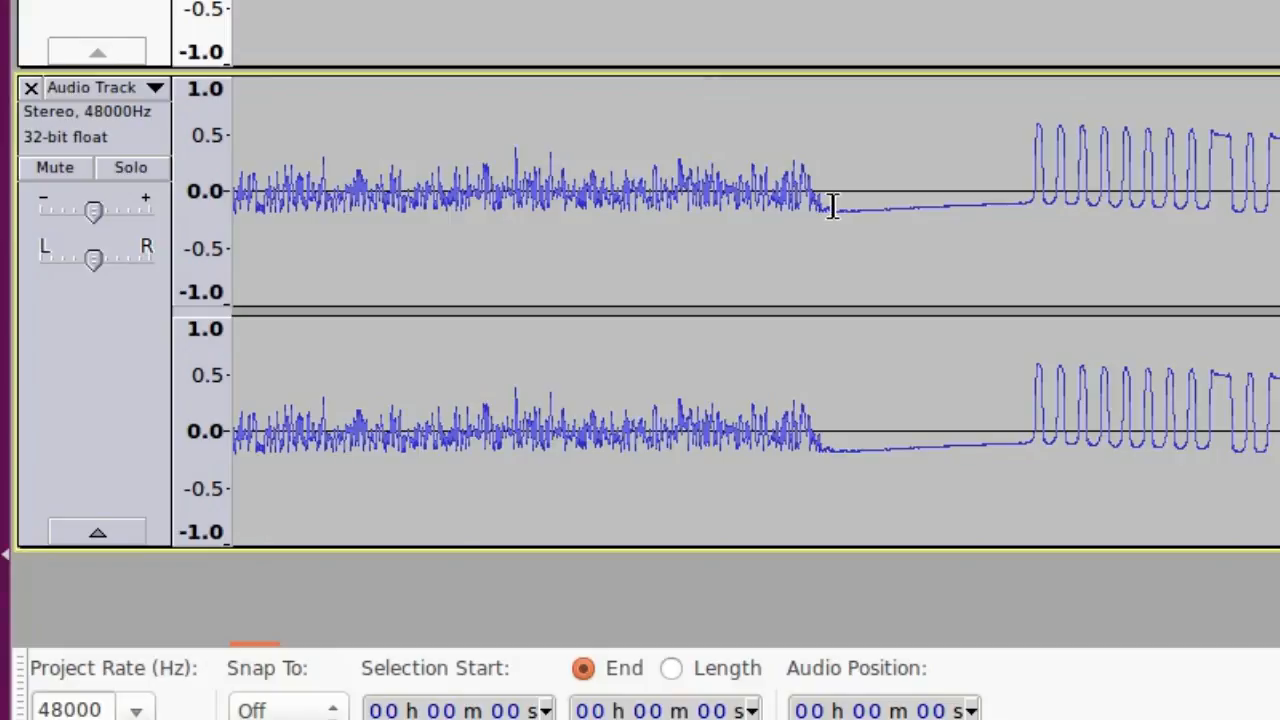
Position the copied track so its packets sit near 48.0–48.4 s under the recording
click(858, 210)
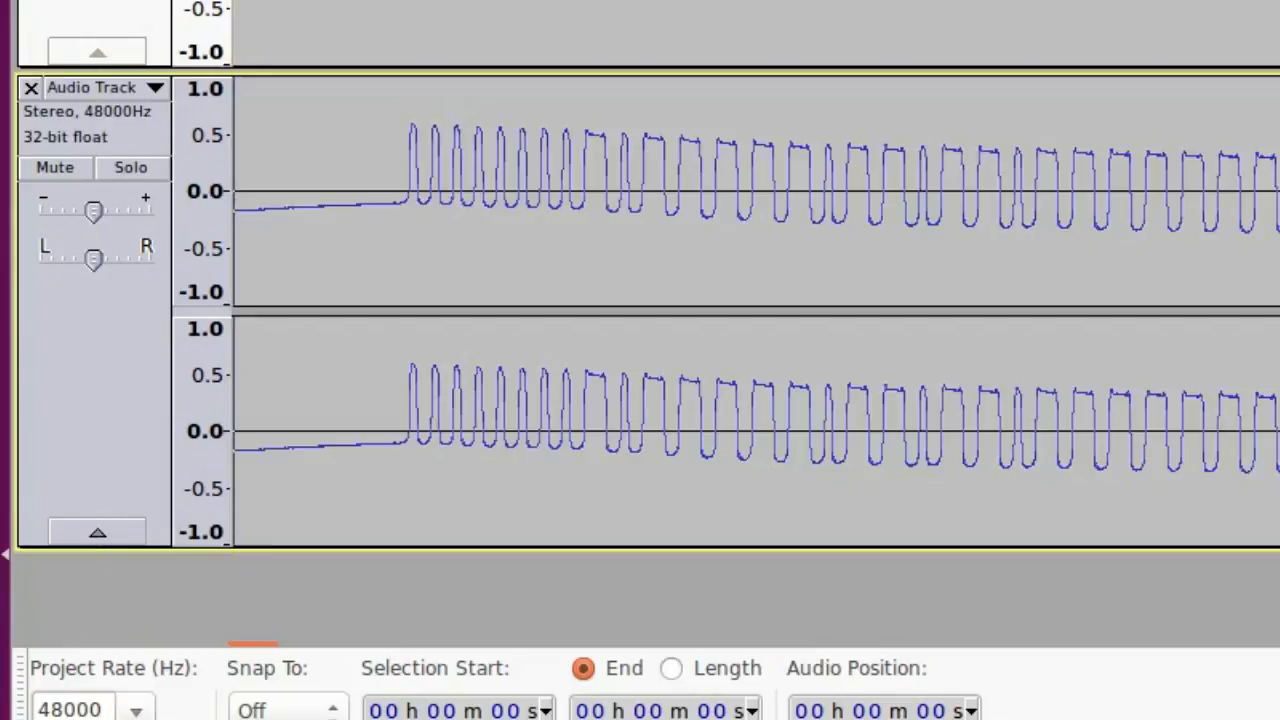
mouse_move(300, 452)
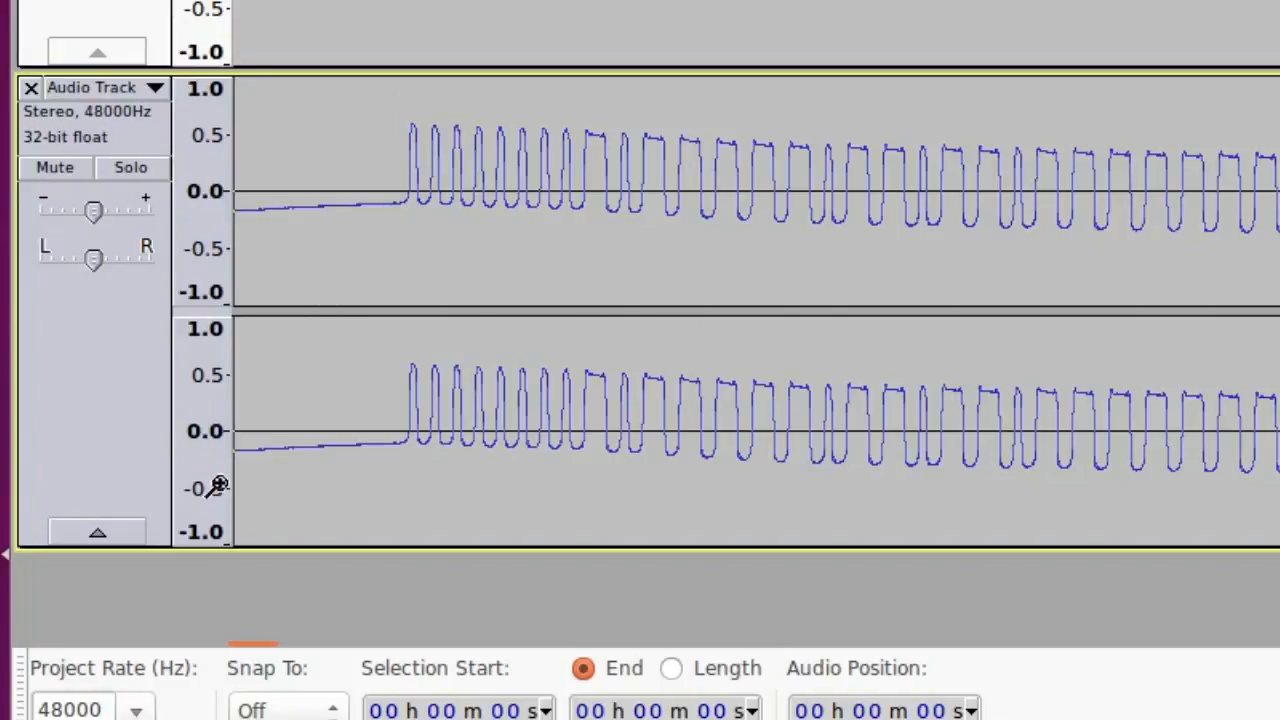
mouse_move(368, 436)
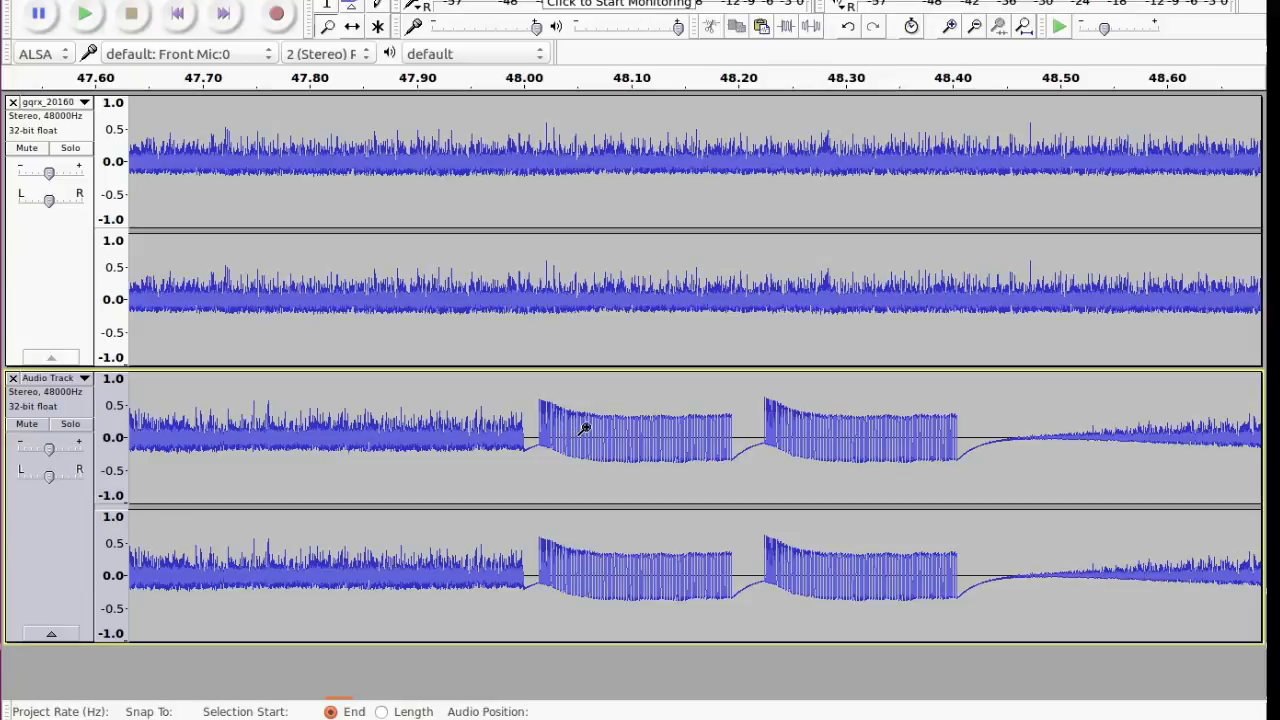
mouse_move(558, 442)
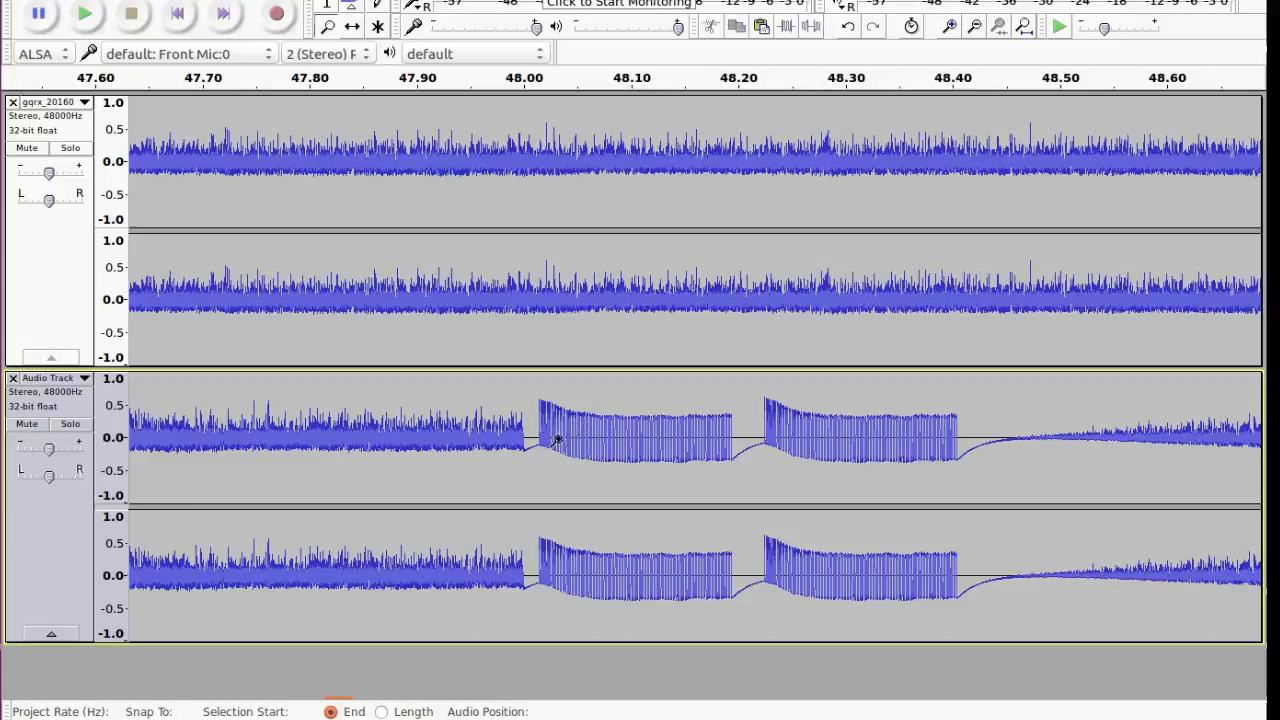
mouse_move(758, 440)
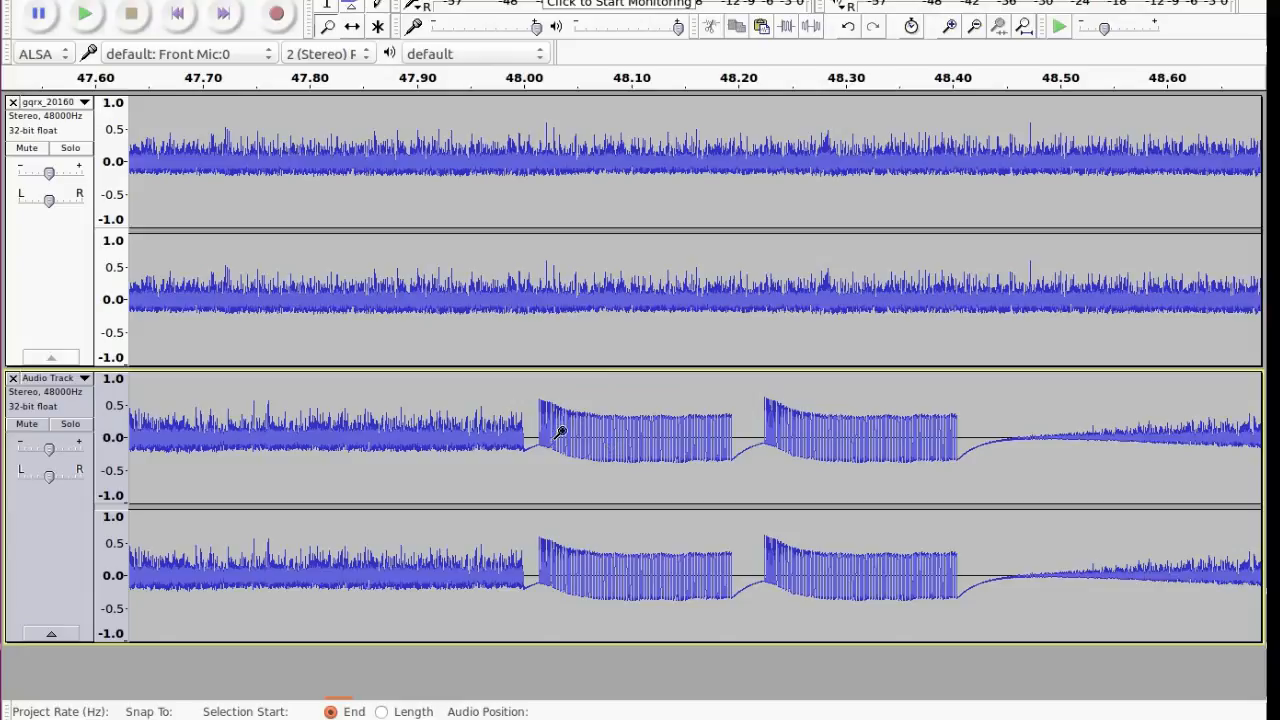
mouse_move(942, 404)
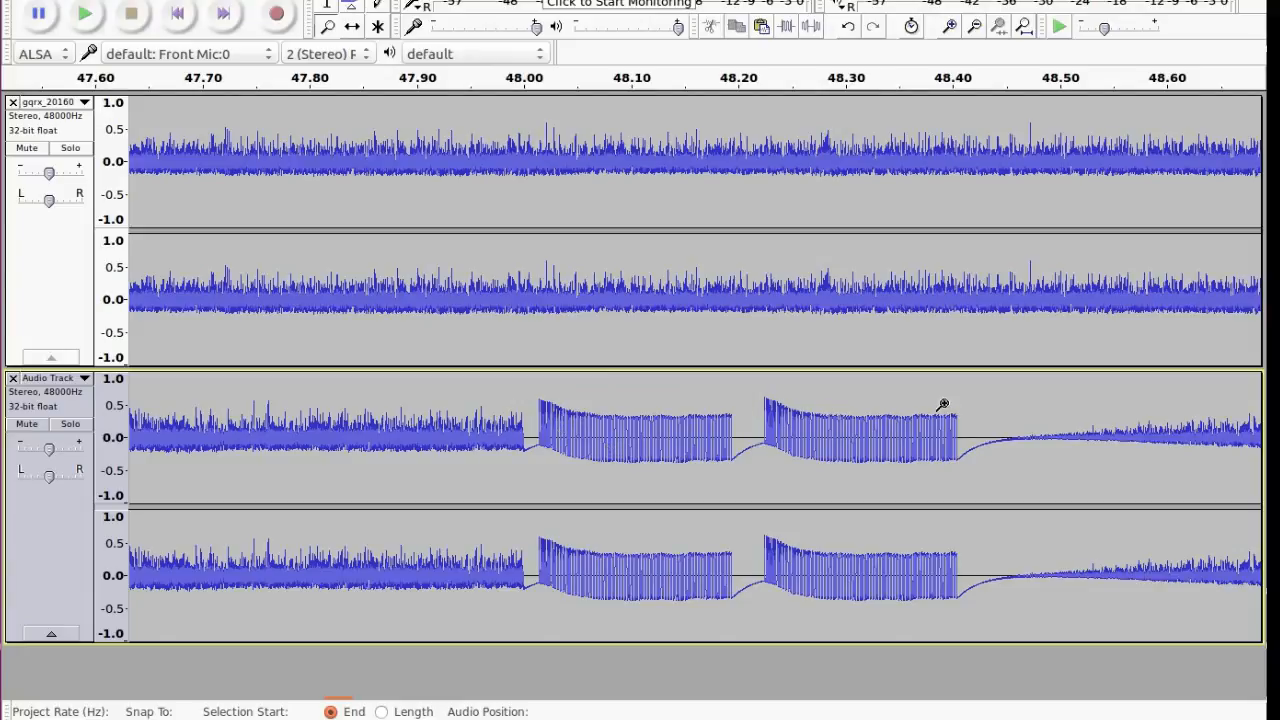
mouse_move(692, 432)
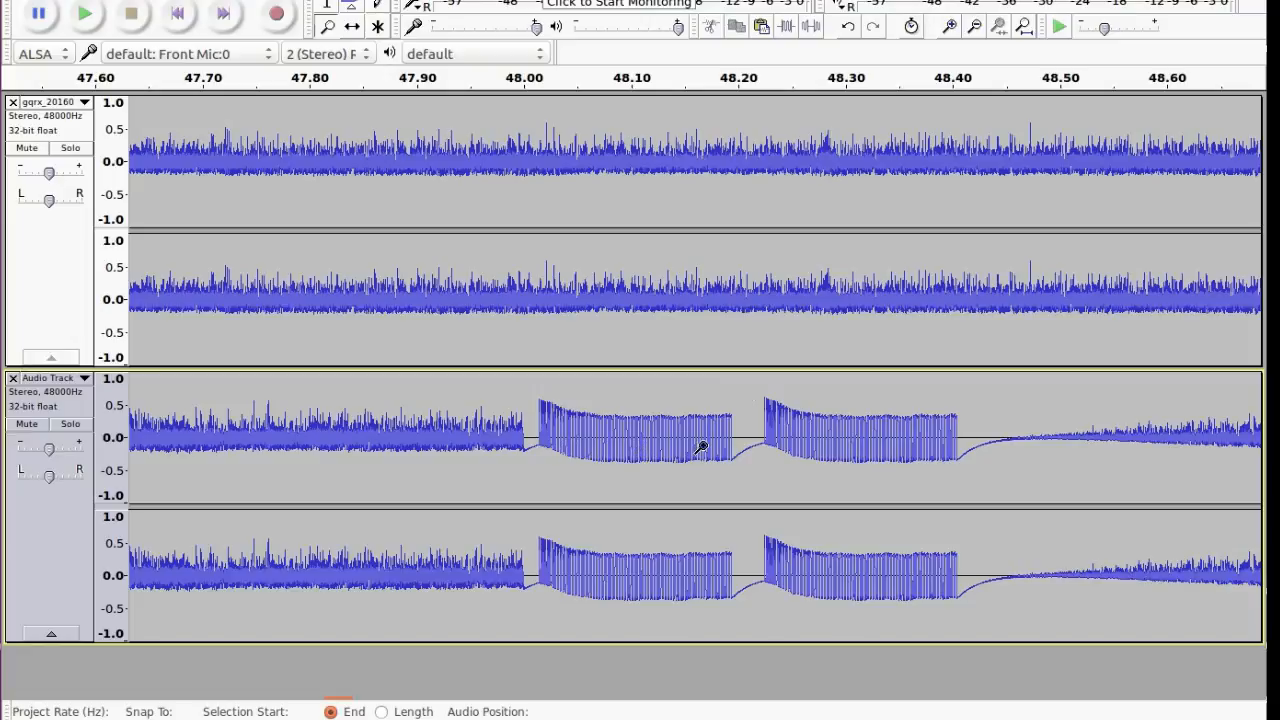
mouse_move(736, 428)
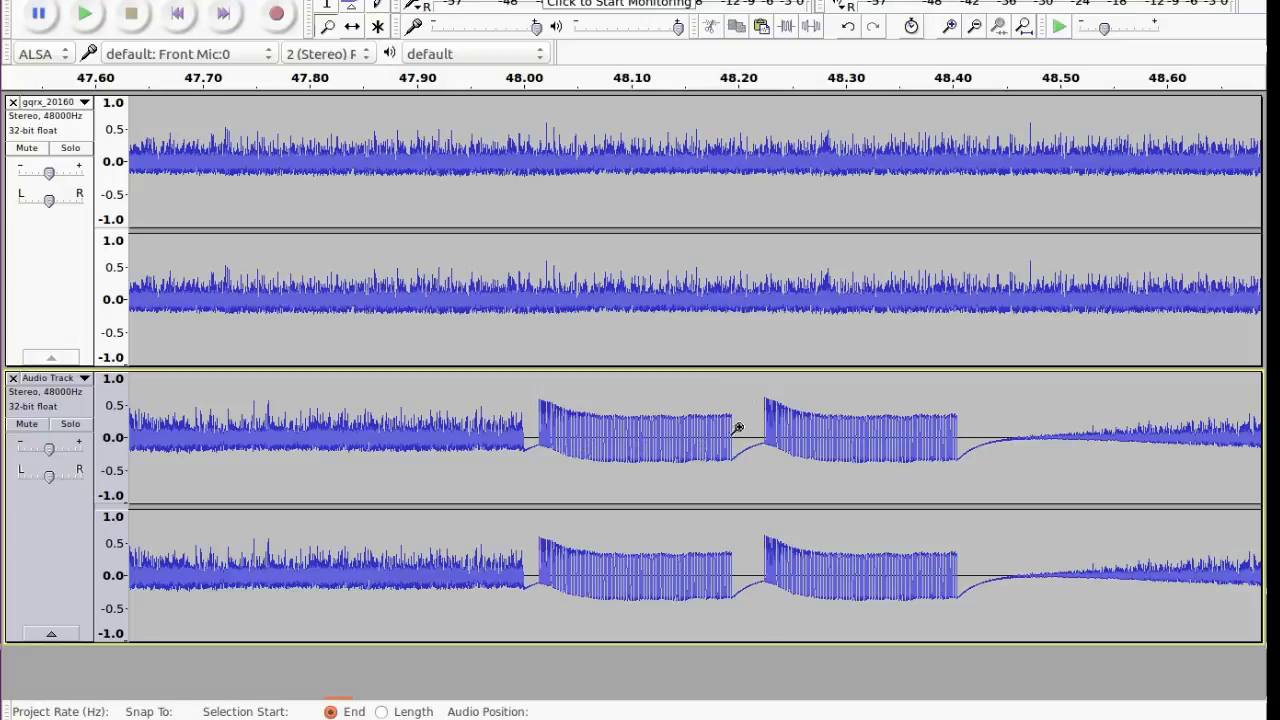
mouse_move(872, 442)
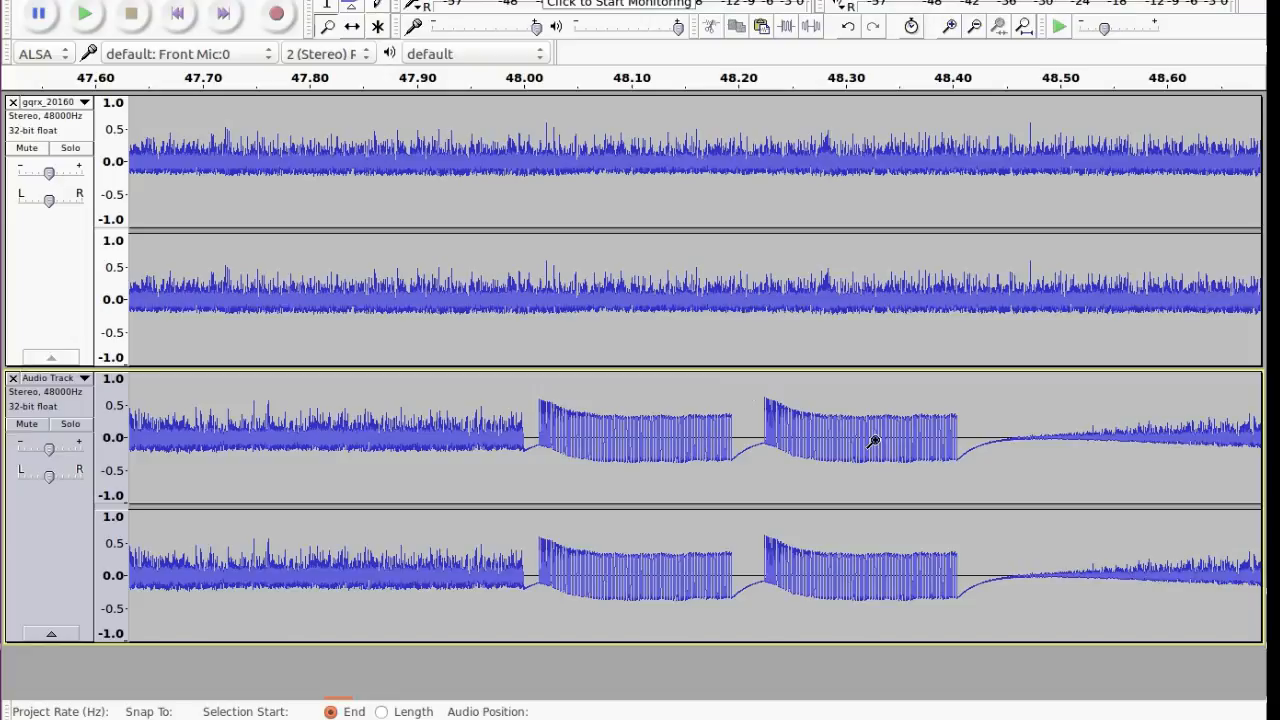
mouse_move(550, 440)
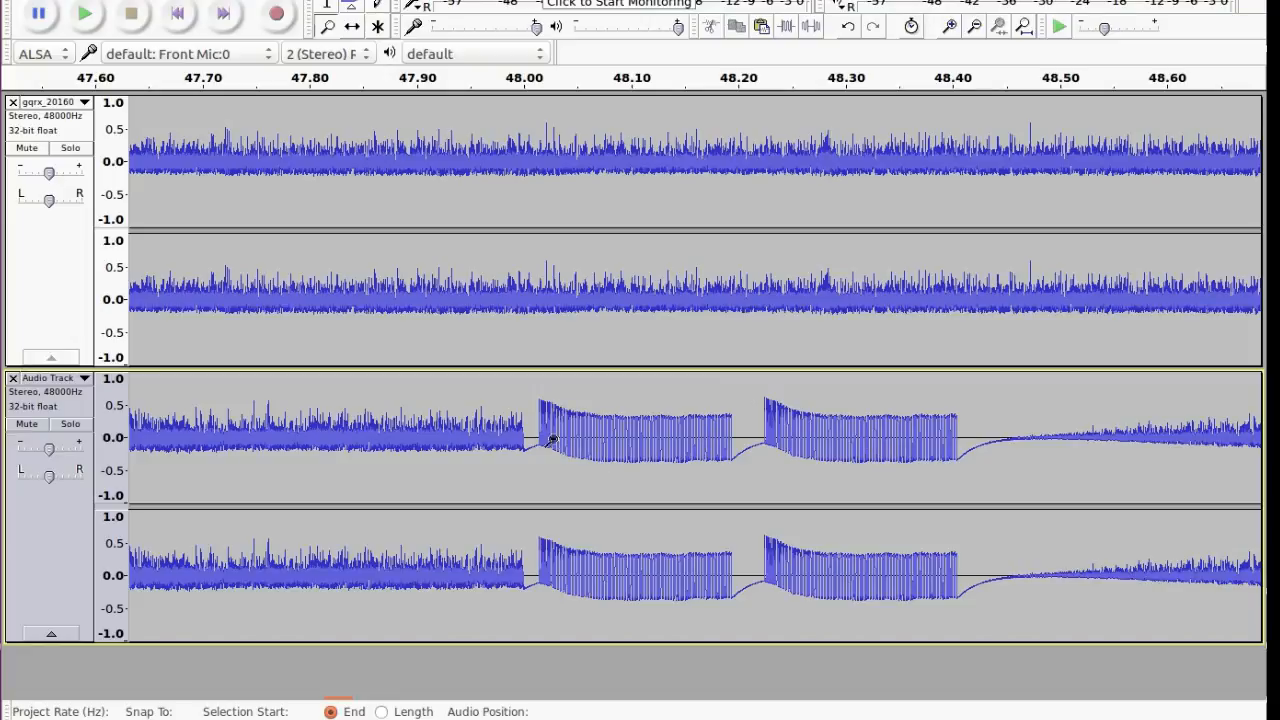
mouse_move(804, 404)
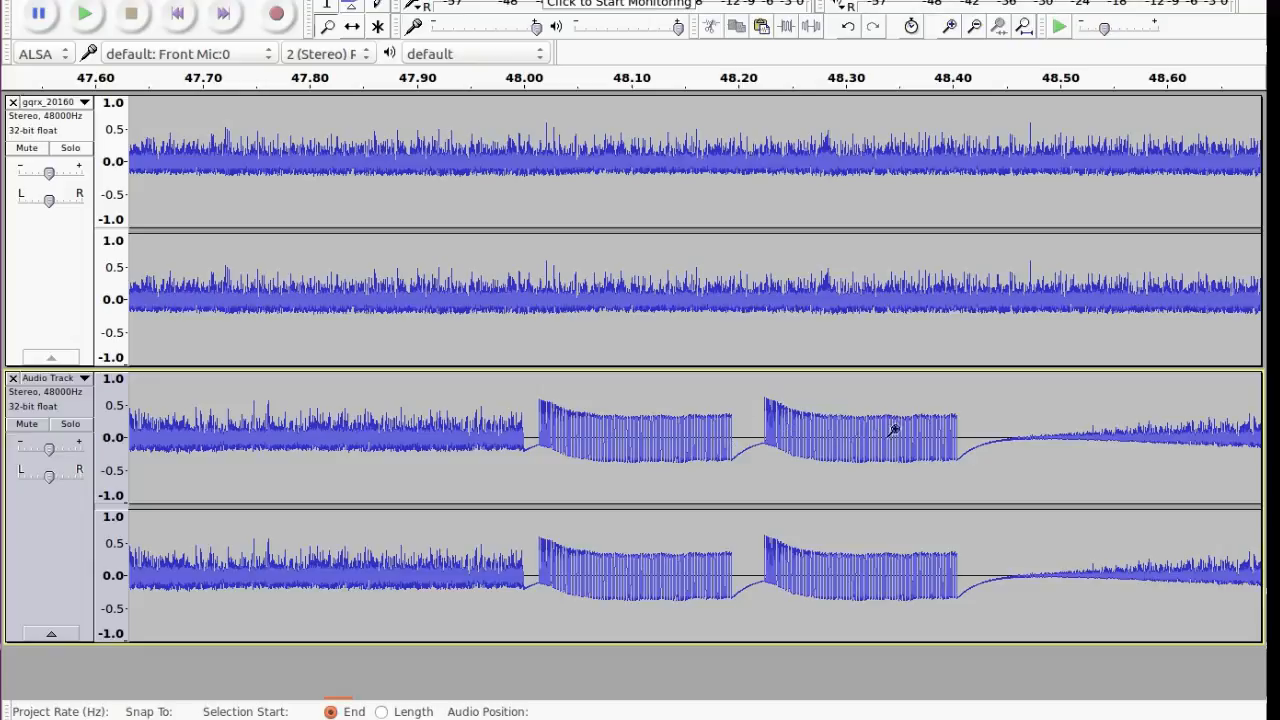
mouse_move(610, 456)
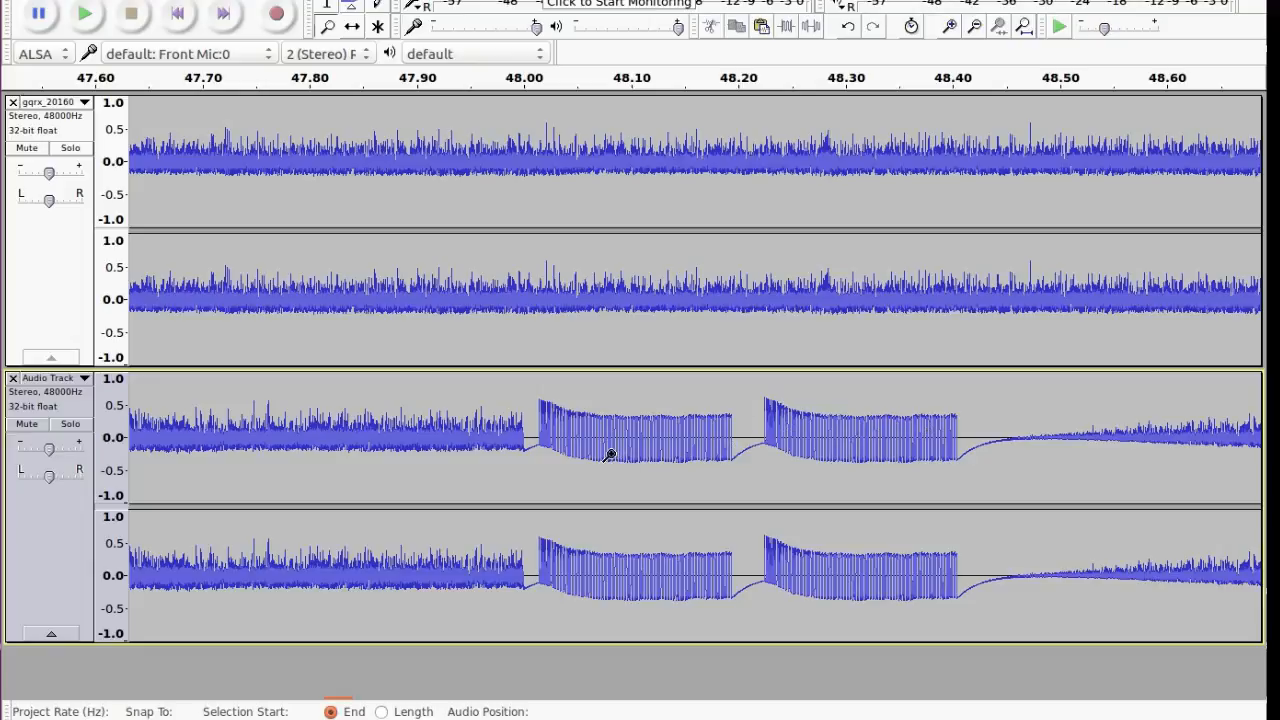
mouse_move(616, 452)
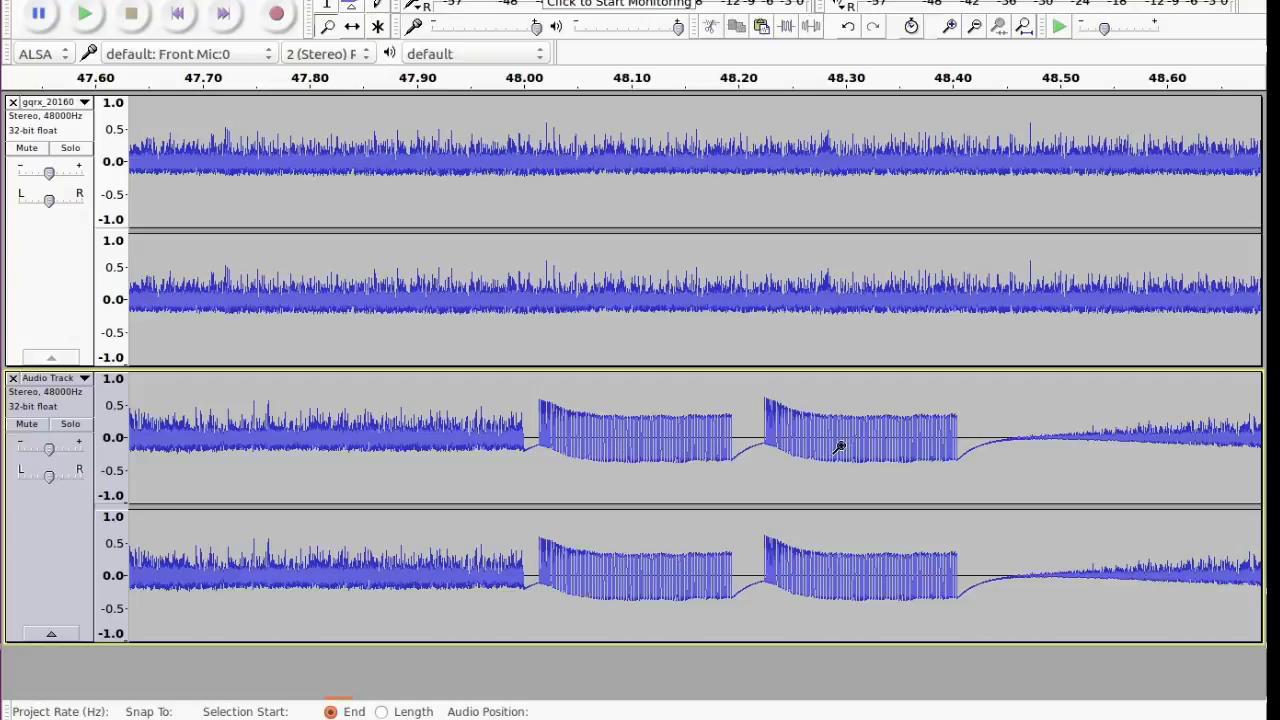
mouse_move(848, 434)
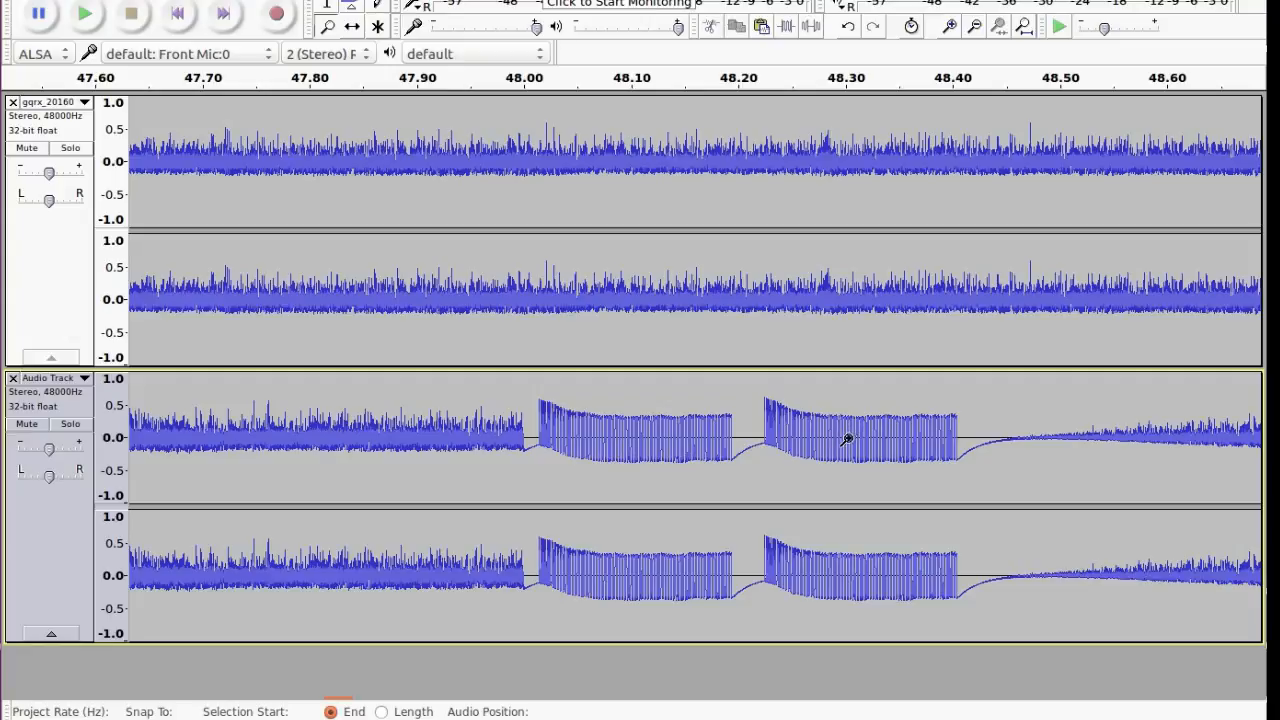
mouse_move(840, 476)
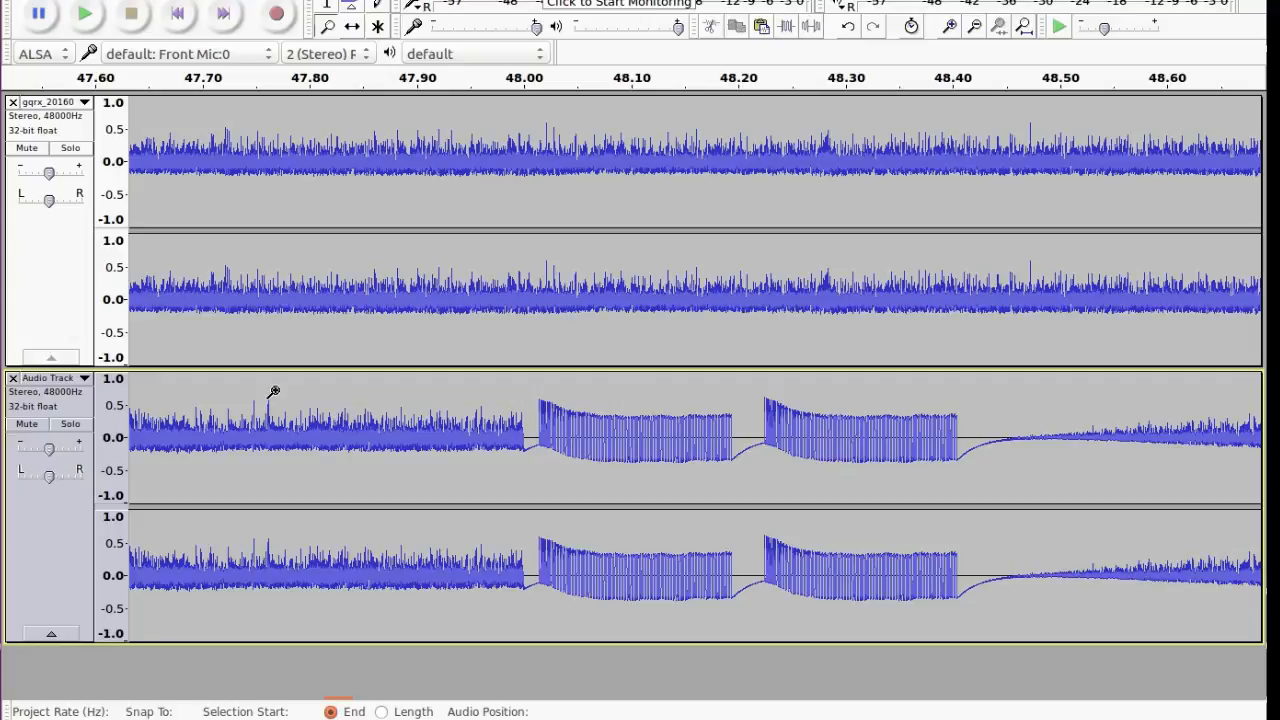
mouse_move(316, 408)
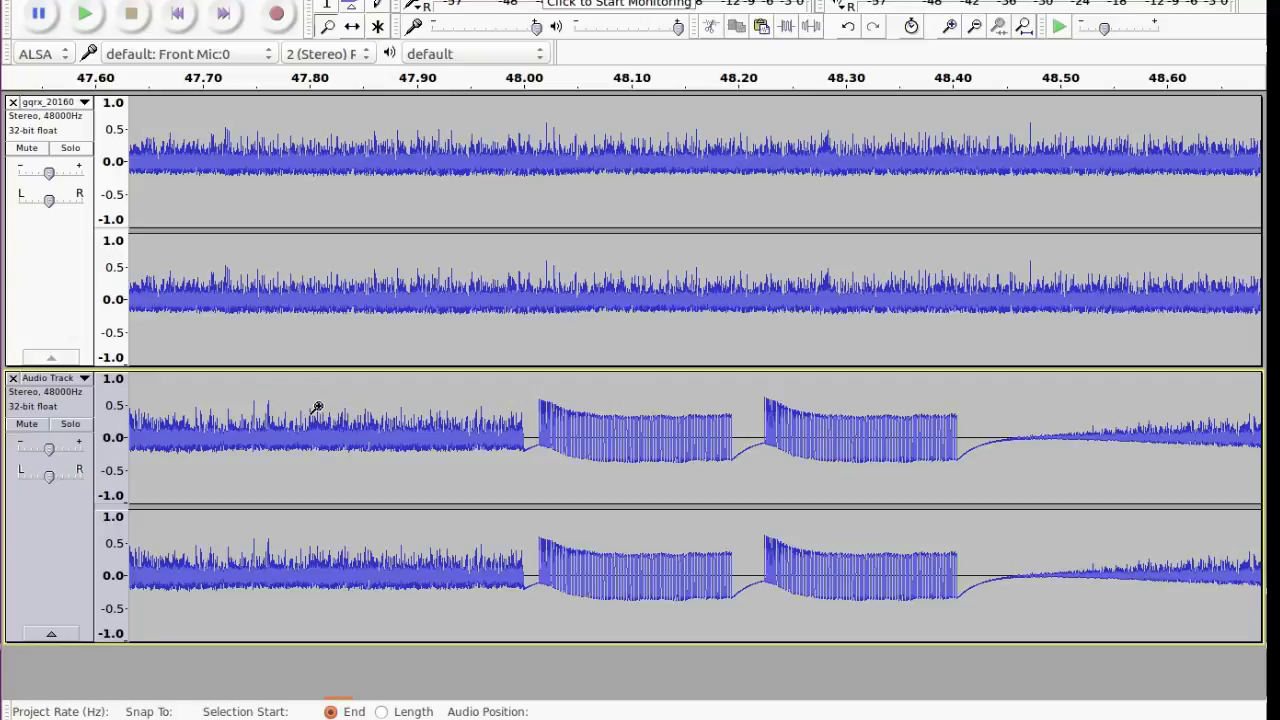
mouse_move(484, 460)
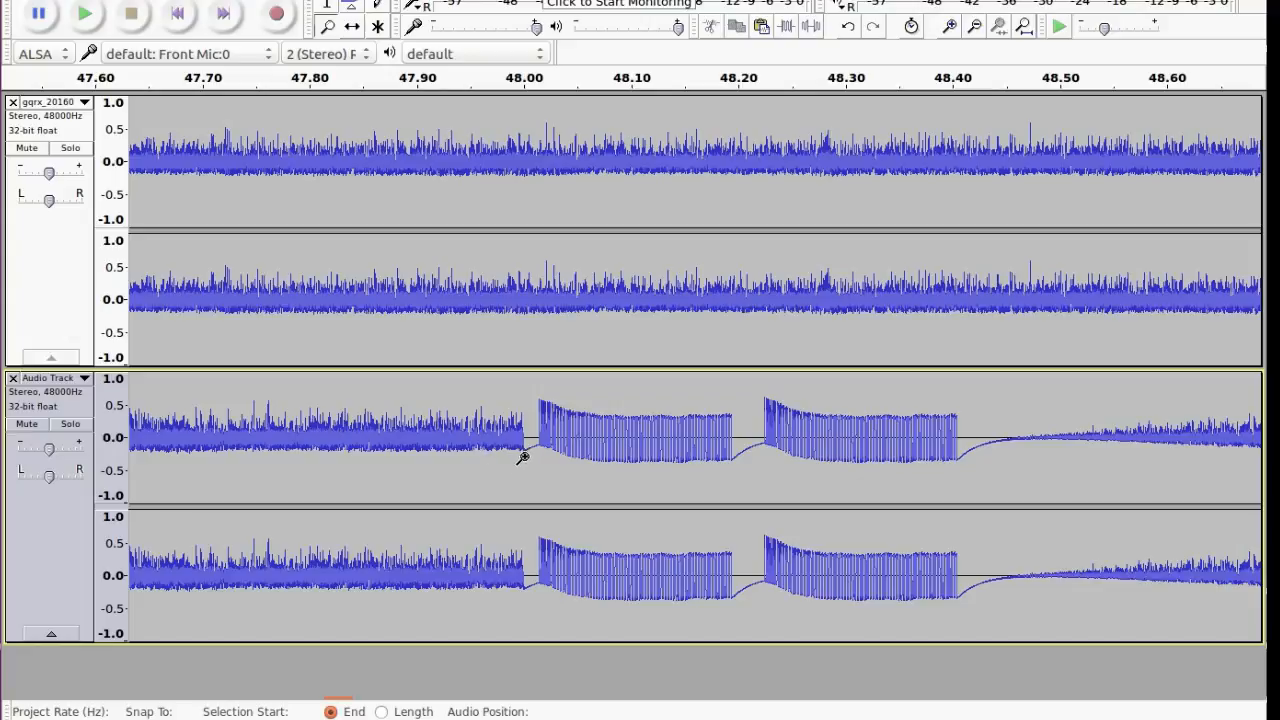
mouse_move(596, 440)
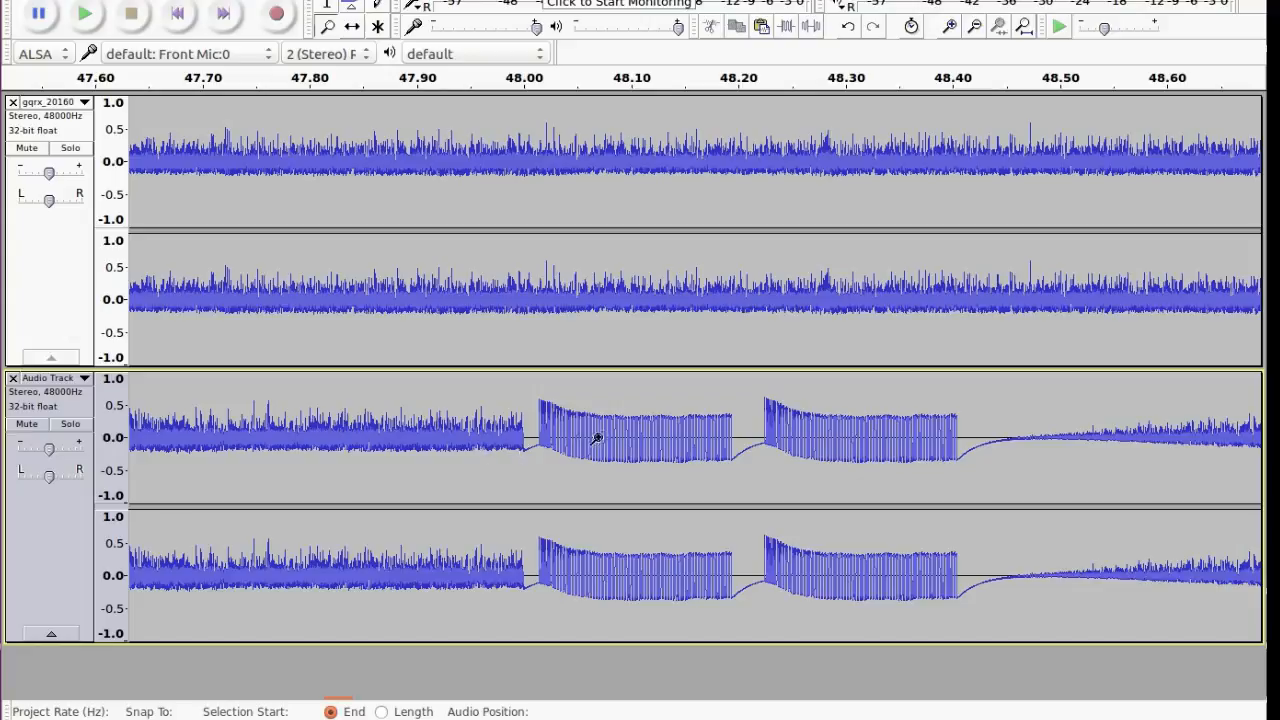
mouse_move(624, 564)
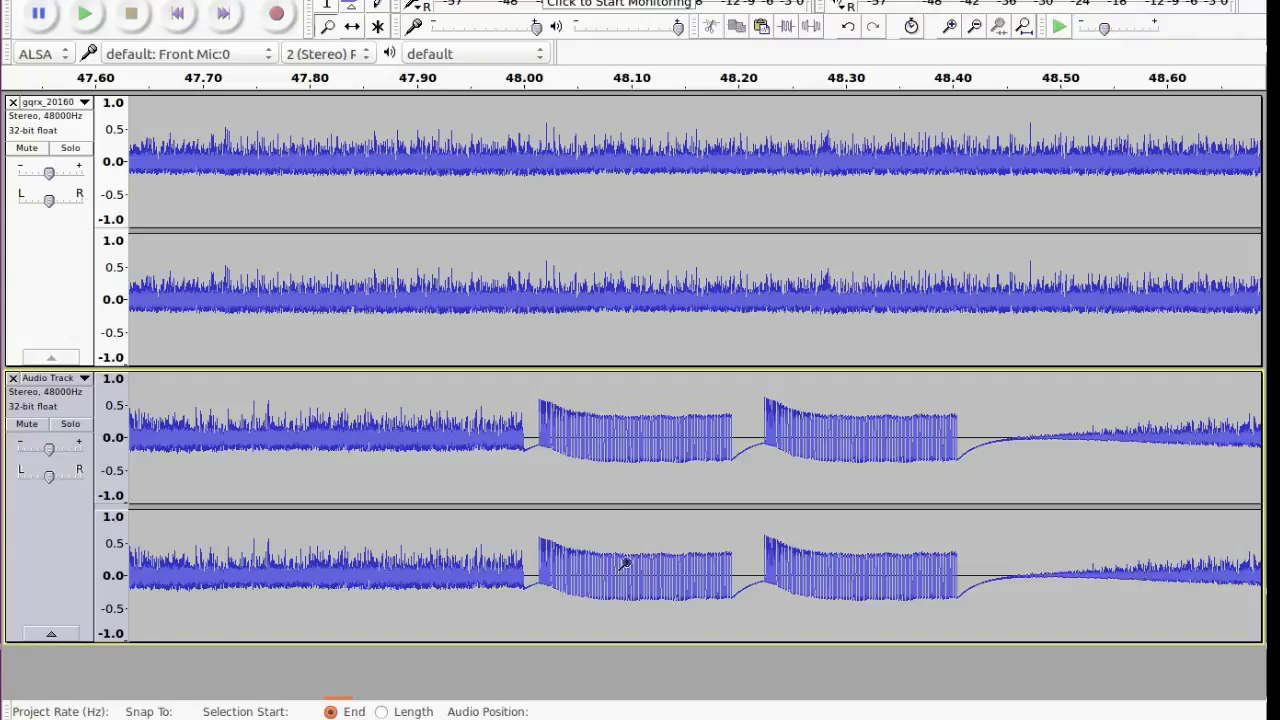
mouse_move(758, 450)
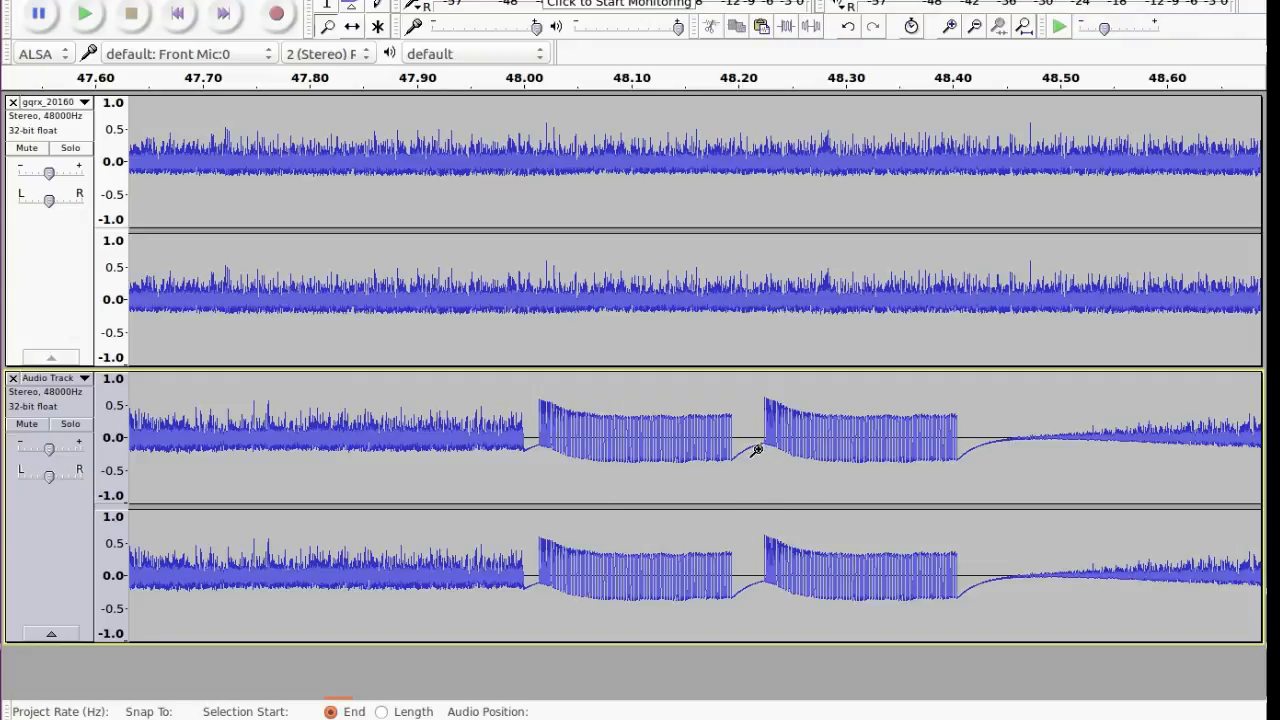
mouse_move(692, 432)
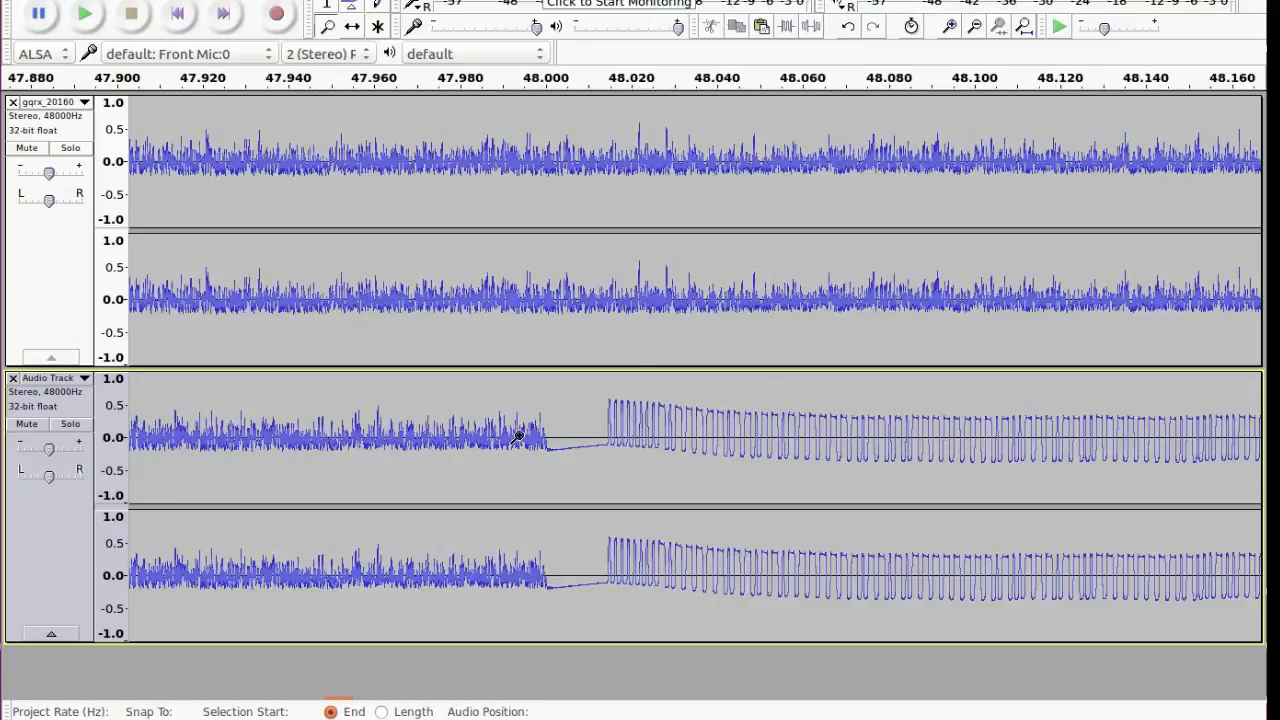
mouse_move(436, 512)
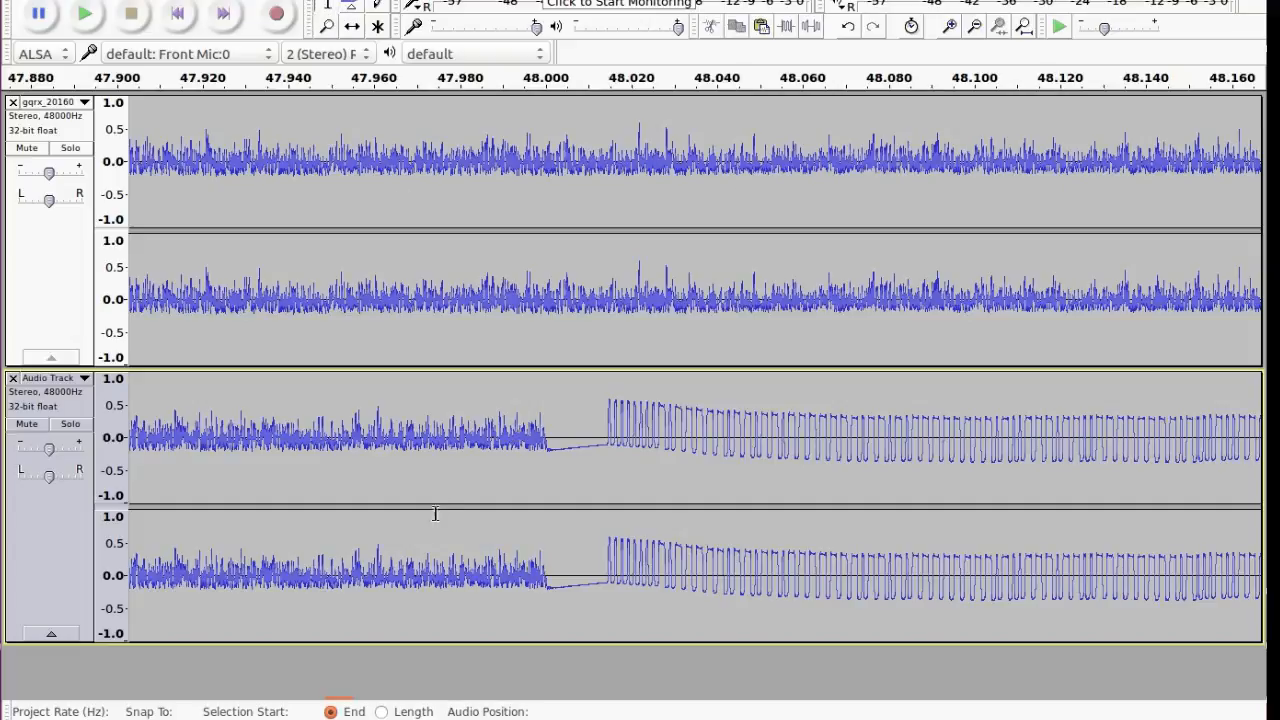
mouse_move(552, 588)
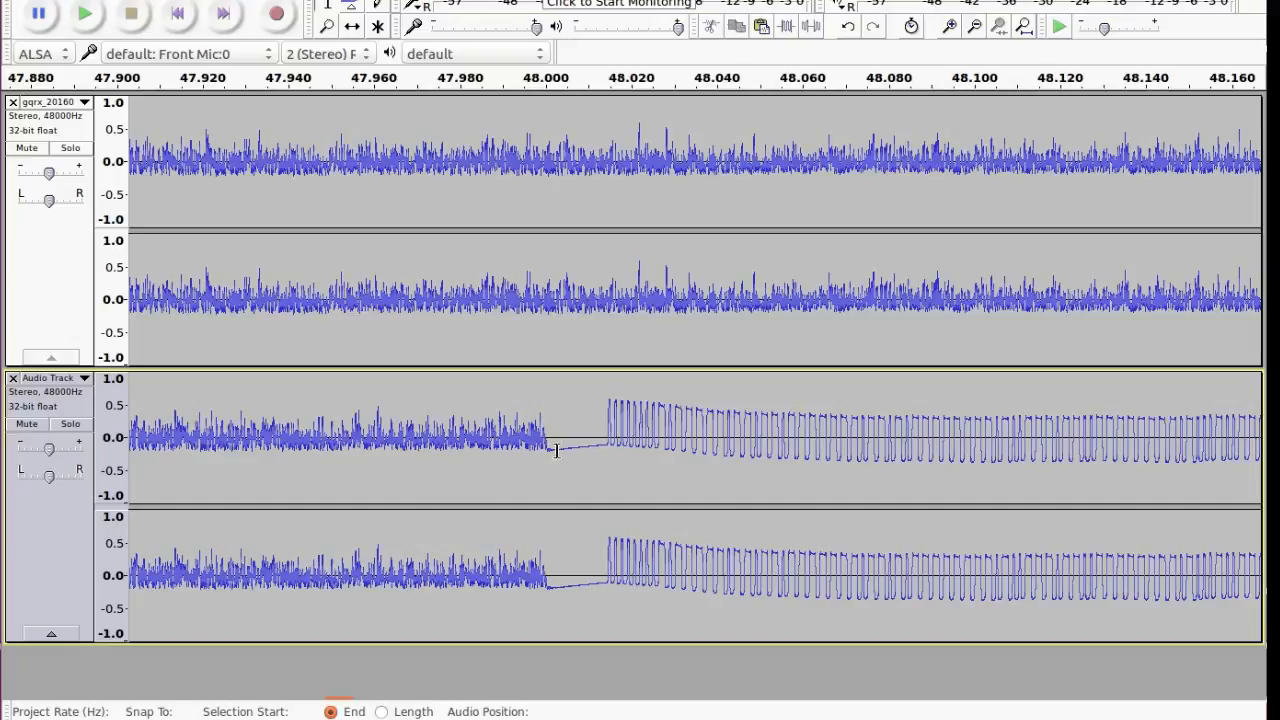
mouse_move(604, 448)
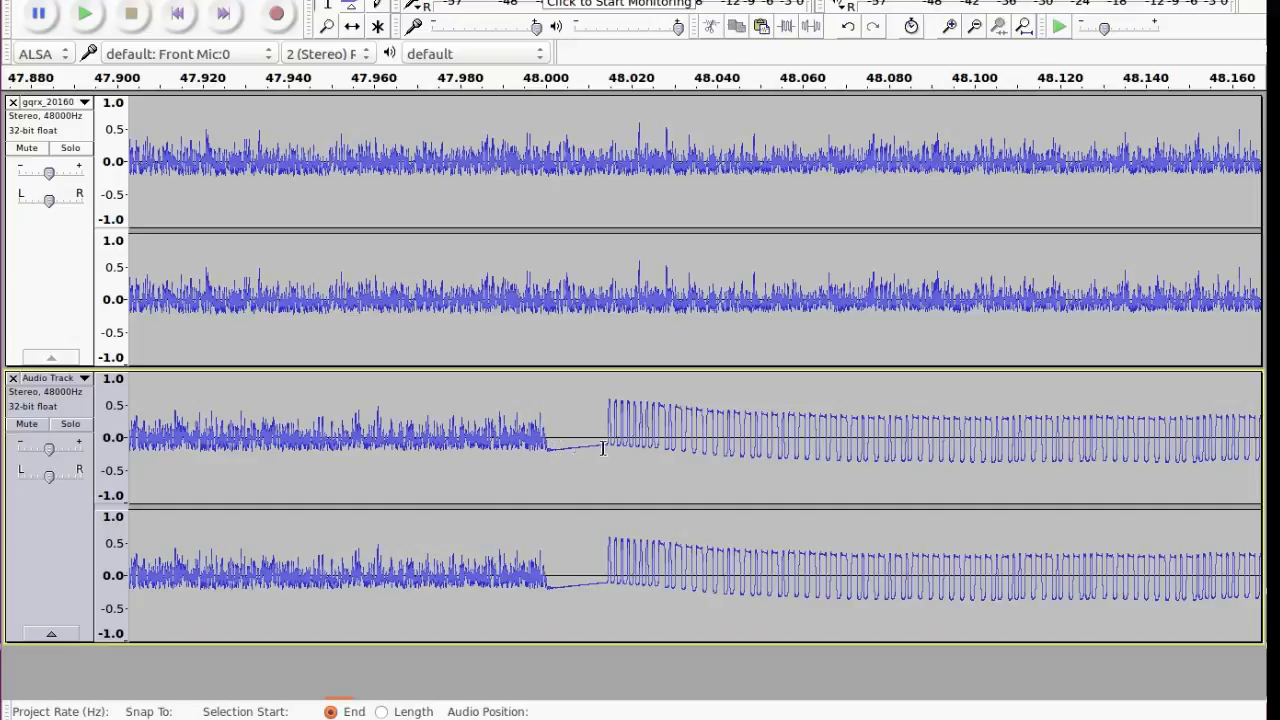
mouse_move(564, 450)
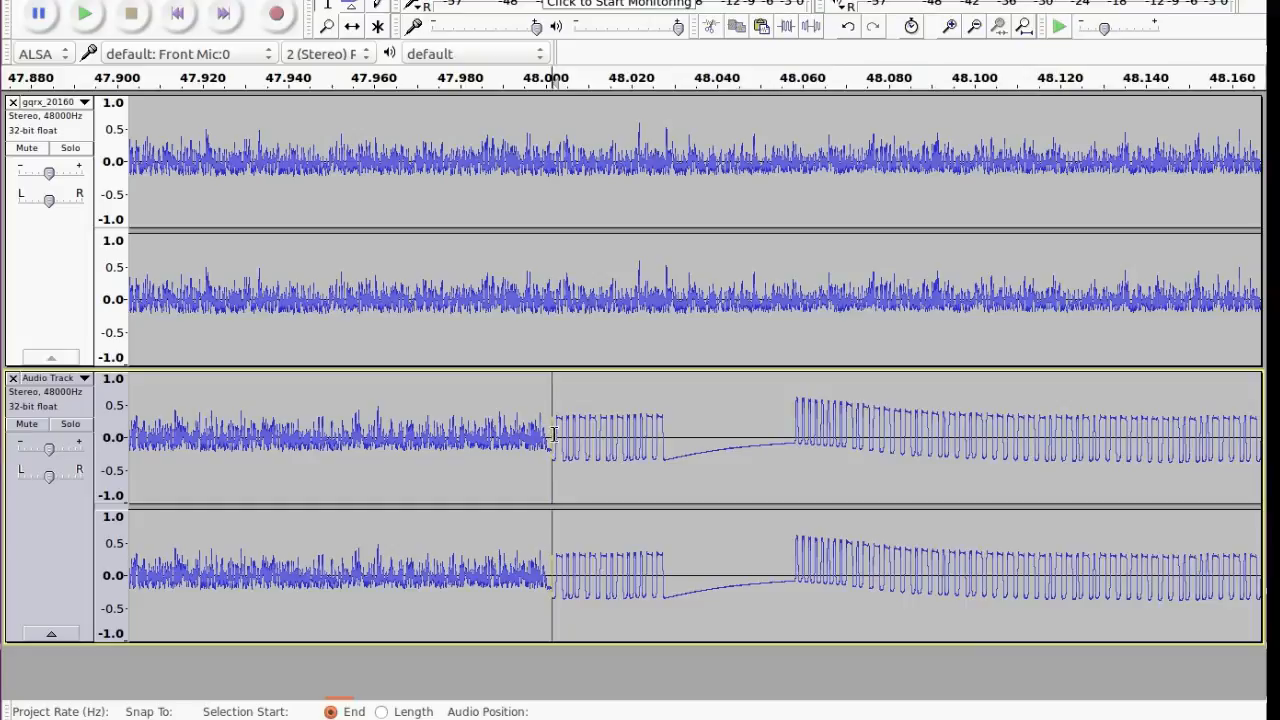
Select the quiet lead-in of the copied track ahead of the 48.000 s packet start
drag(556, 436, 1264, 436)
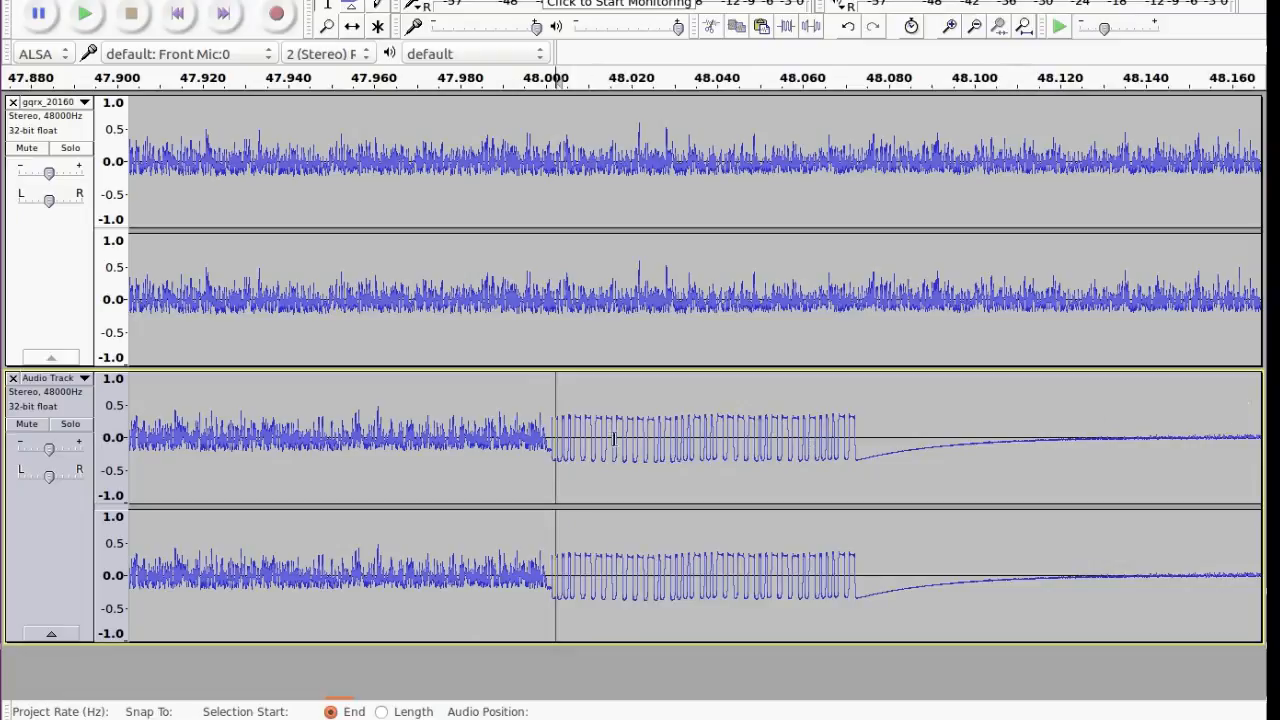
mouse_move(550, 432)
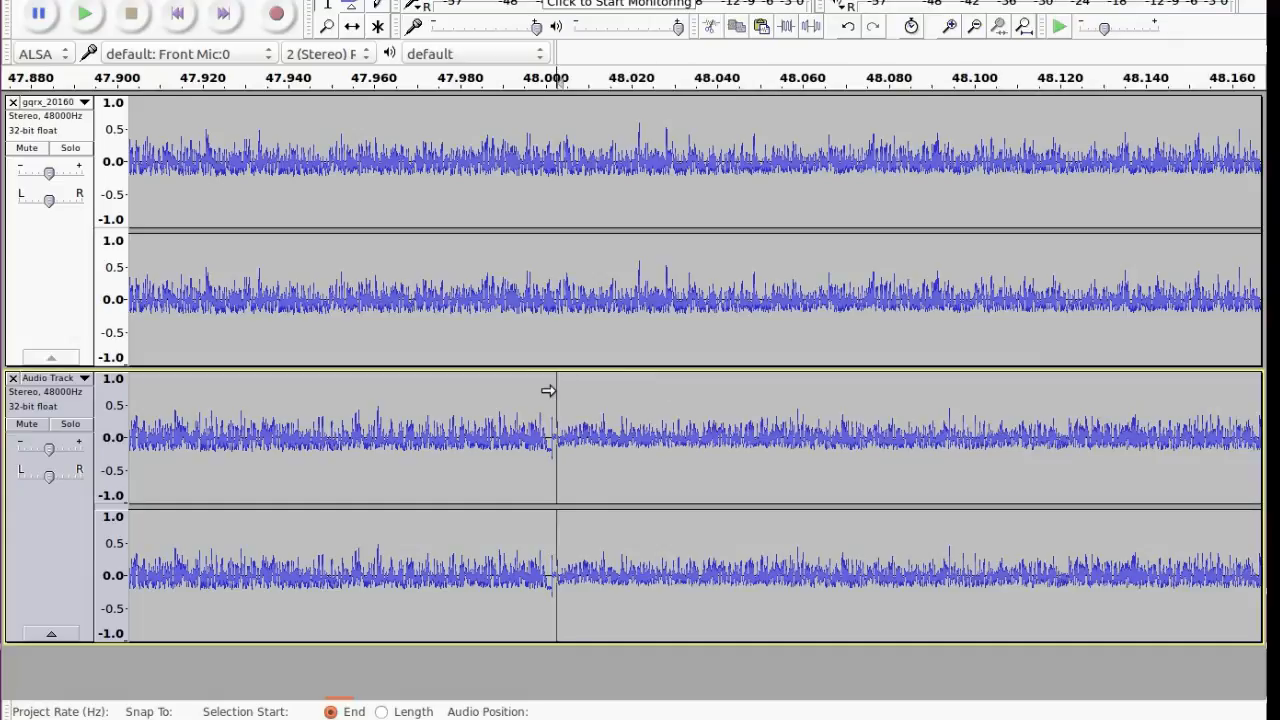
mouse_move(576, 390)
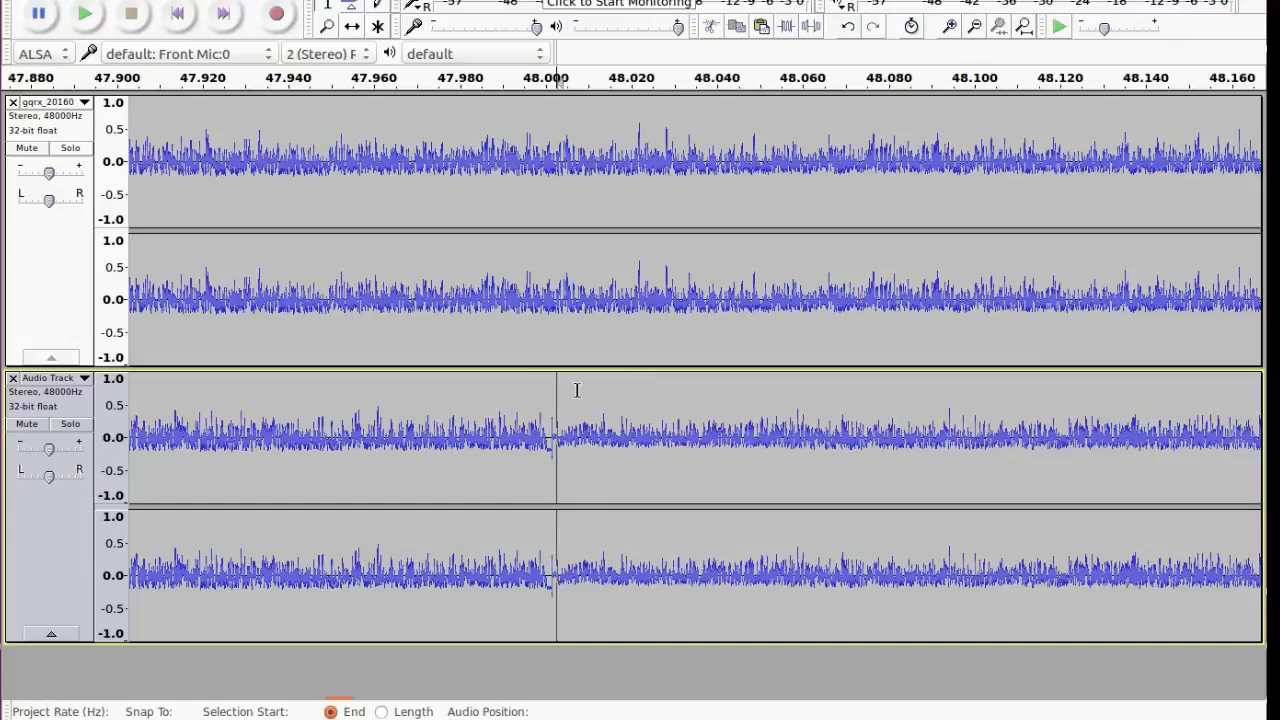
mouse_move(608, 336)
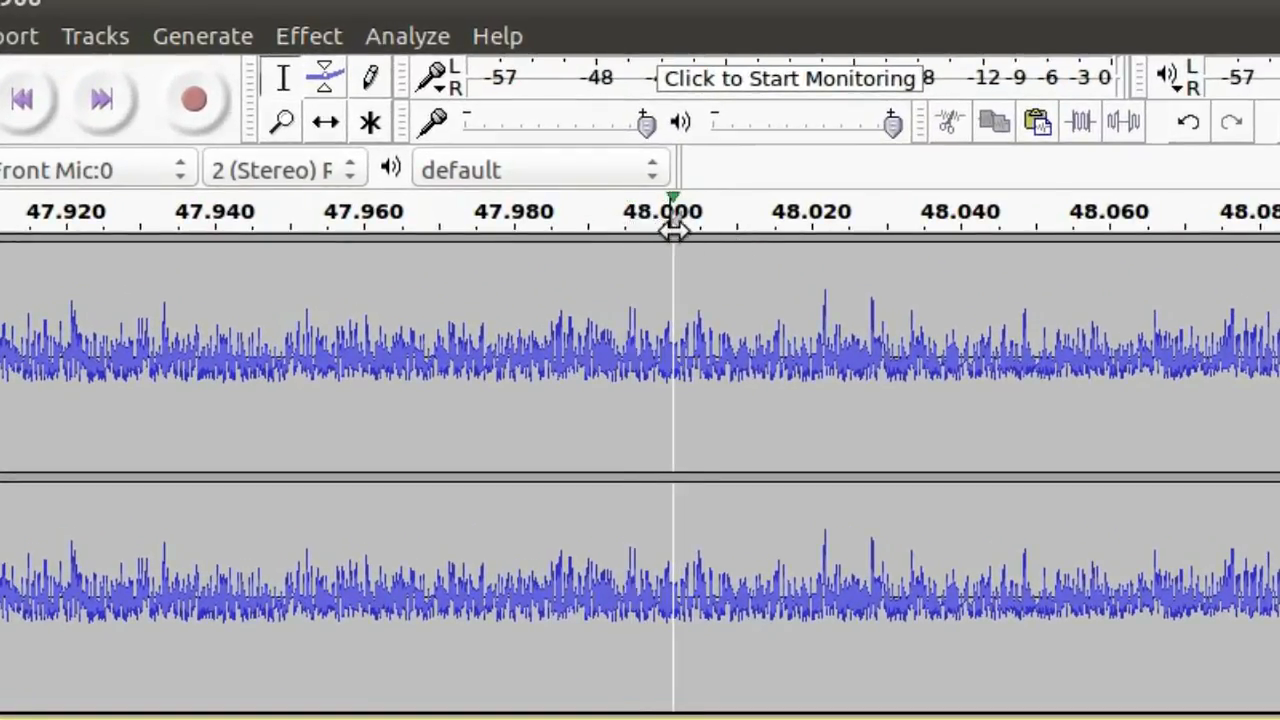
mouse_move(676, 250)
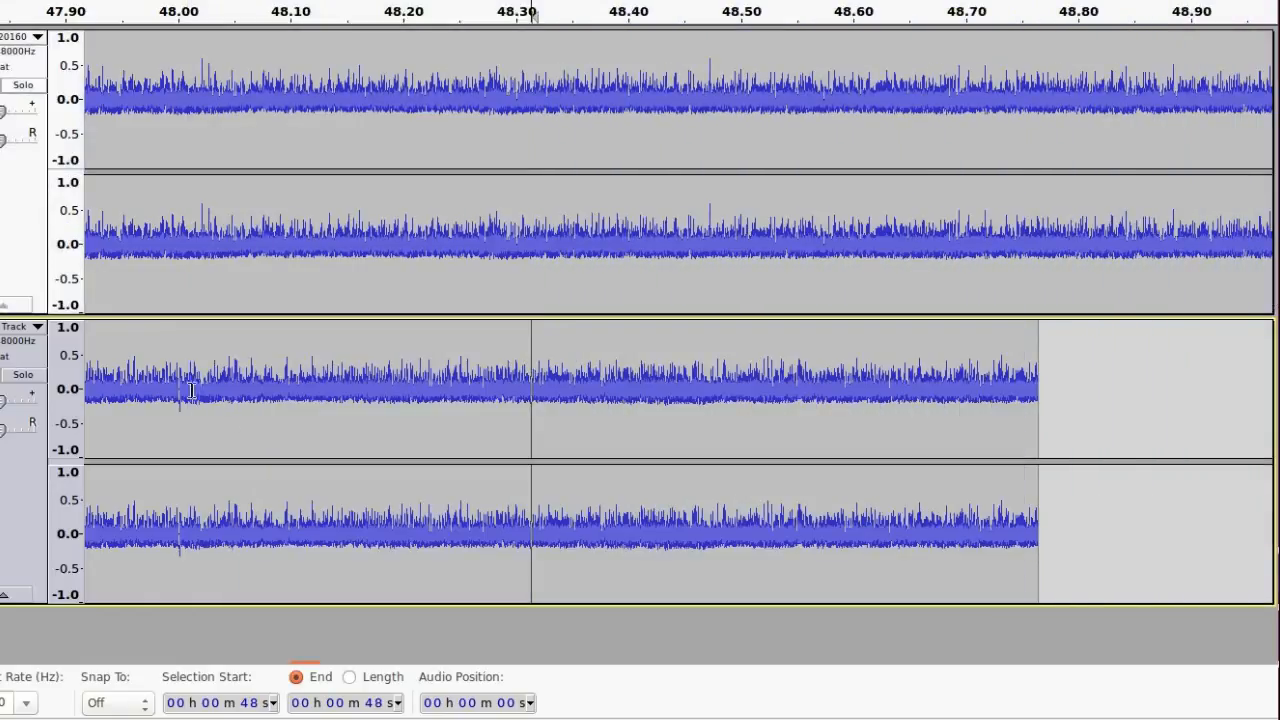
Delete the lower track's tail after 48.09 s, then select a sliver before its new end
drag(184, 390, 1024, 390)
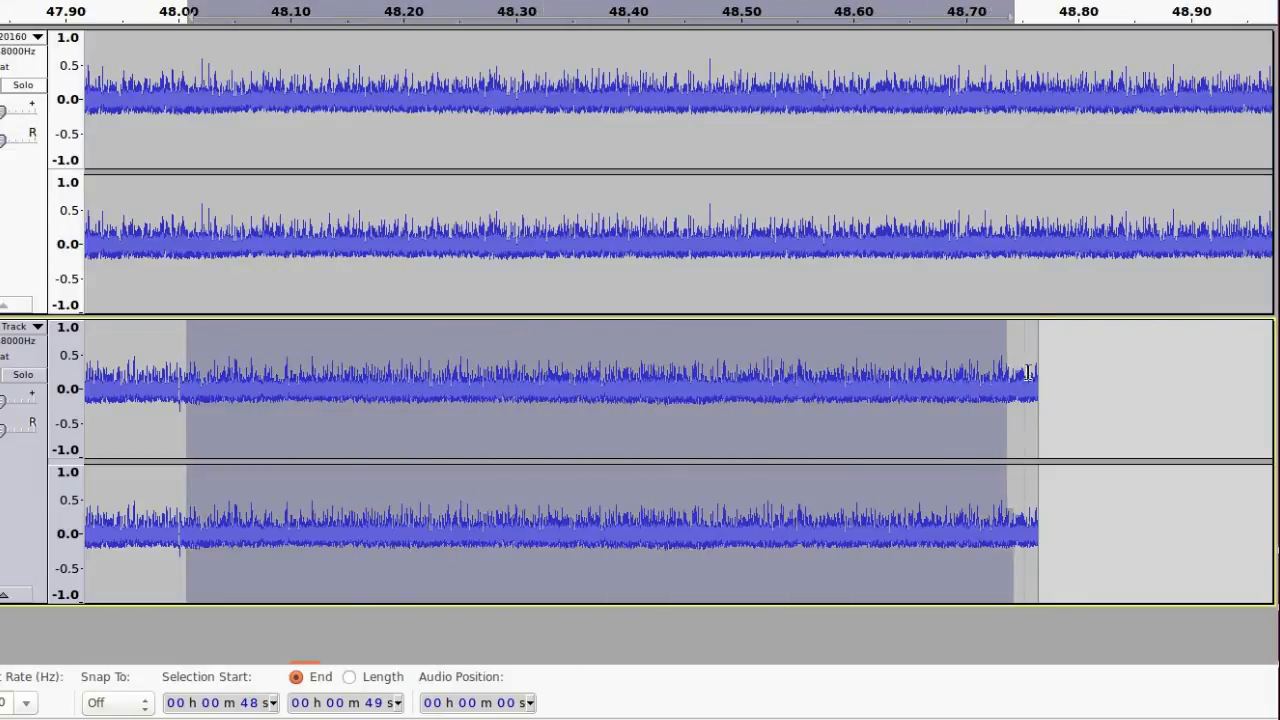
key(Delete)
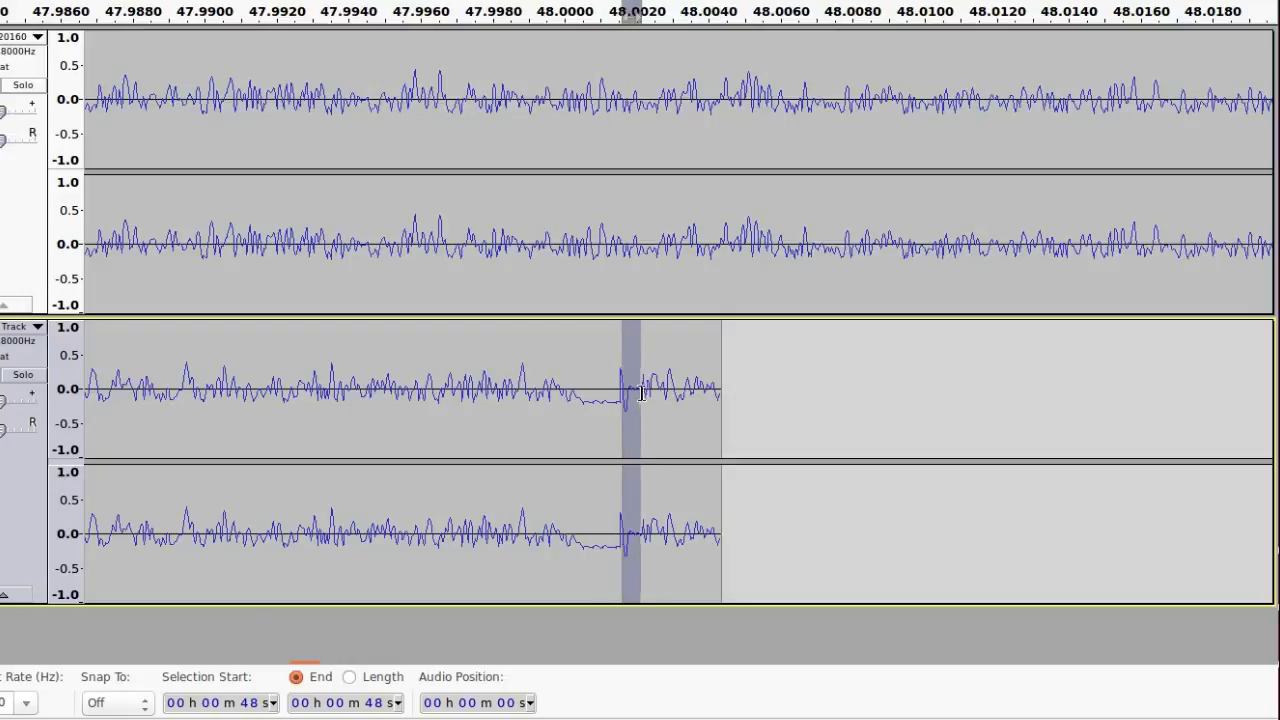
drag(628, 390, 740, 390)
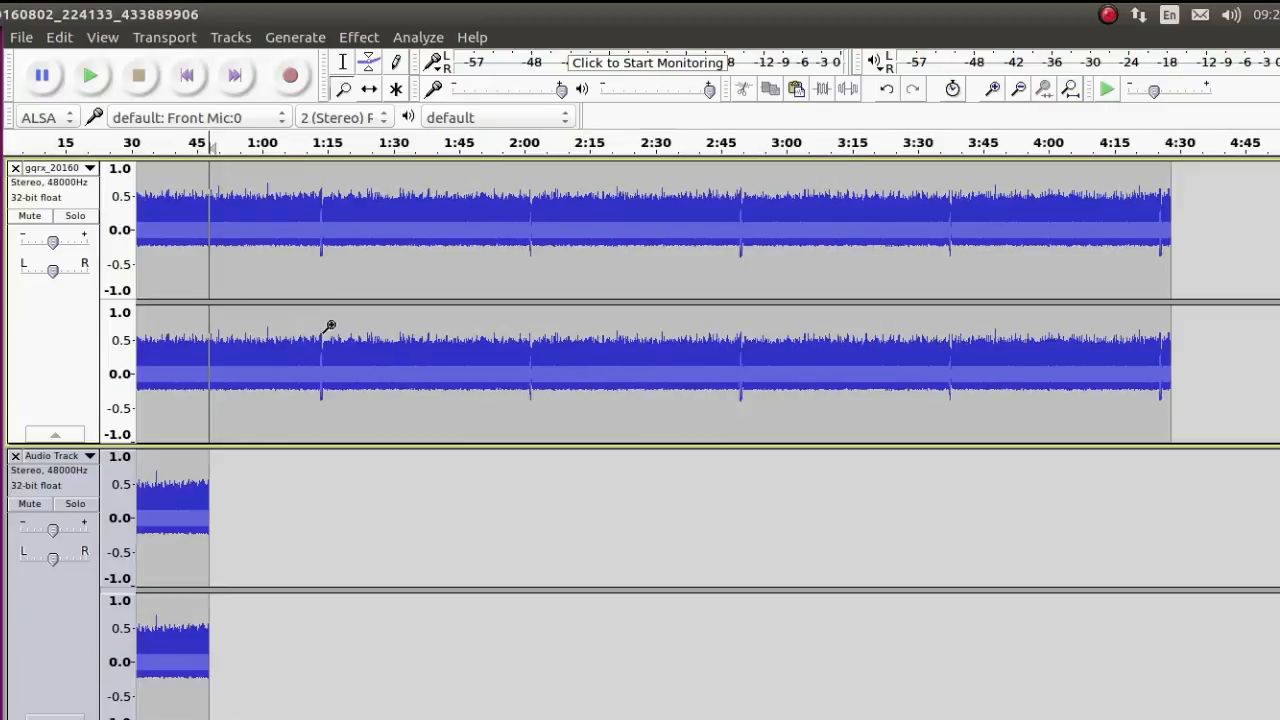
mouse_move(292, 216)
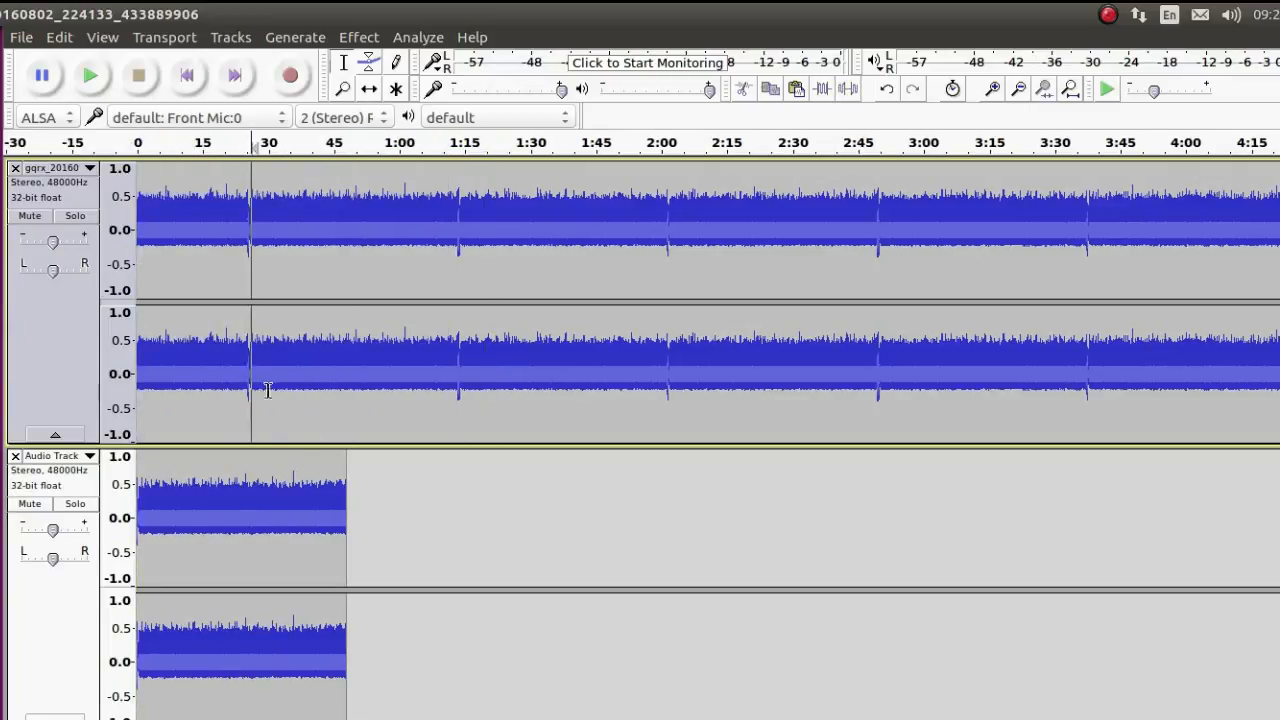
Select the recording from the 1:15 pulse to the 2:00 pulse and bring up the Tracks menu
drag(252, 390, 462, 390)
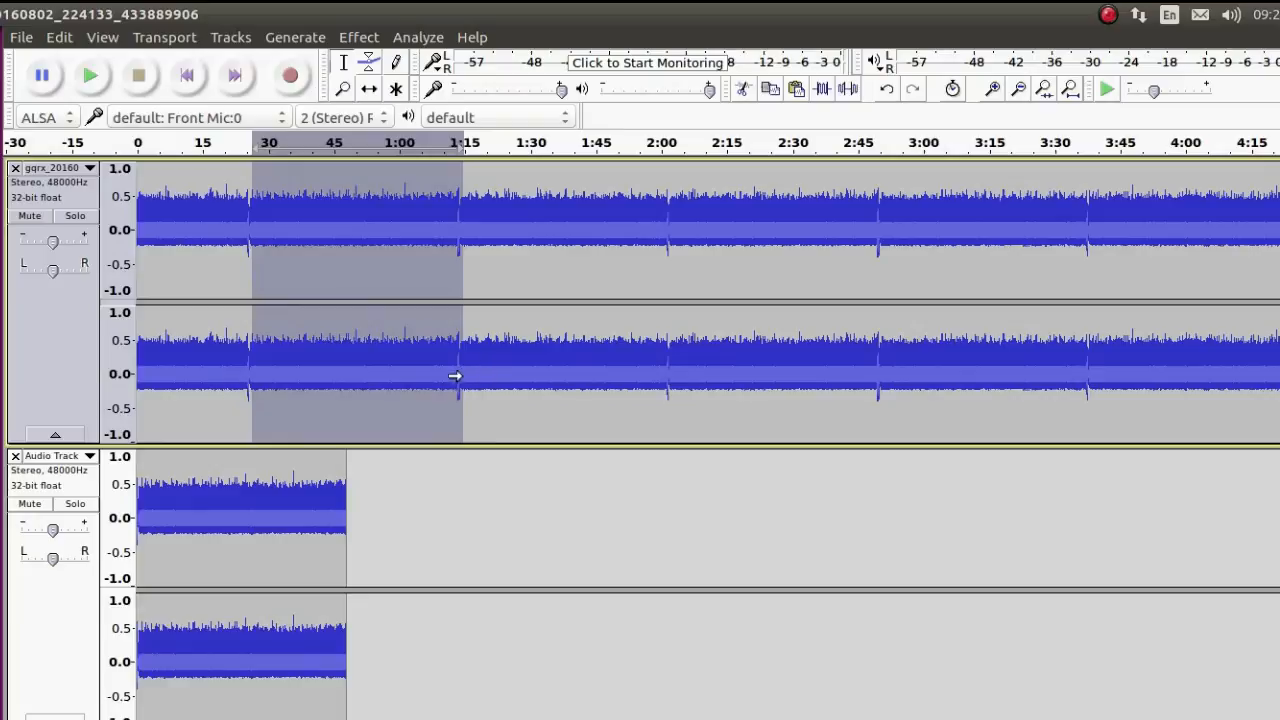
click(458, 376)
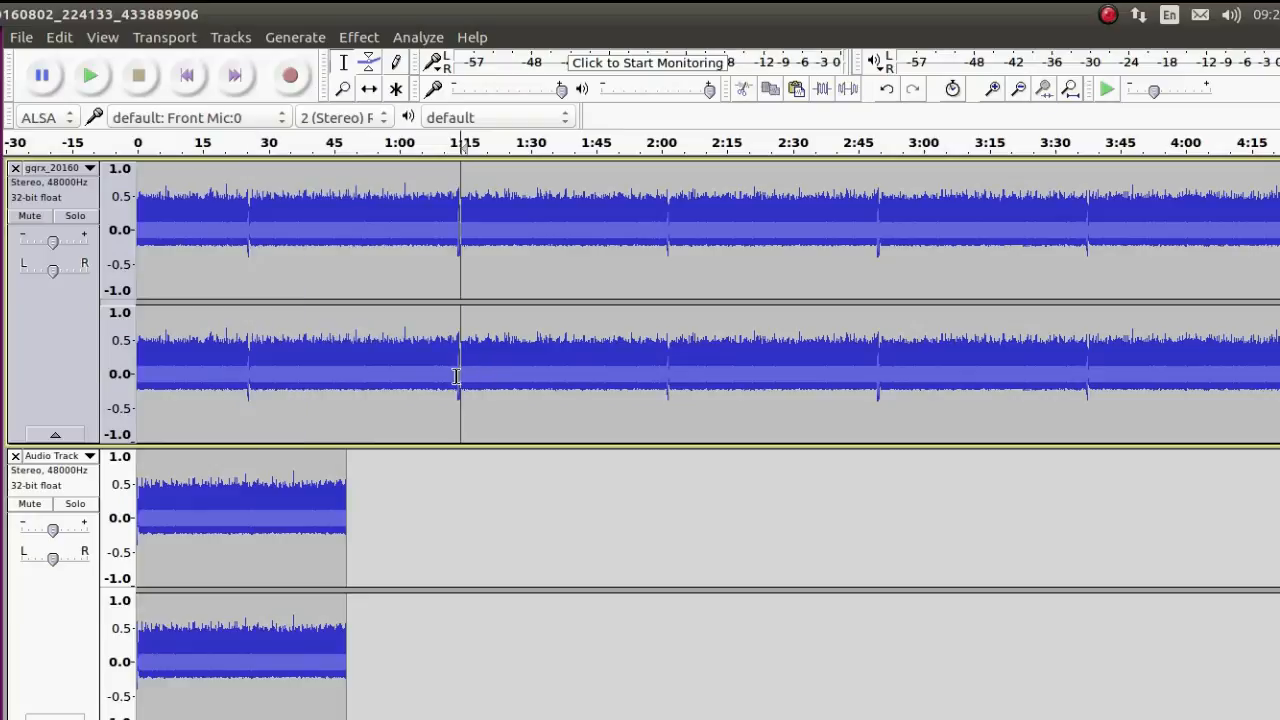
drag(458, 376, 660, 376)
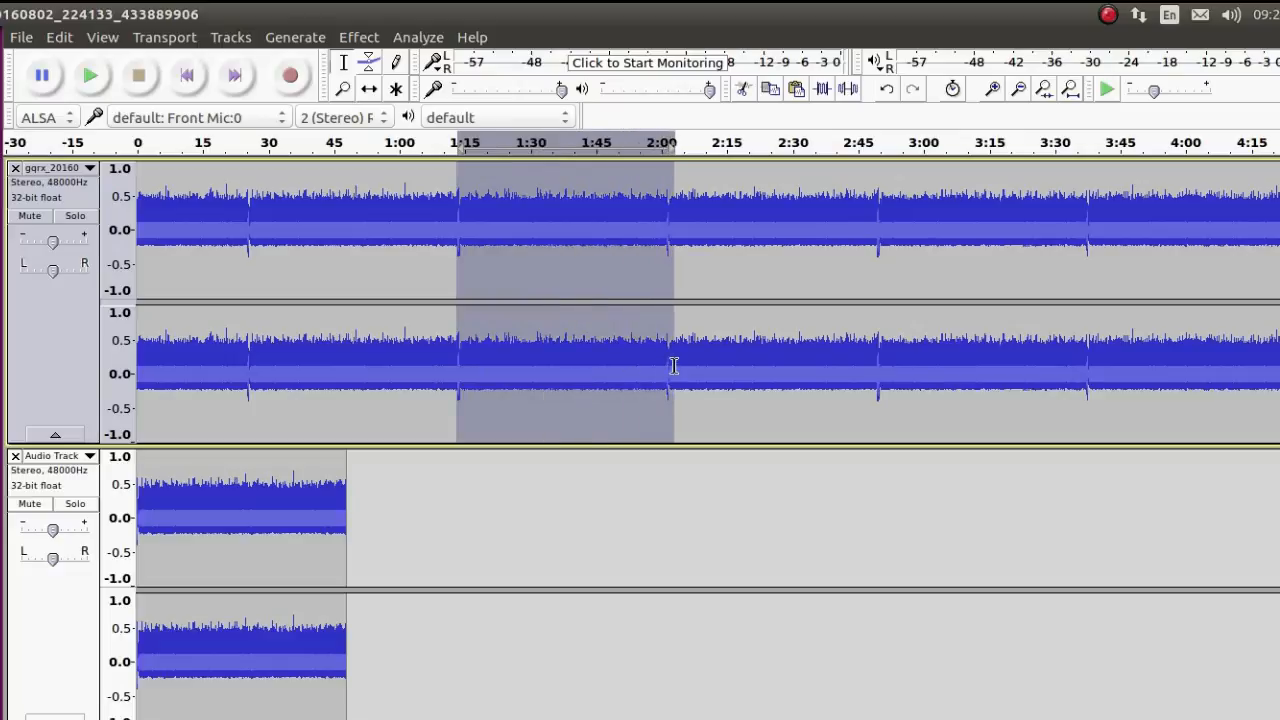
mouse_move(476, 312)
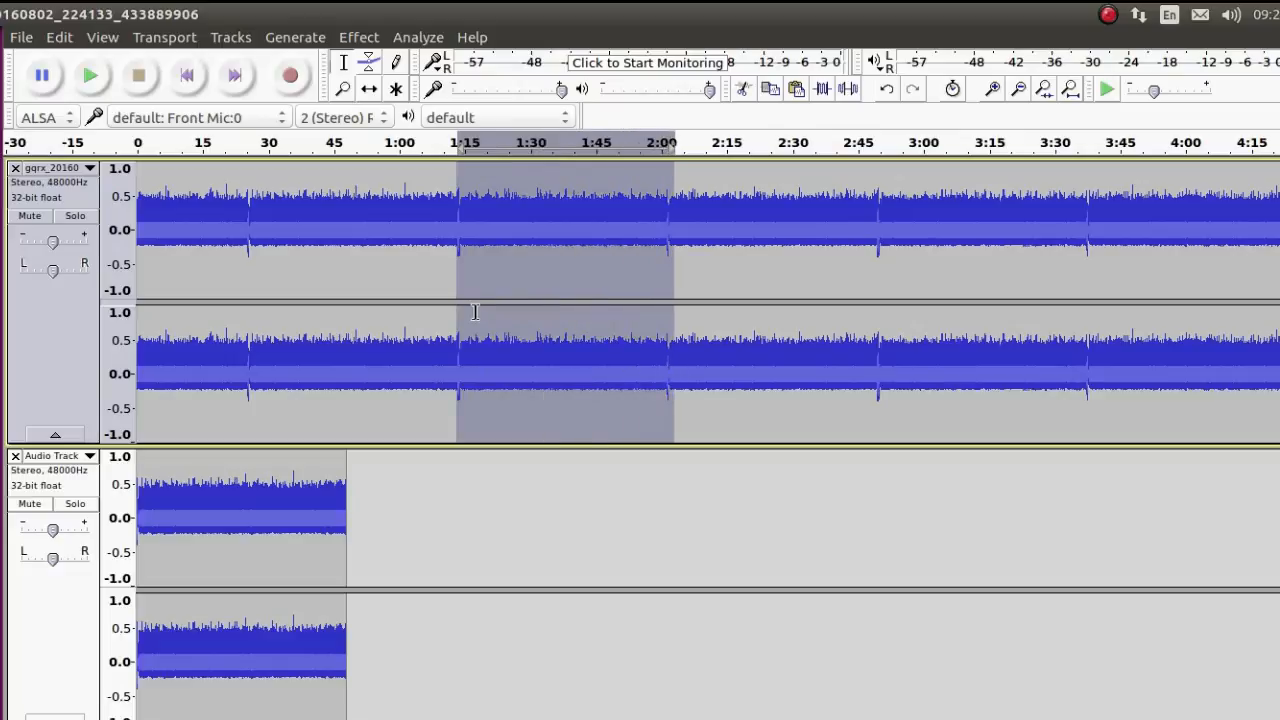
click(230, 36)
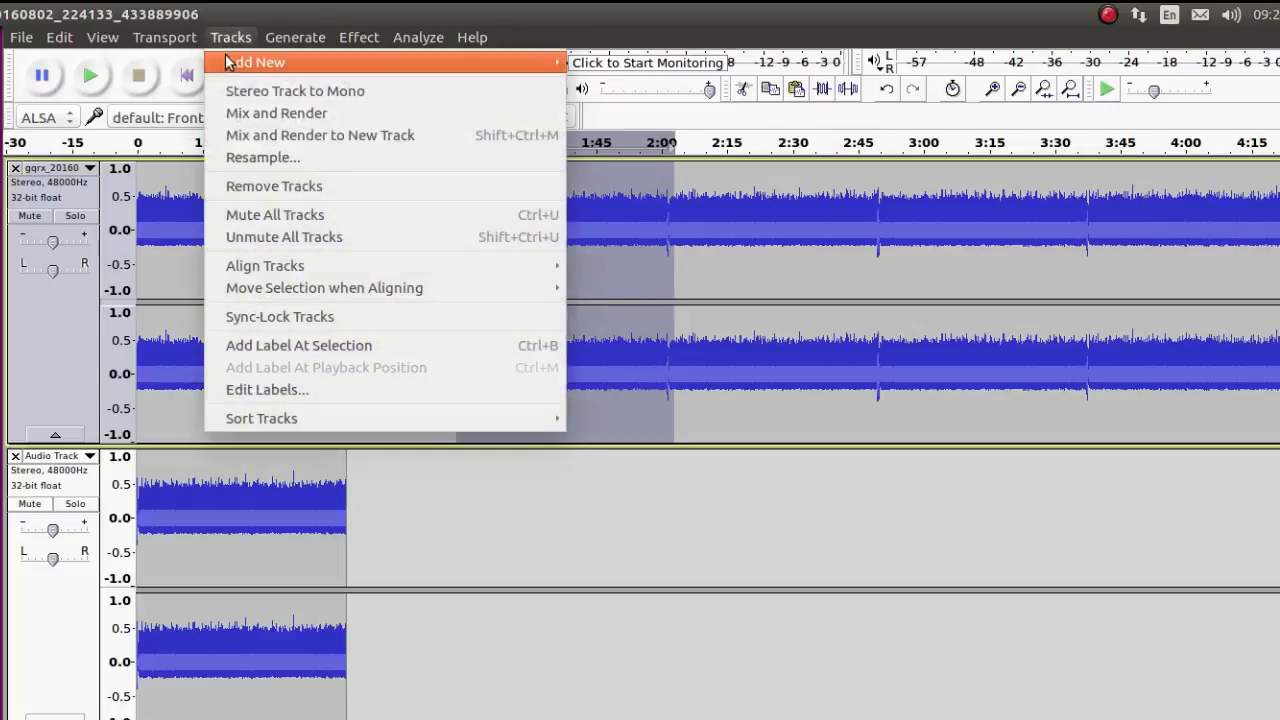
mouse_move(256, 62)
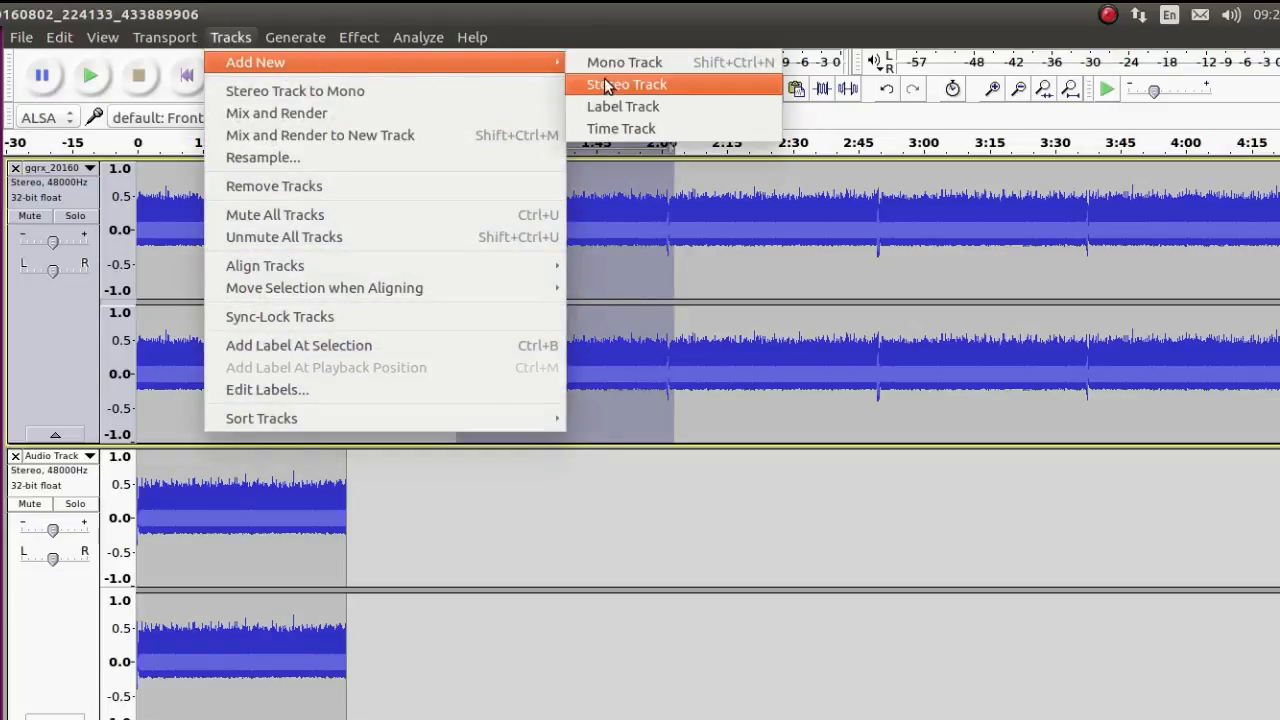
Add a new empty stereo track via Tracks > Add New
click(624, 84)
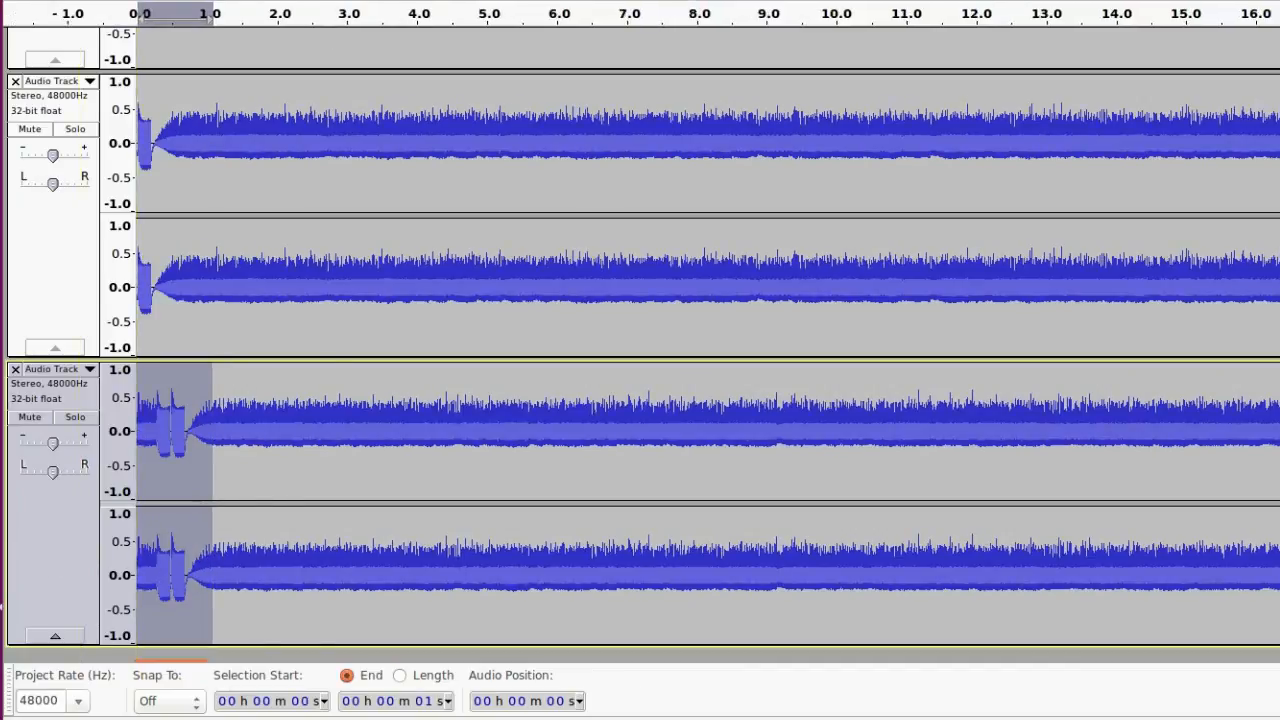
mouse_move(150, 544)
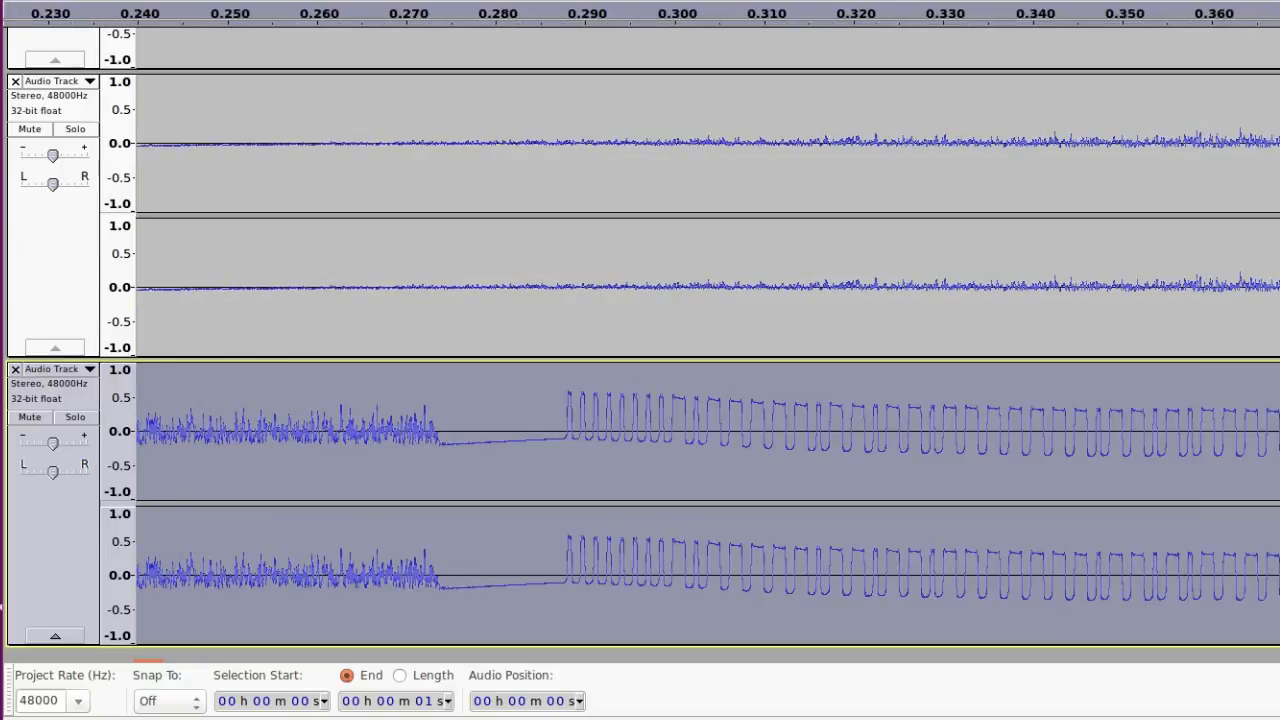
Mark the lower track's pulse onset near 0.275 s and scroll back toward the track start
click(444, 464)
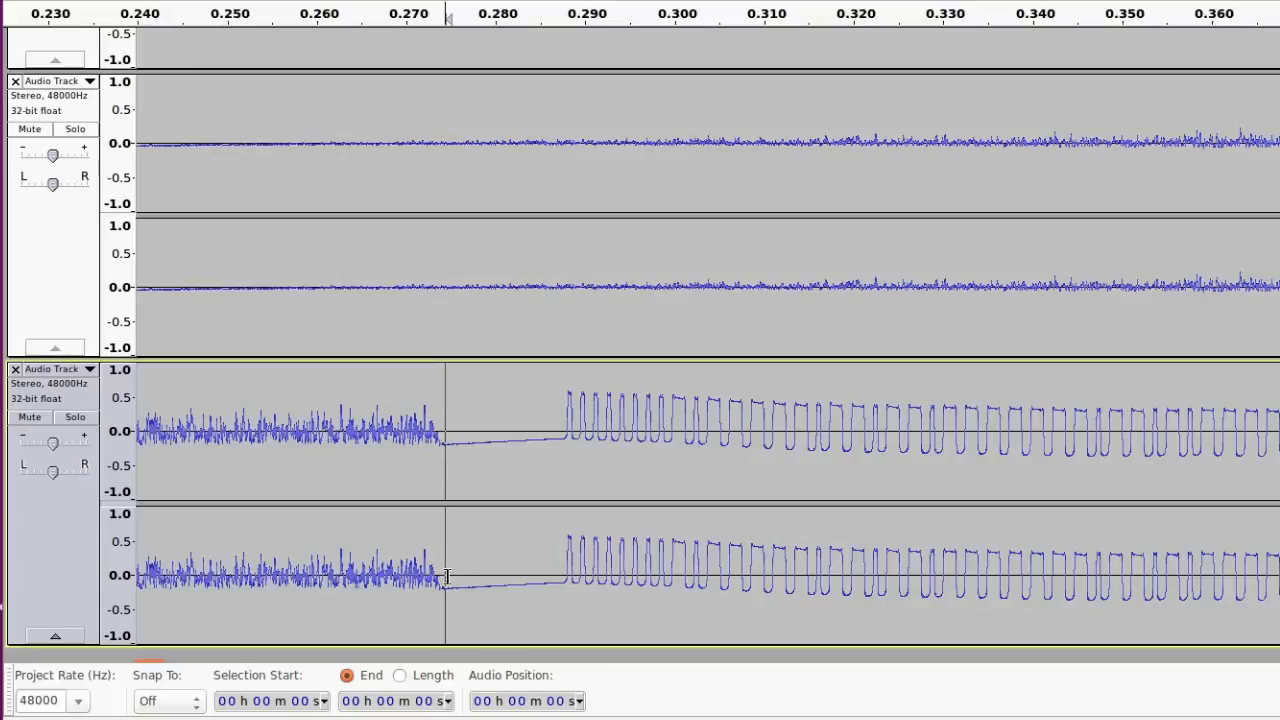
mouse_move(440, 558)
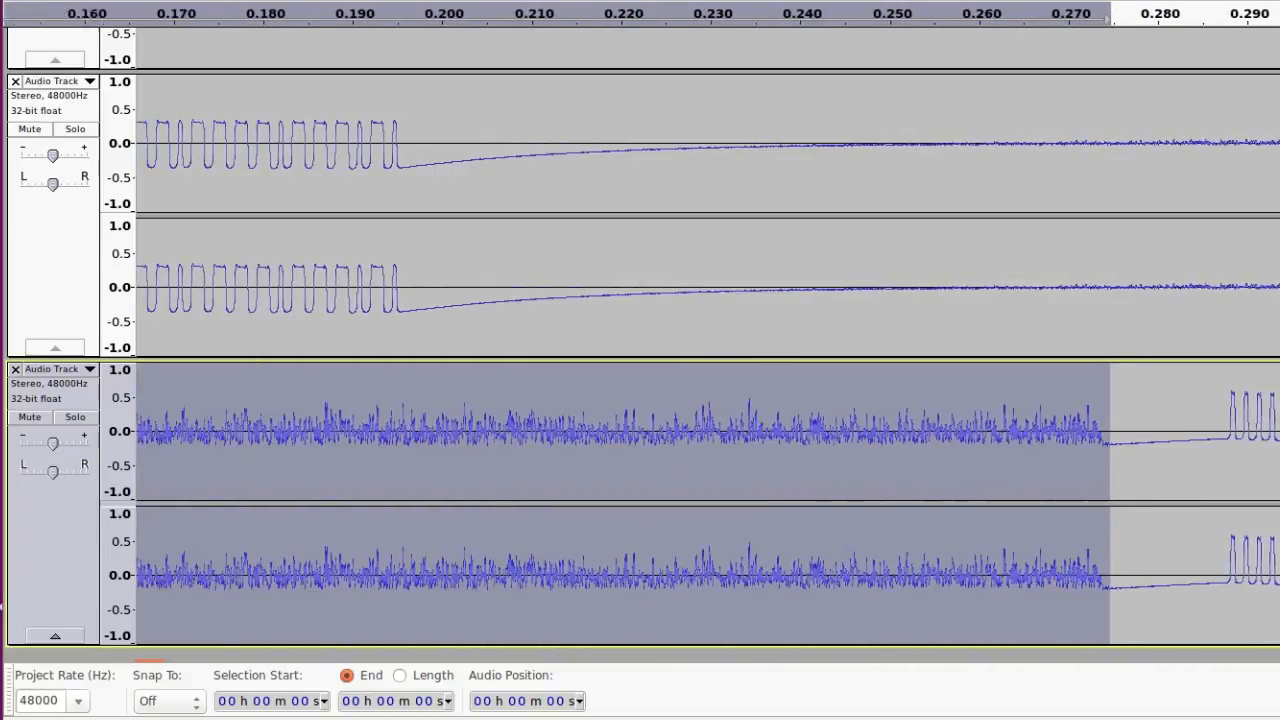
scroll(left, 3)
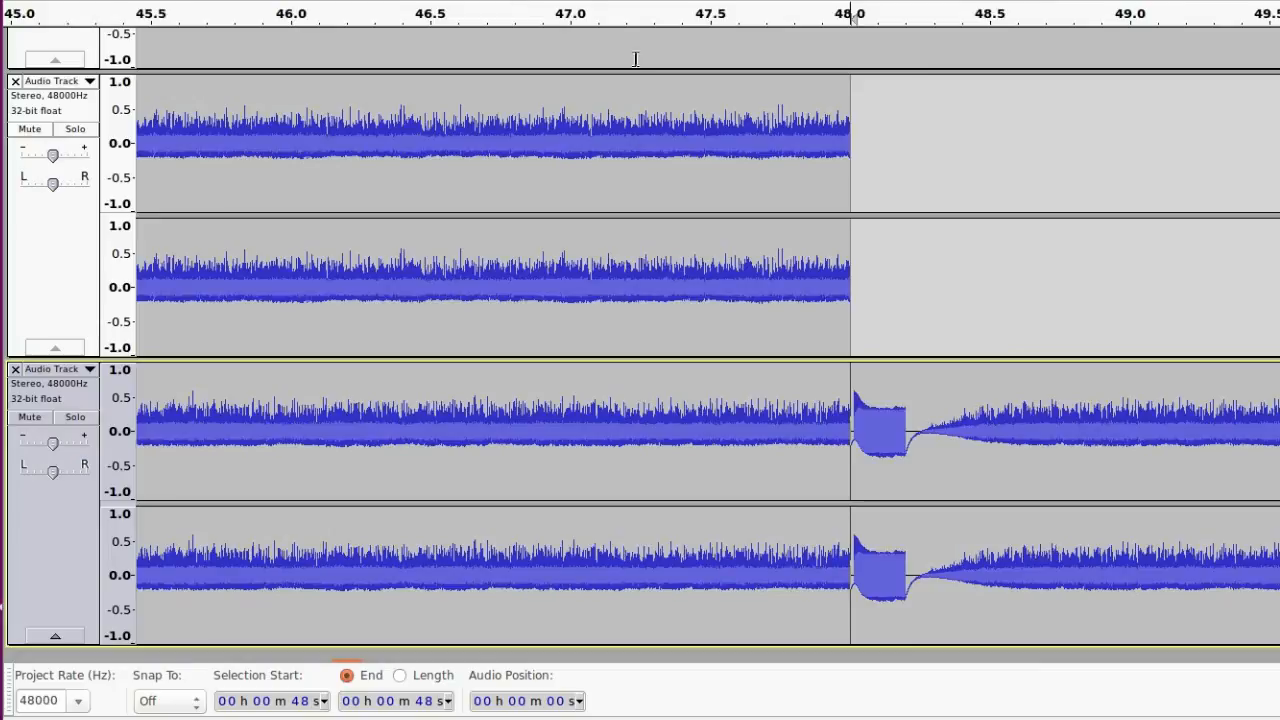
Select the lower track from just after 48.00 s to its end for removal
drag(910, 430, 1004, 430)
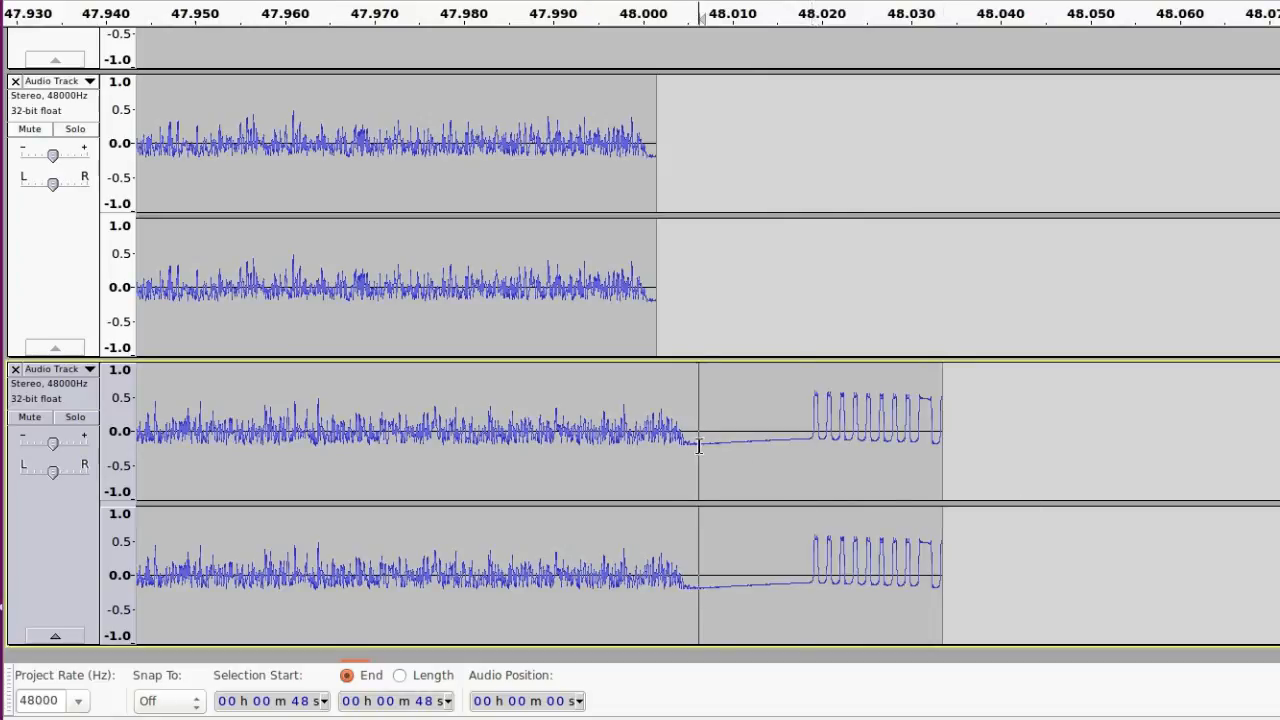
drag(700, 444, 948, 444)
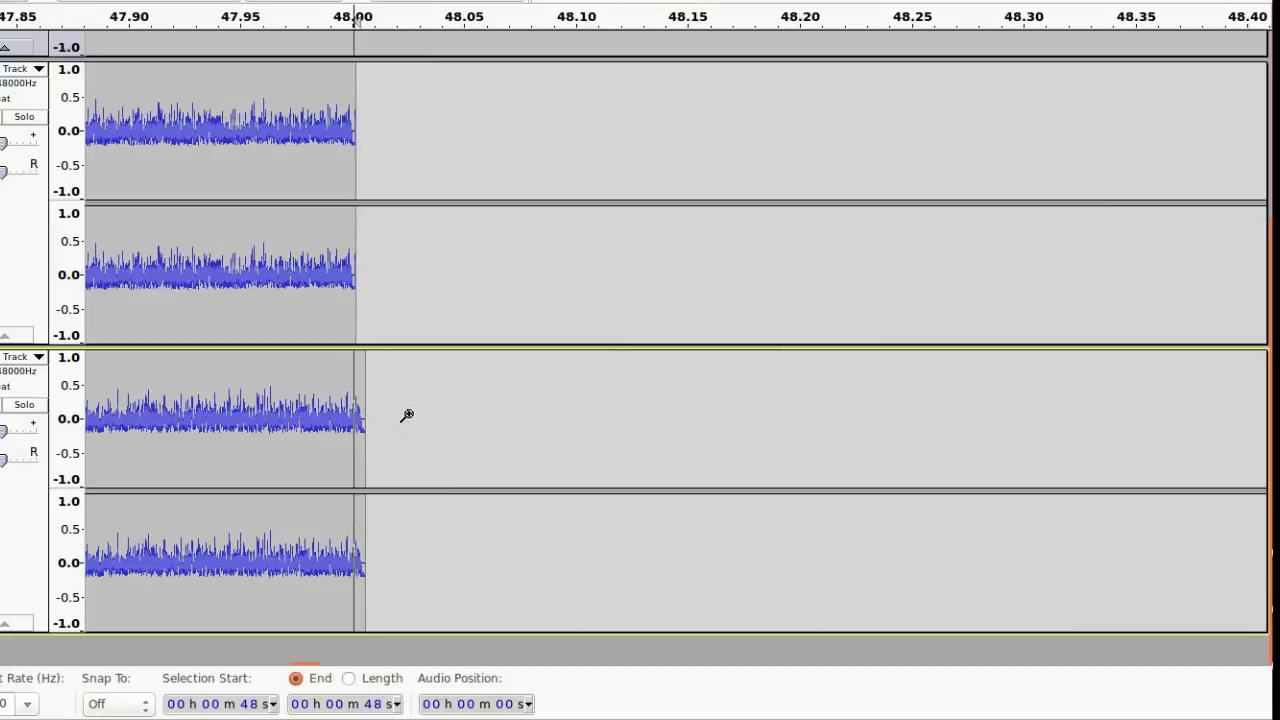
mouse_move(348, 272)
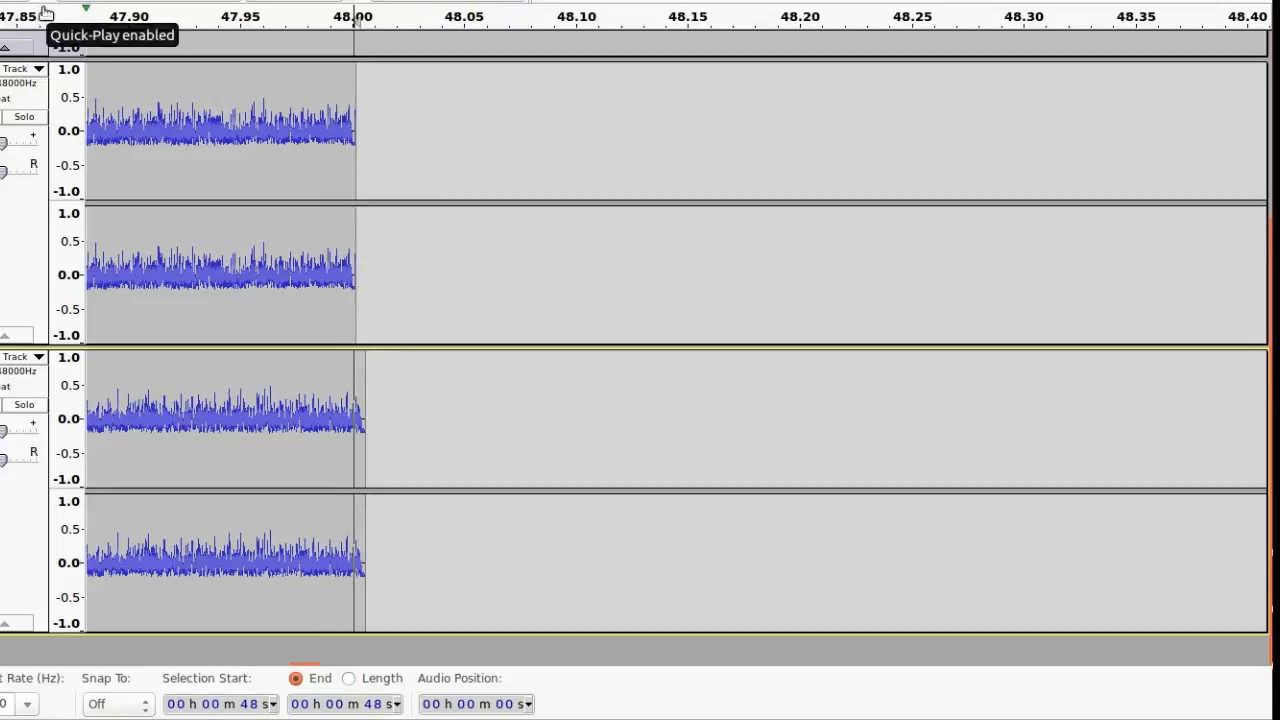
mouse_move(452, 156)
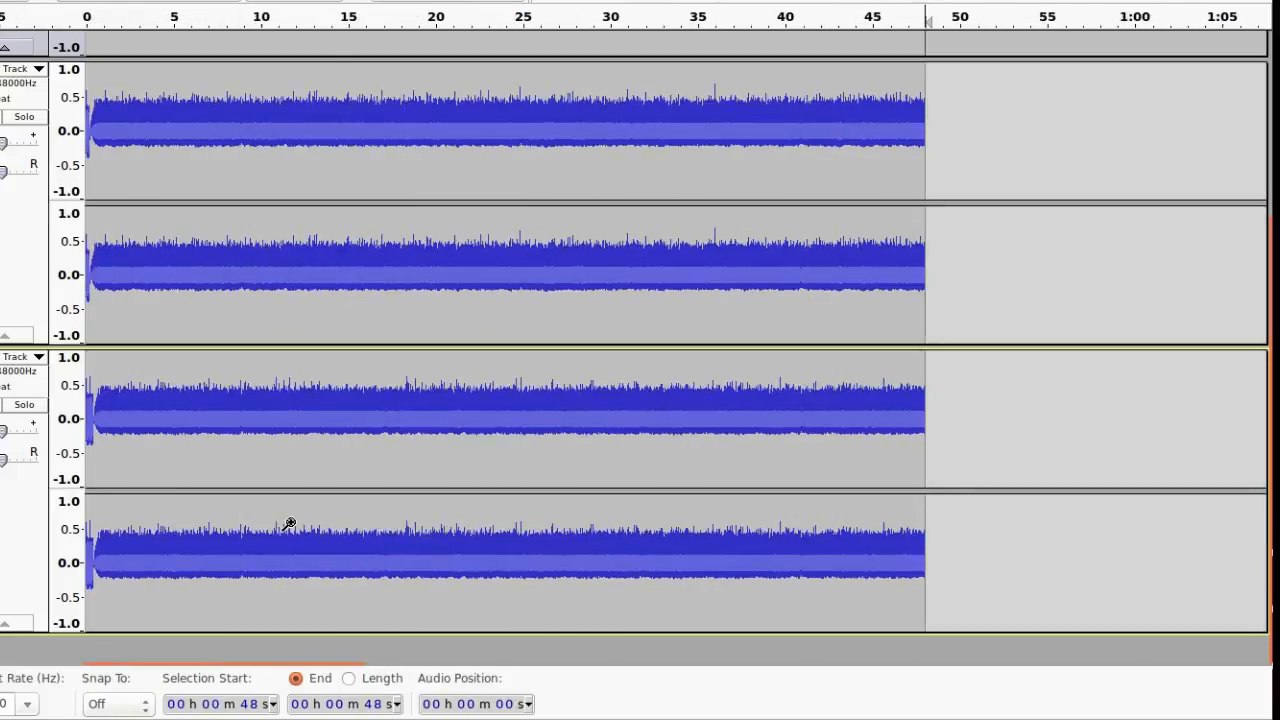
mouse_move(316, 540)
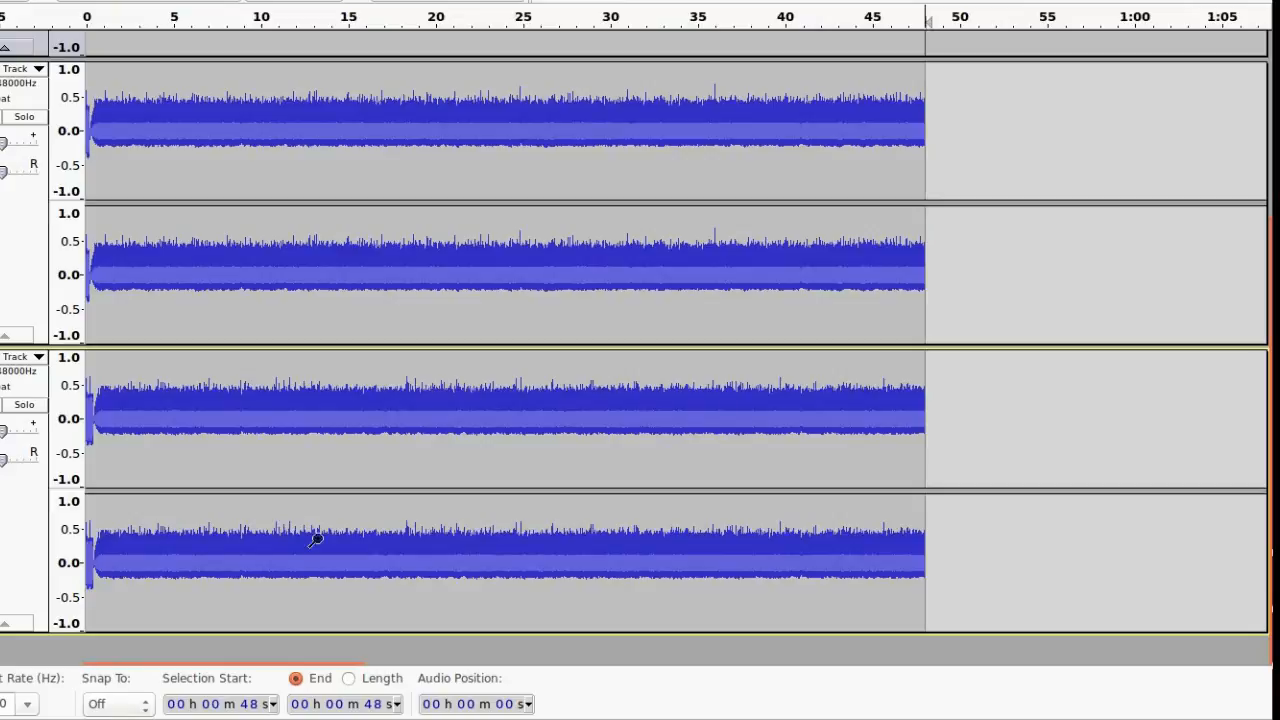
mouse_move(238, 704)
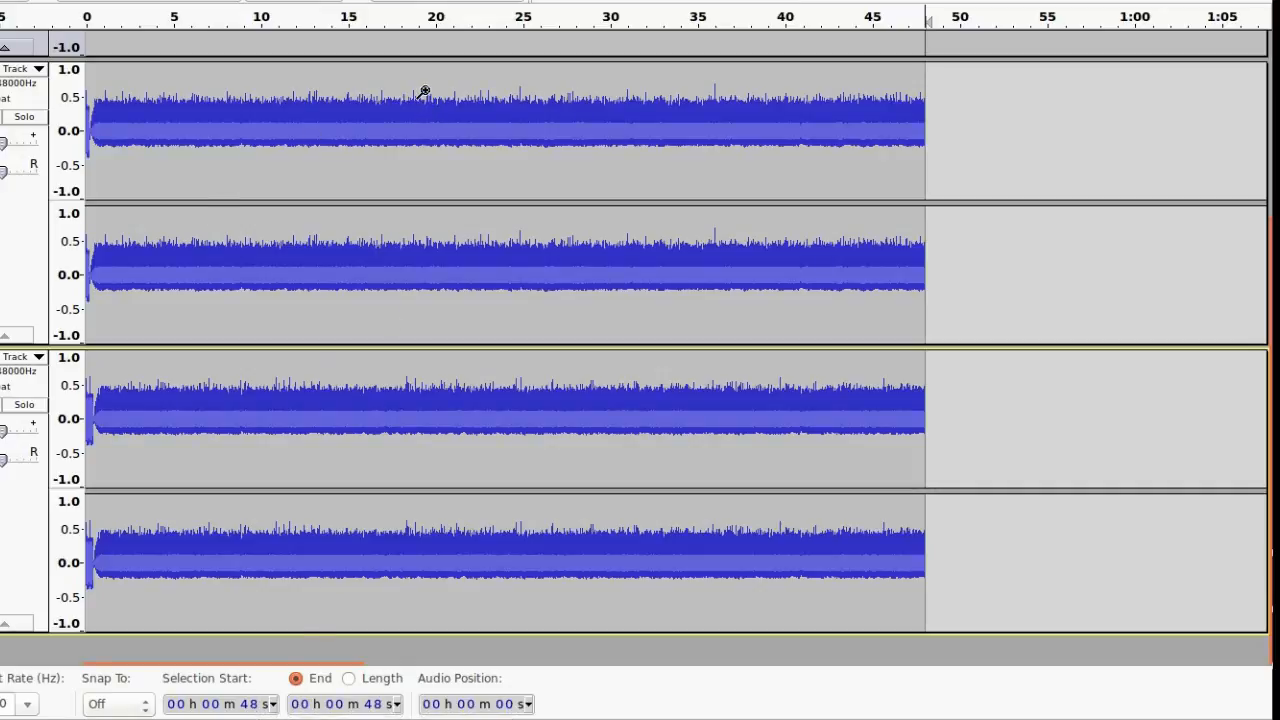
mouse_move(444, 76)
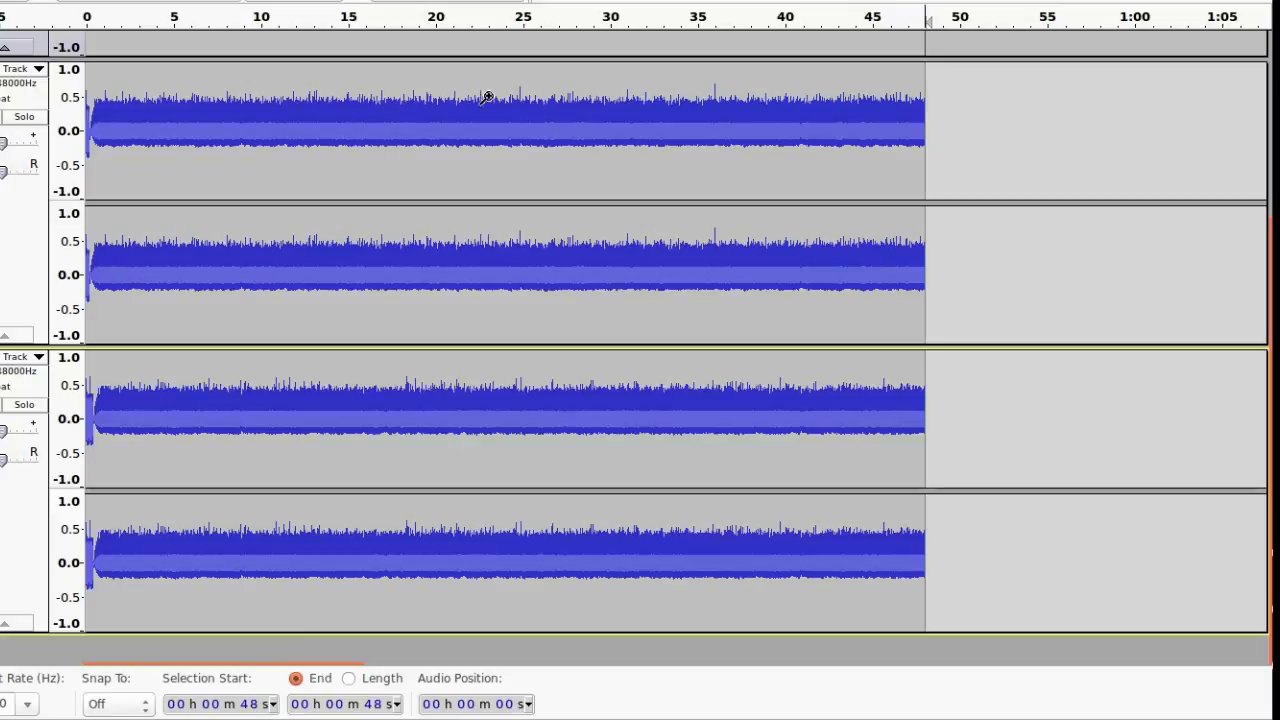
mouse_move(748, 180)
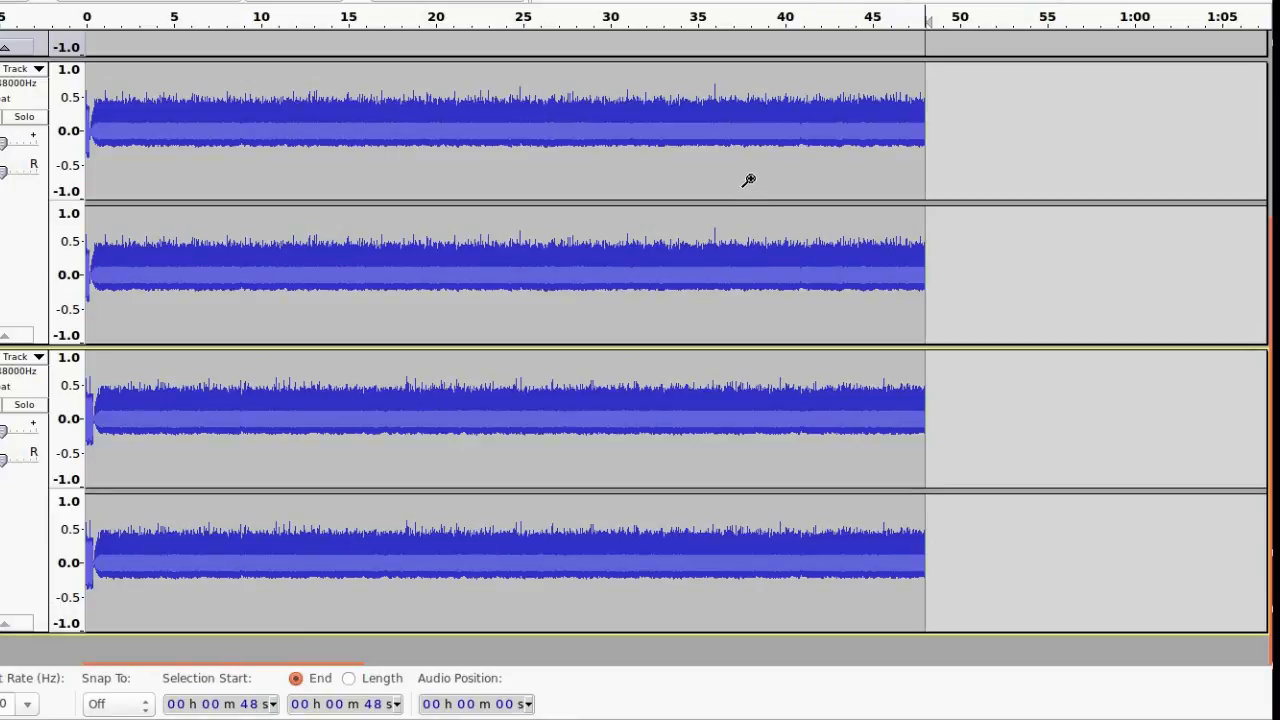
mouse_move(992, 216)
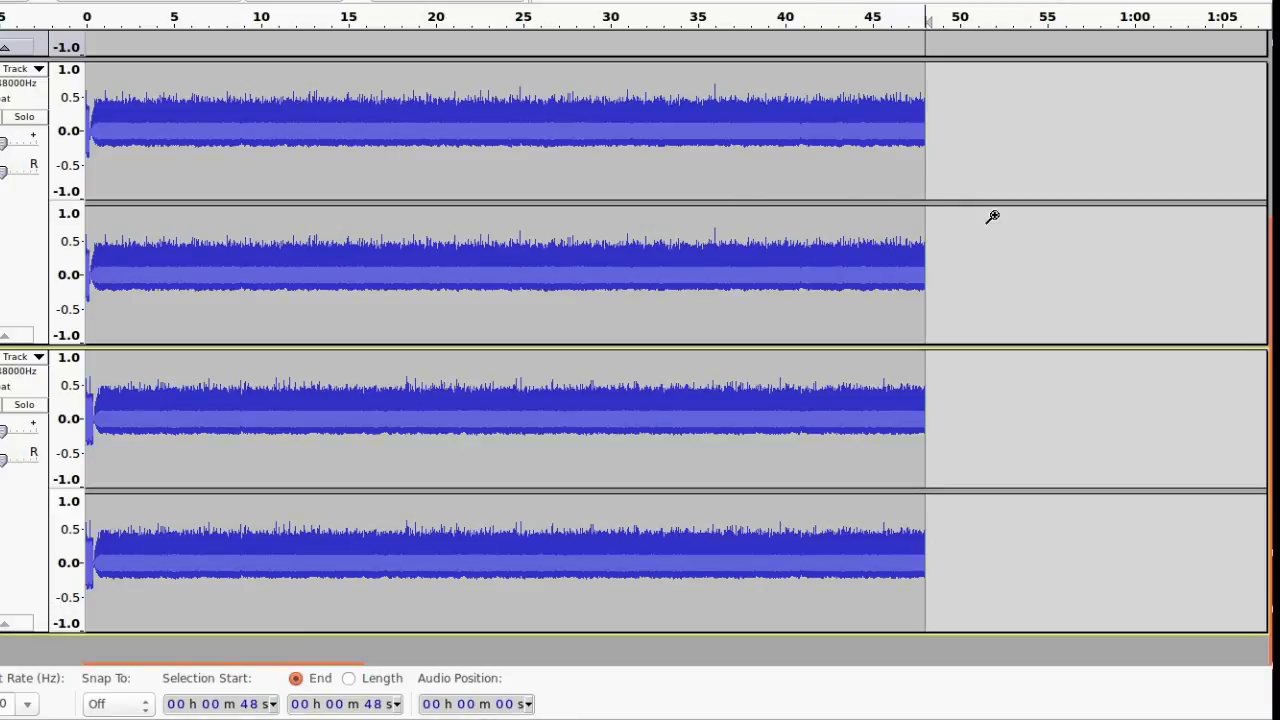